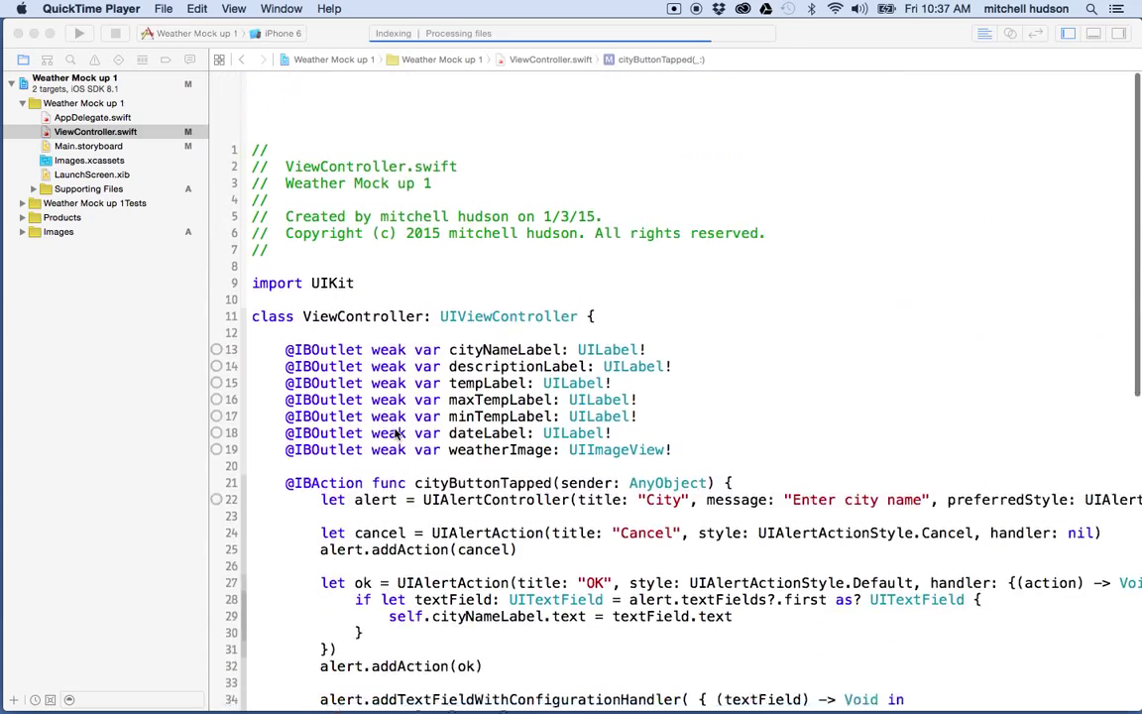
Review the cityButtonTapped alert code in ViewController.swift, then open Main.storyboard
{"action": "scroll", "scroll_direction": "down", "scroll_amount": 3}
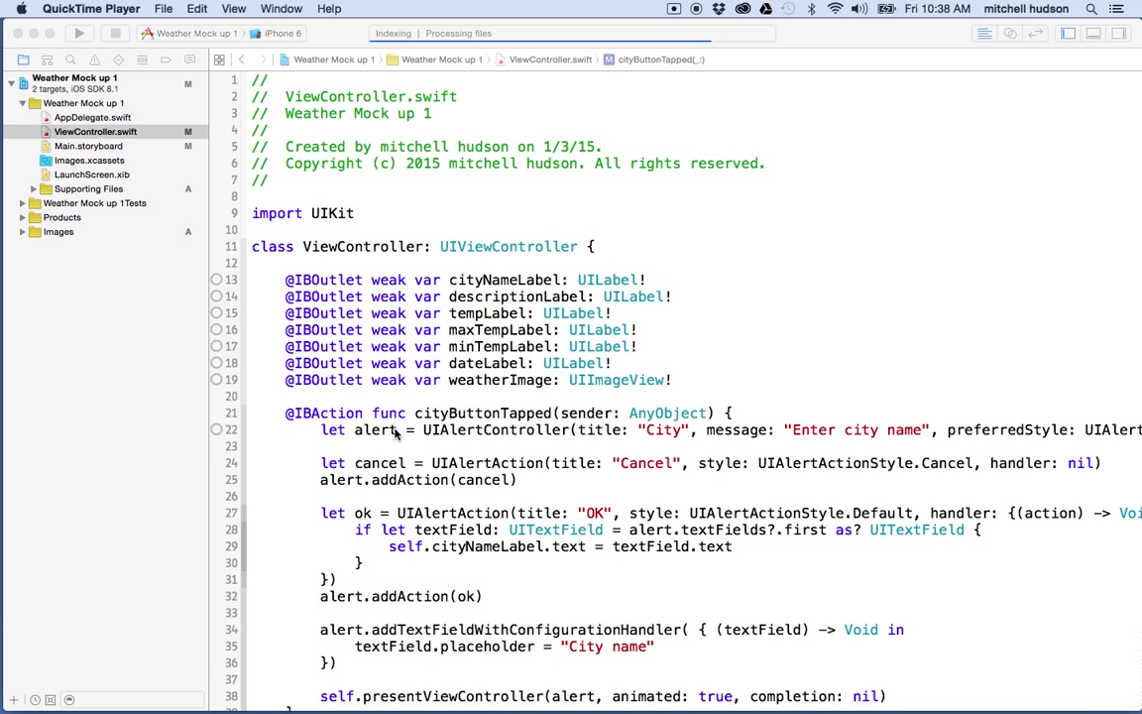
{"action": "scroll", "scroll_direction": "down", "scroll_amount": 3}
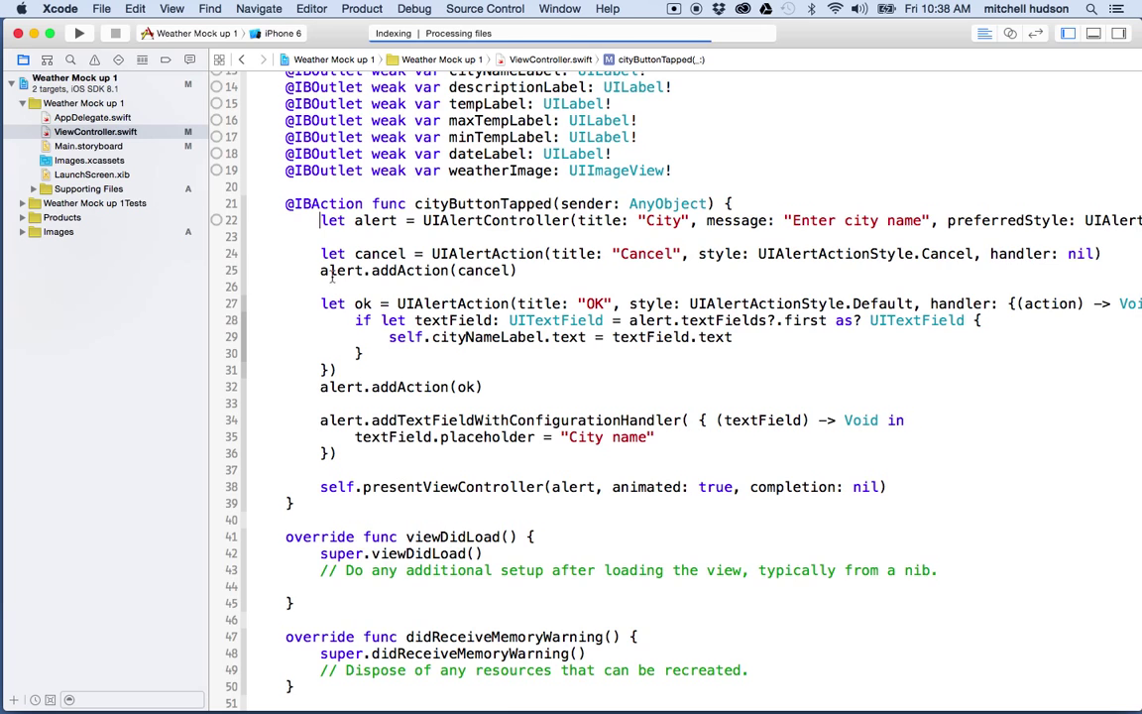
{"action": "left_click_drag", "start_coordinate": [319, 220], "coordinate": [458, 485]}
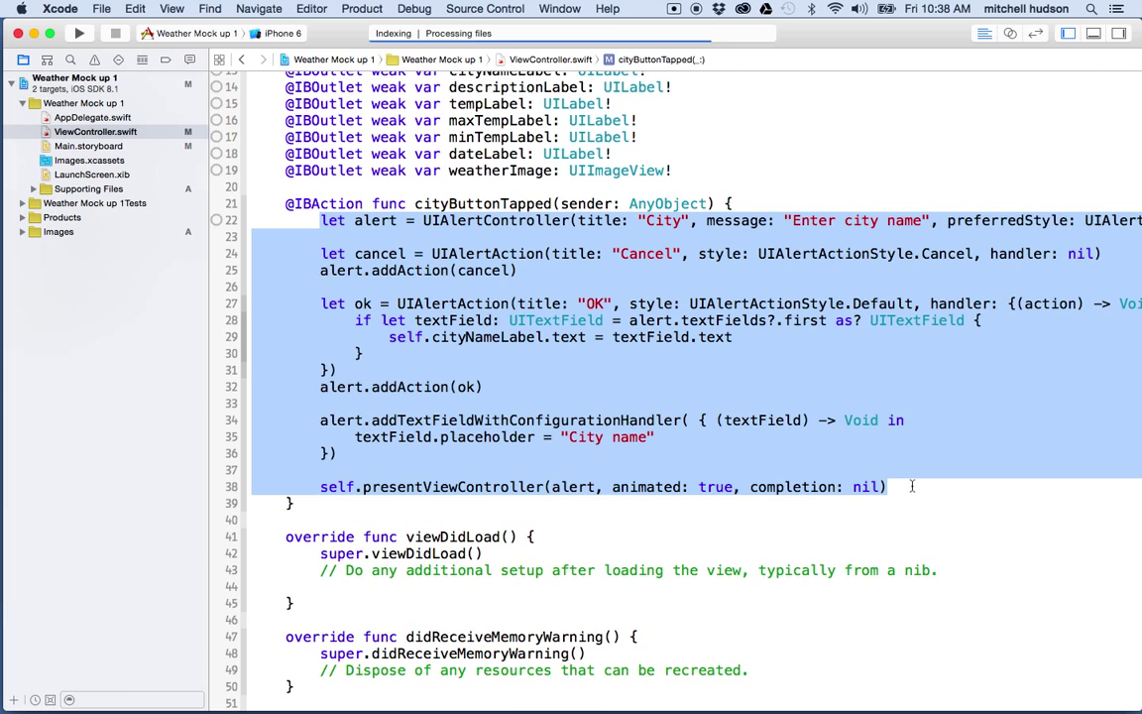
{"action": "left_click", "coordinate": [887, 487]}
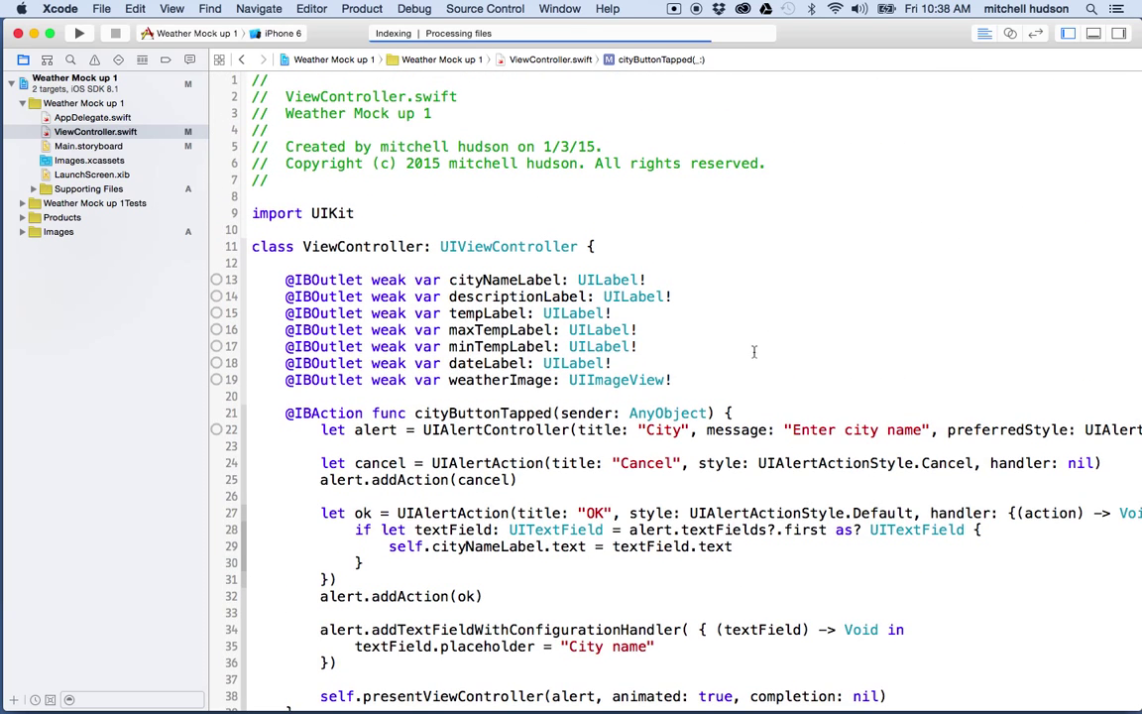
{"action": "scroll", "scroll_direction": "down", "scroll_amount": 3}
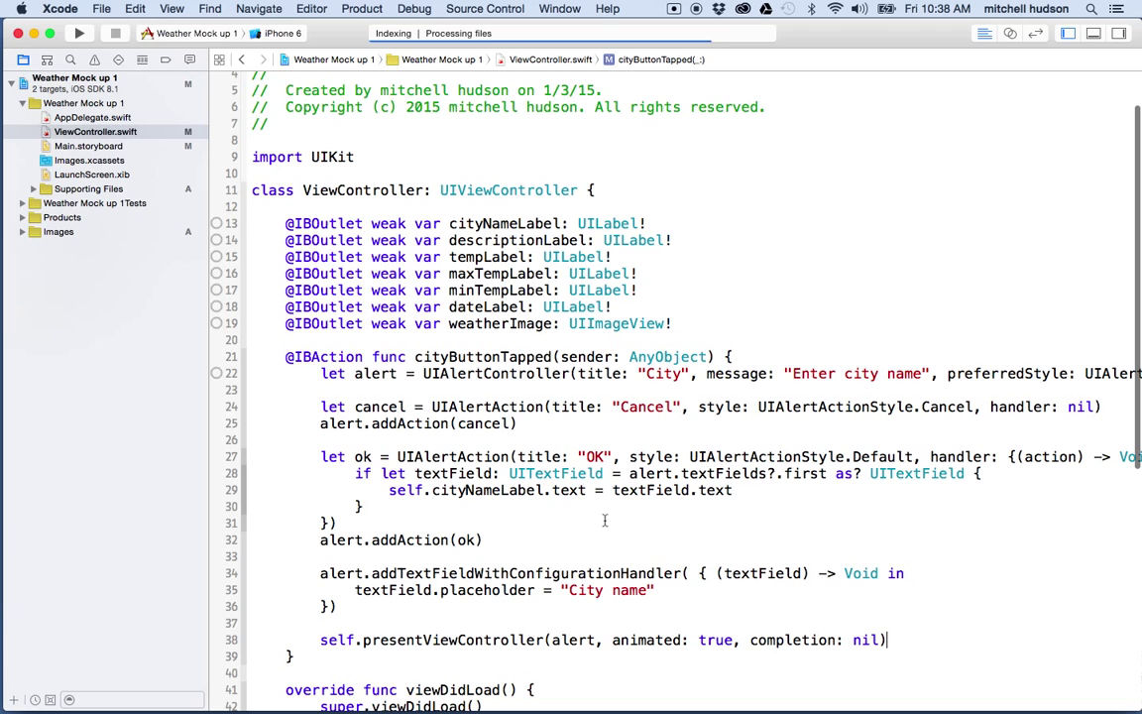
{"action": "left_click", "coordinate": [88, 145]}
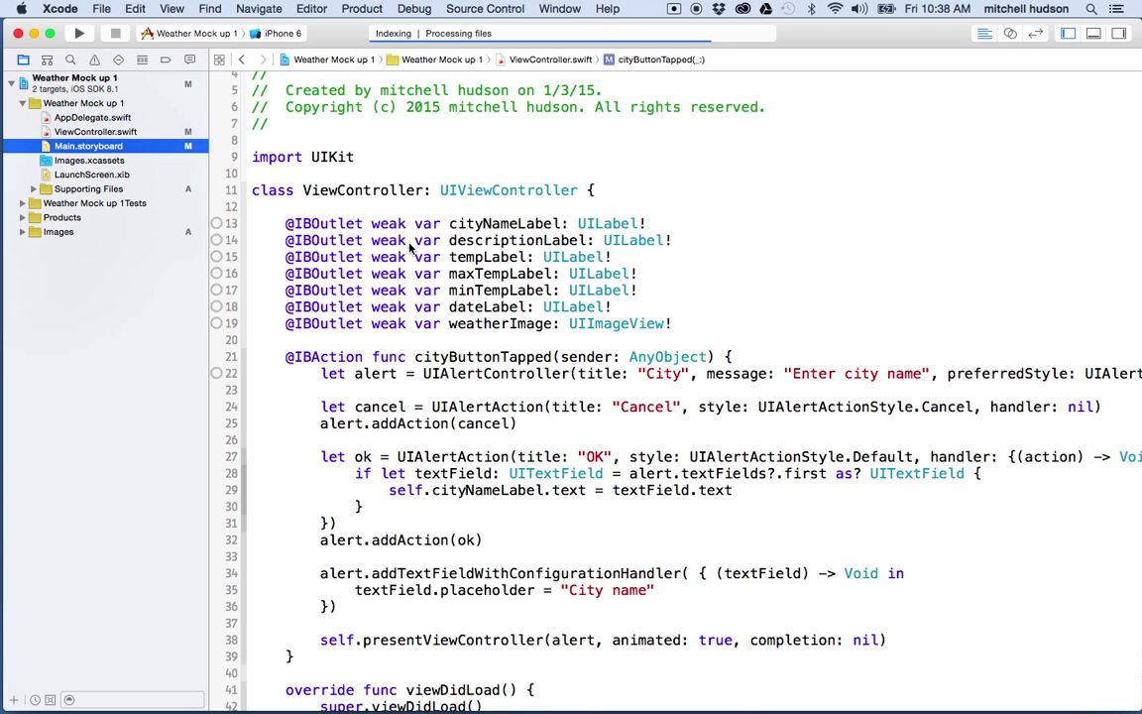
Run the app, tap City, and submit 'Hello City' in the alert
{"action": "left_click", "coordinate": [87, 145]}
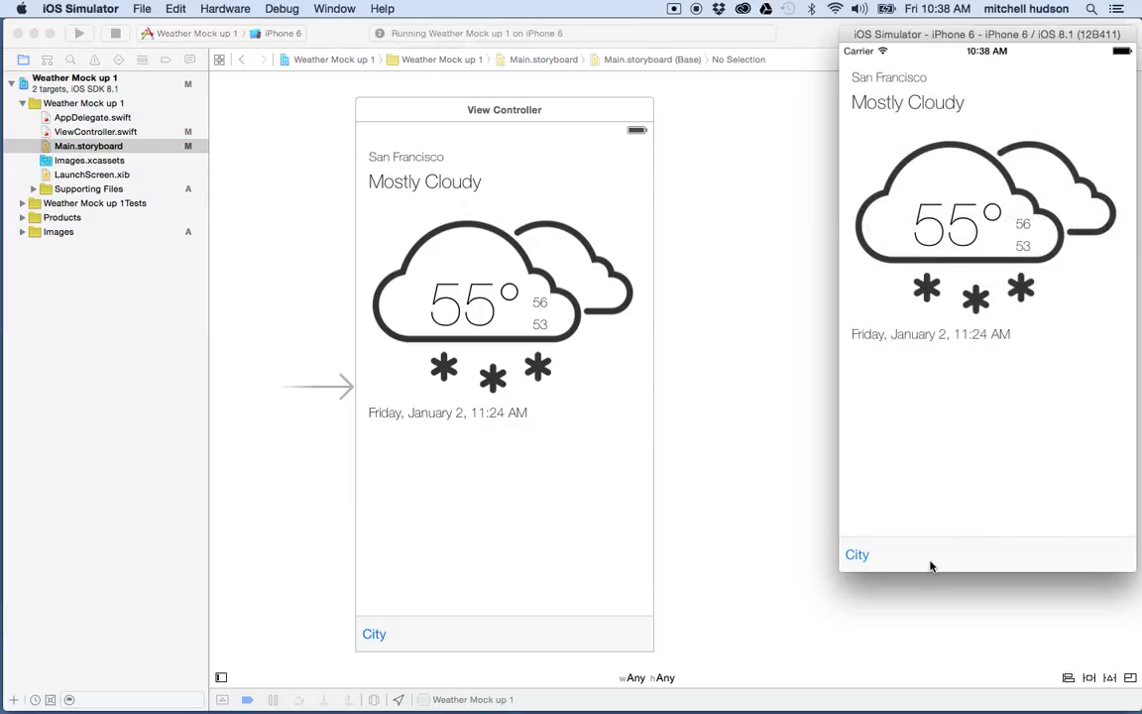
{"action": "left_click", "coordinate": [856, 554]}
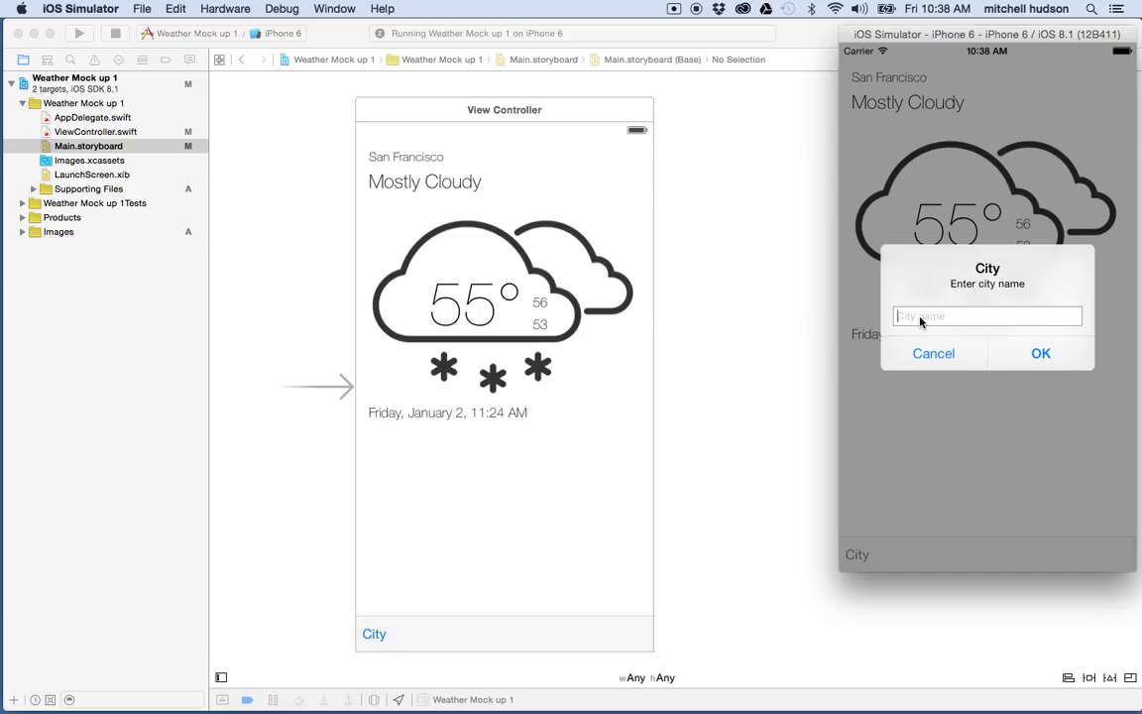
{"action": "type", "text": "H"}
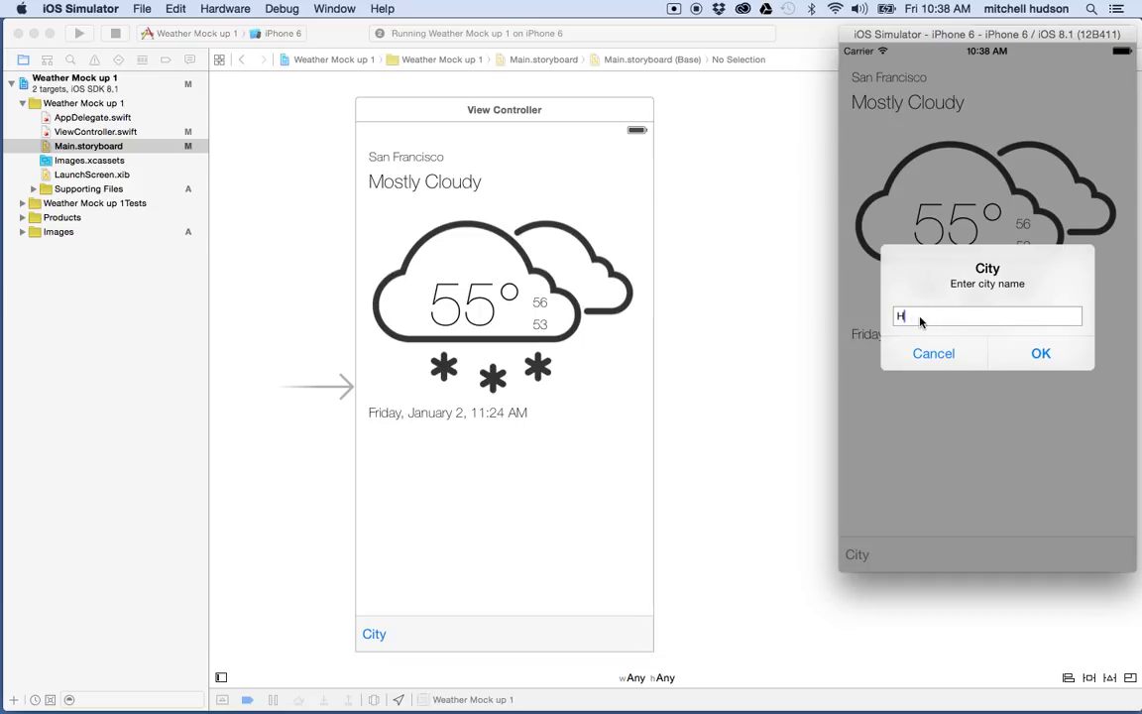
{"action": "type", "text": "ello City"}
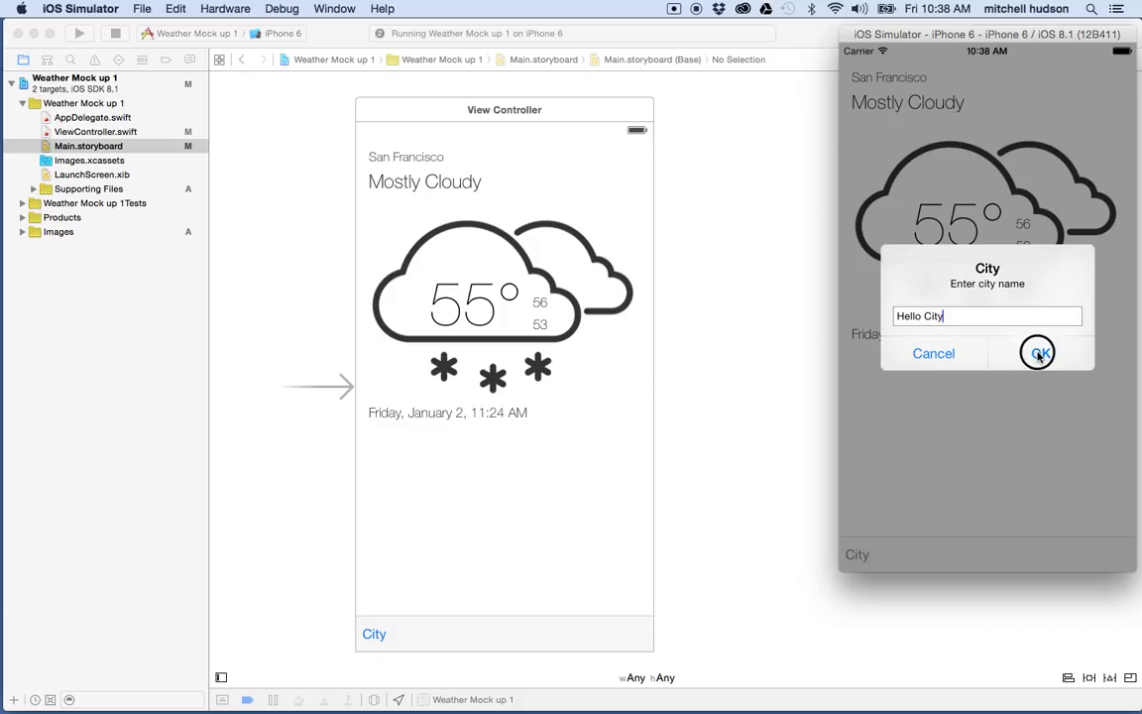
{"action": "left_click", "coordinate": [1039, 352]}
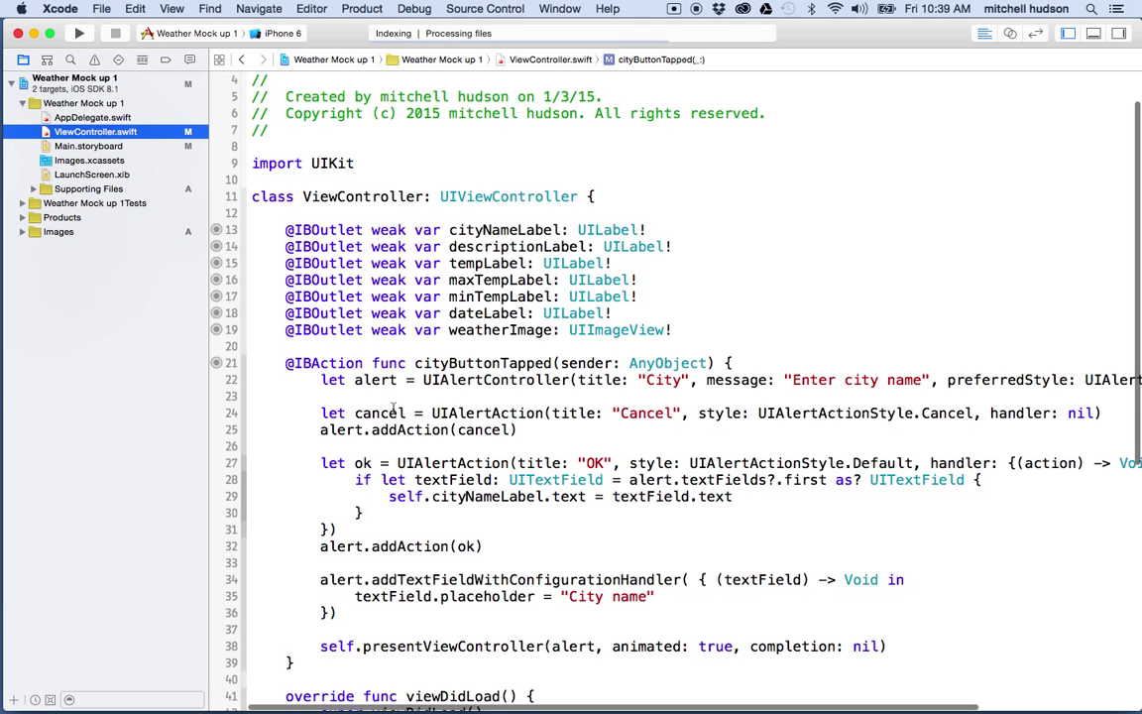
{"action": "scroll", "scroll_direction": "down", "scroll_amount": 3}
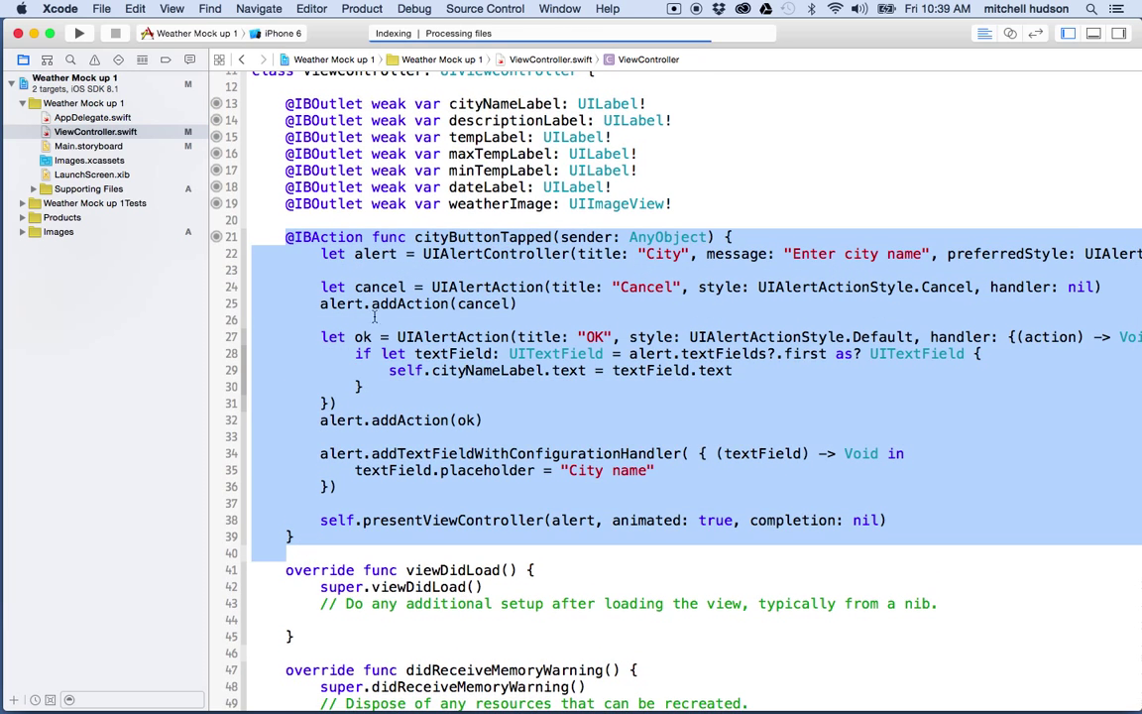
{"action": "double_click", "coordinate": [483, 237]}
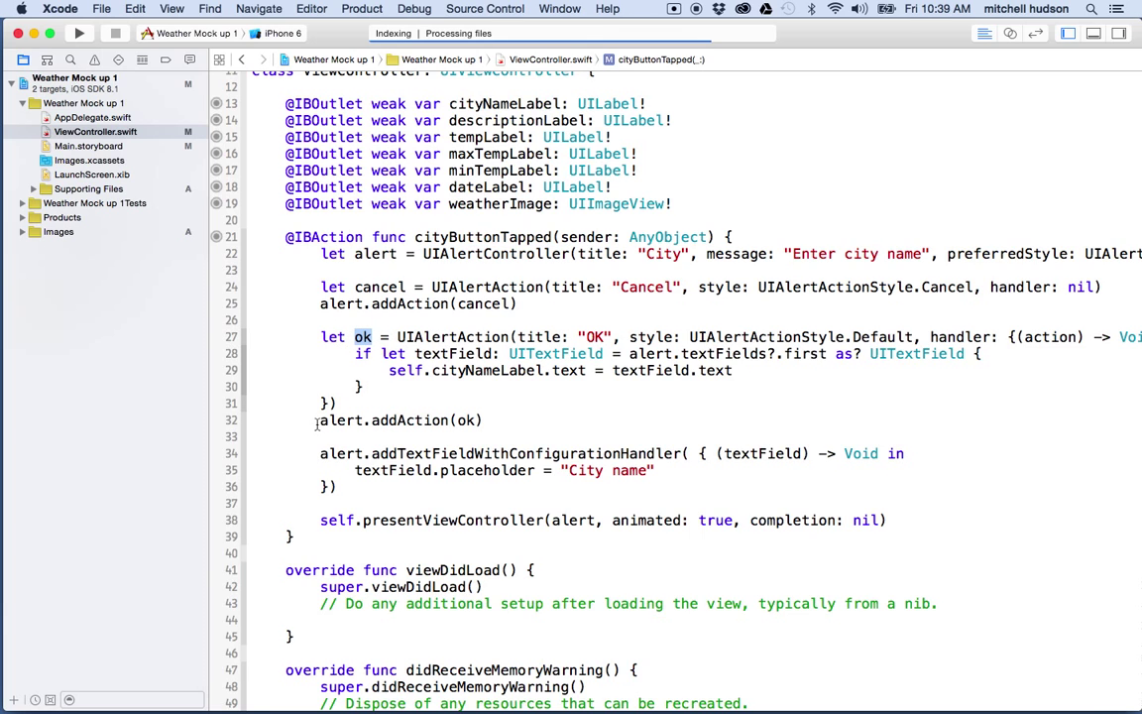
{"action": "triple_click", "coordinate": [401, 420]}
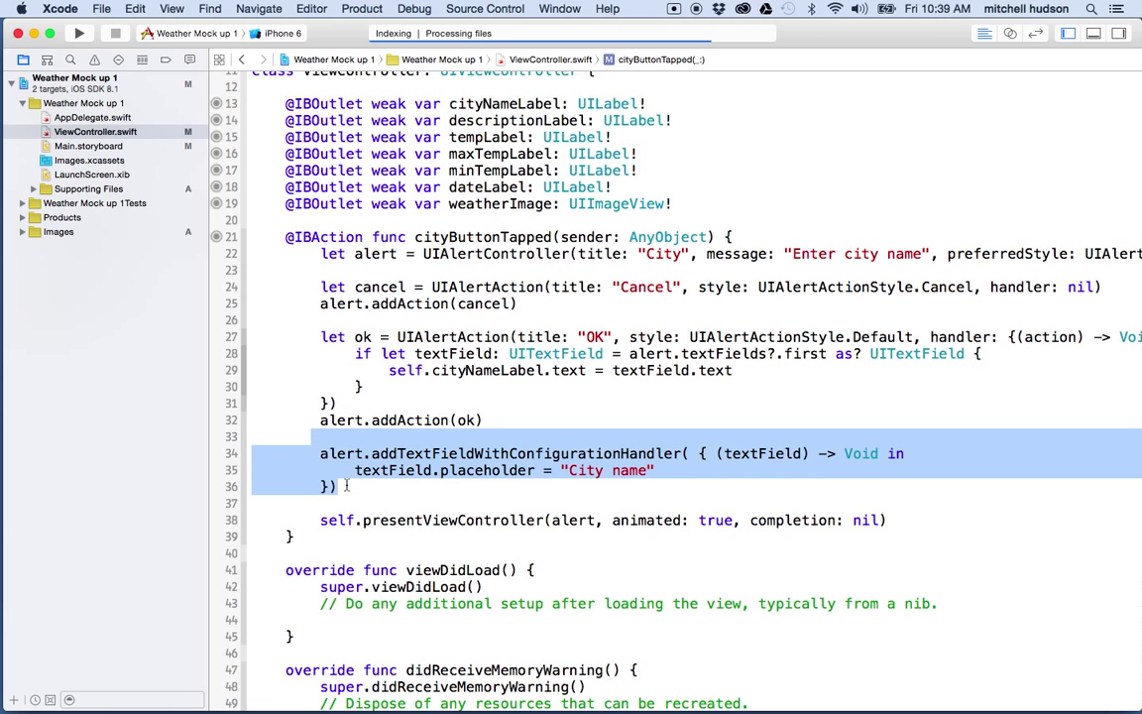
{"action": "mouse_move", "coordinate": [528, 336]}
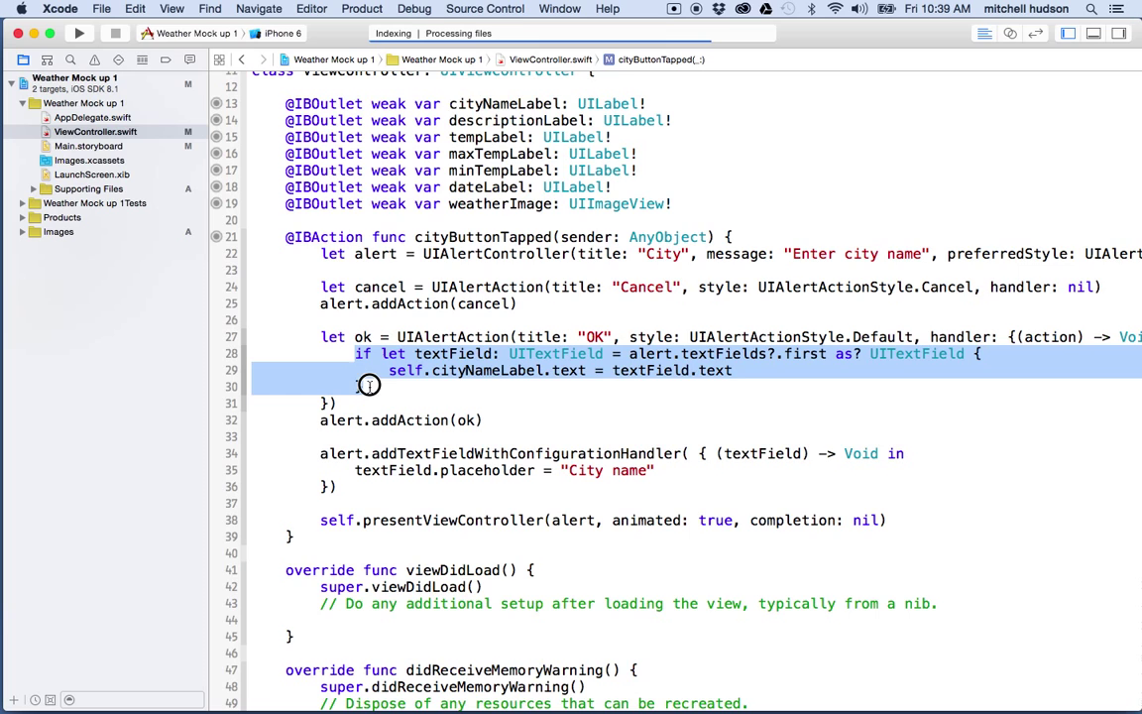
{"action": "left_click", "coordinate": [390, 371]}
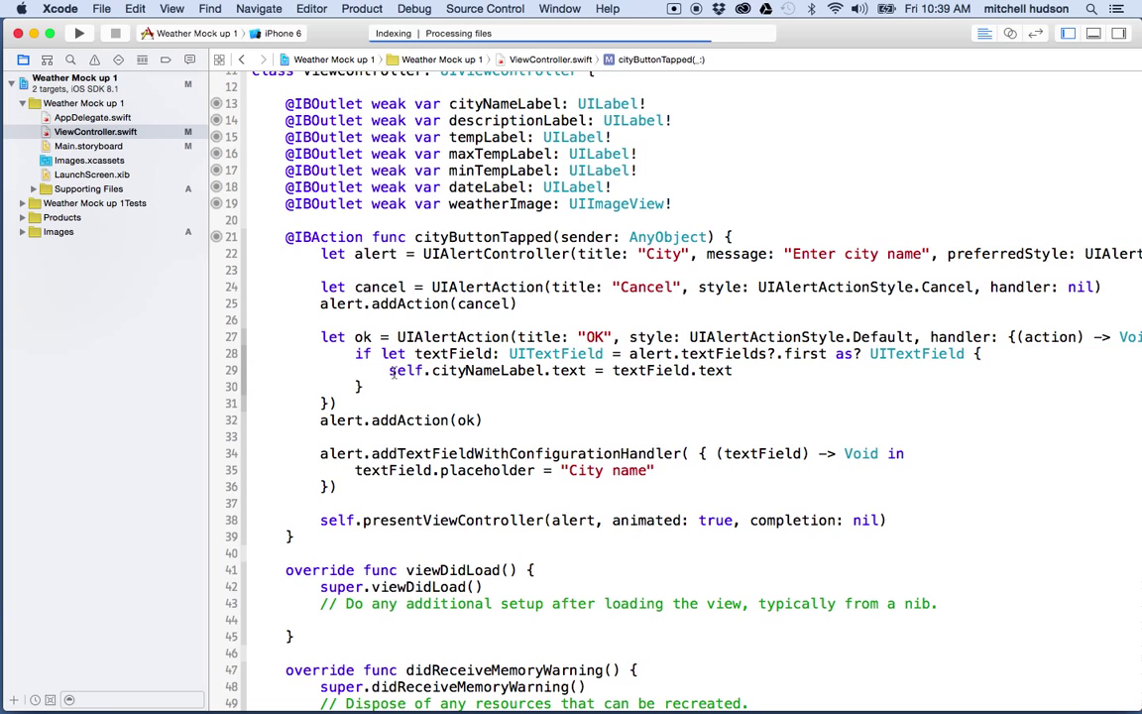
{"action": "triple_click", "coordinate": [560, 370]}
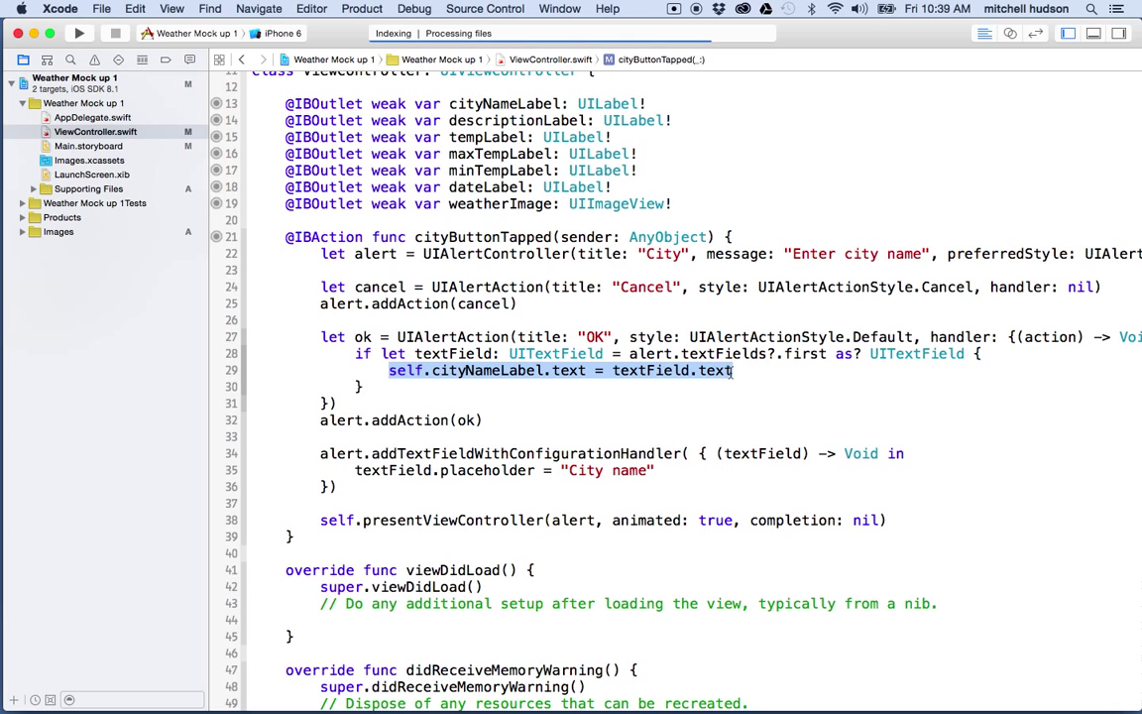
{"action": "left_click", "coordinate": [751, 370]}
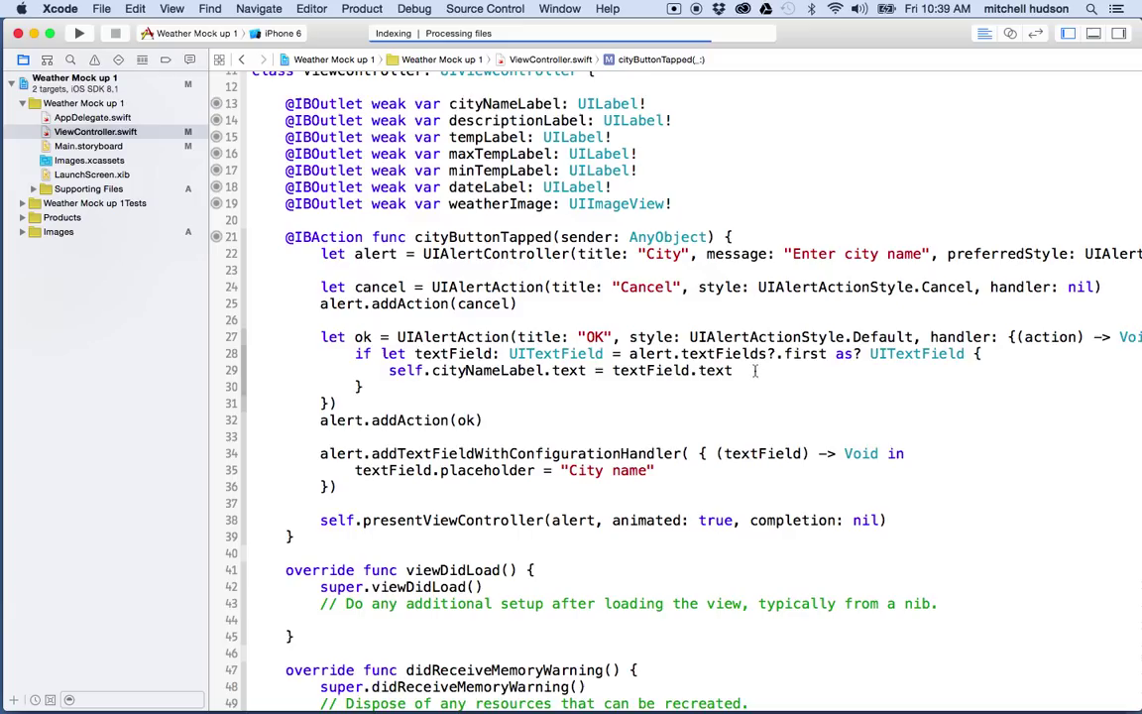
{"action": "left_click", "coordinate": [747, 370]}
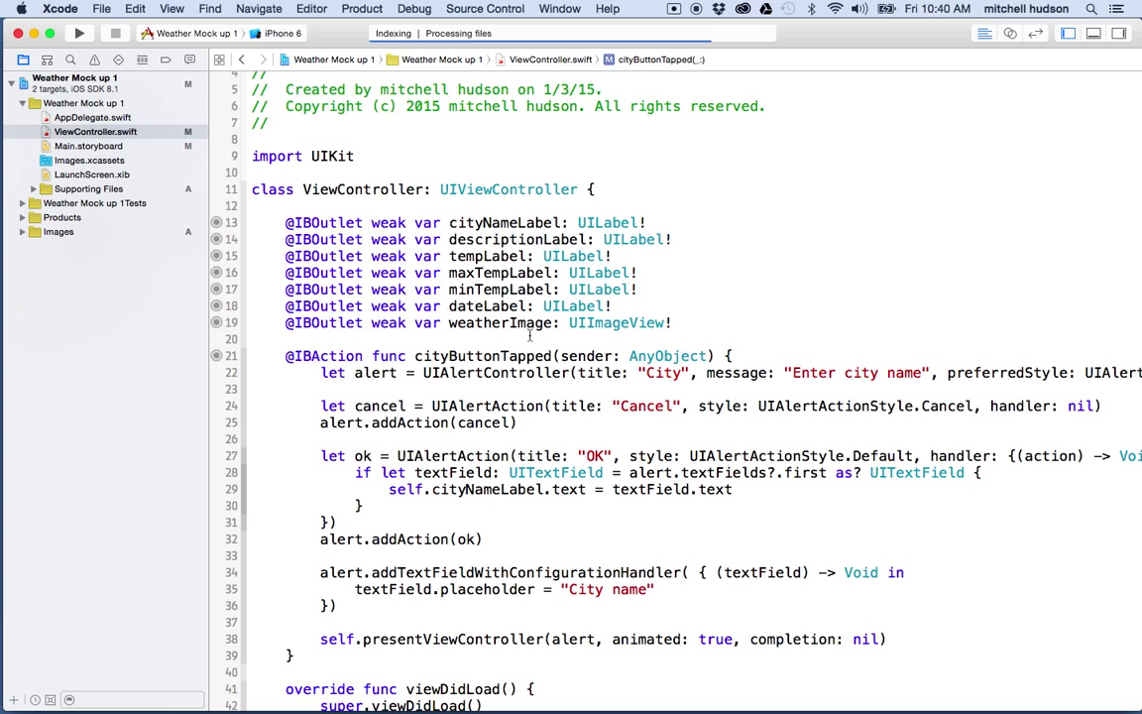
{"action": "mouse_move", "coordinate": [510, 350]}
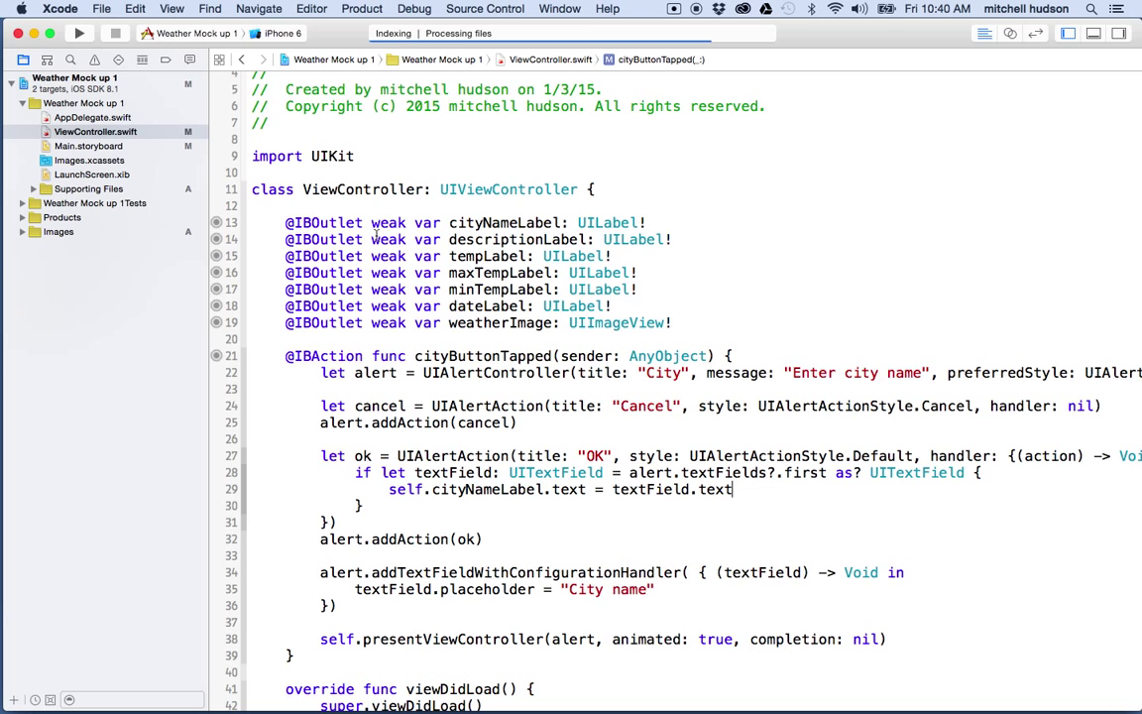
Select a block of code, then select the viewDidLoad function name
{"action": "left_click_drag", "start_coordinate": [285, 222], "coordinate": [678, 322]}
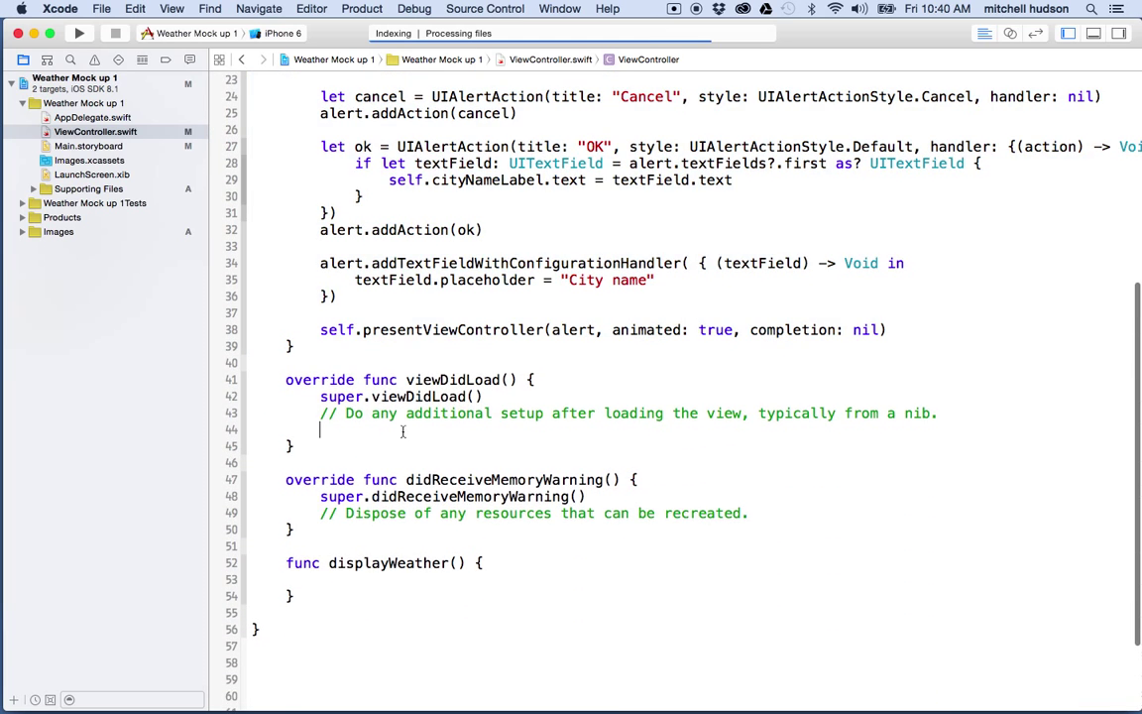
{"action": "double_click", "coordinate": [463, 379]}
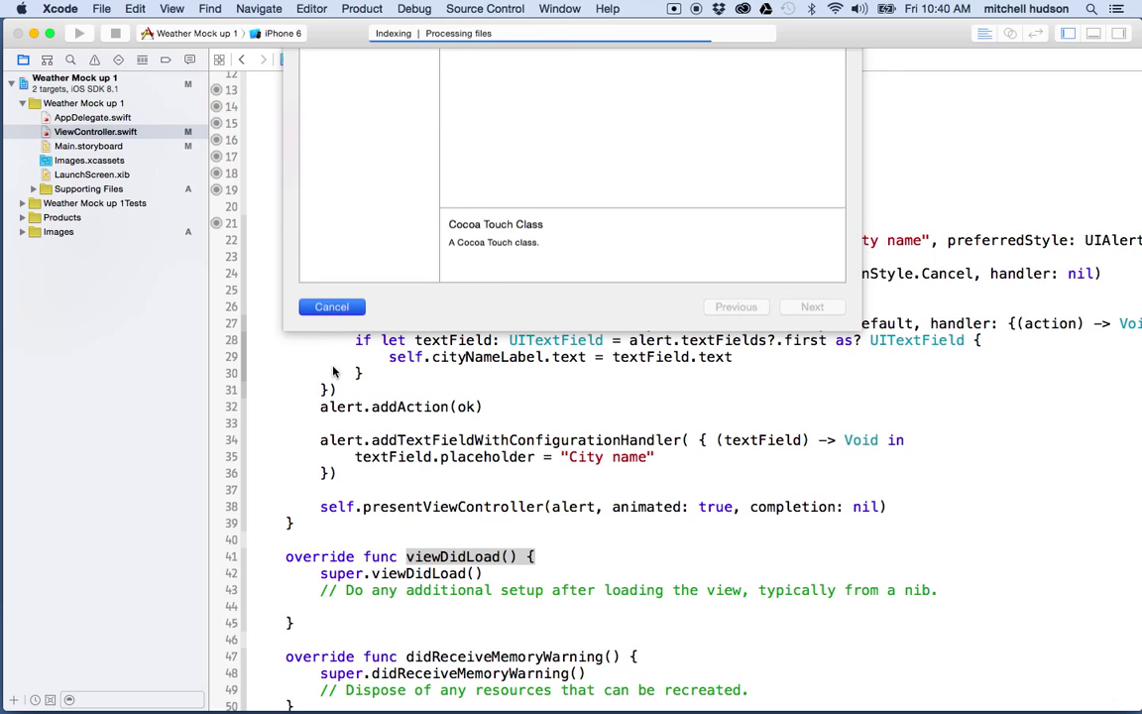
Reopen the iOS template chooser, compare Cocoa Touch Class, and settle on Swift File
{"action": "left_click", "coordinate": [127, 9]}
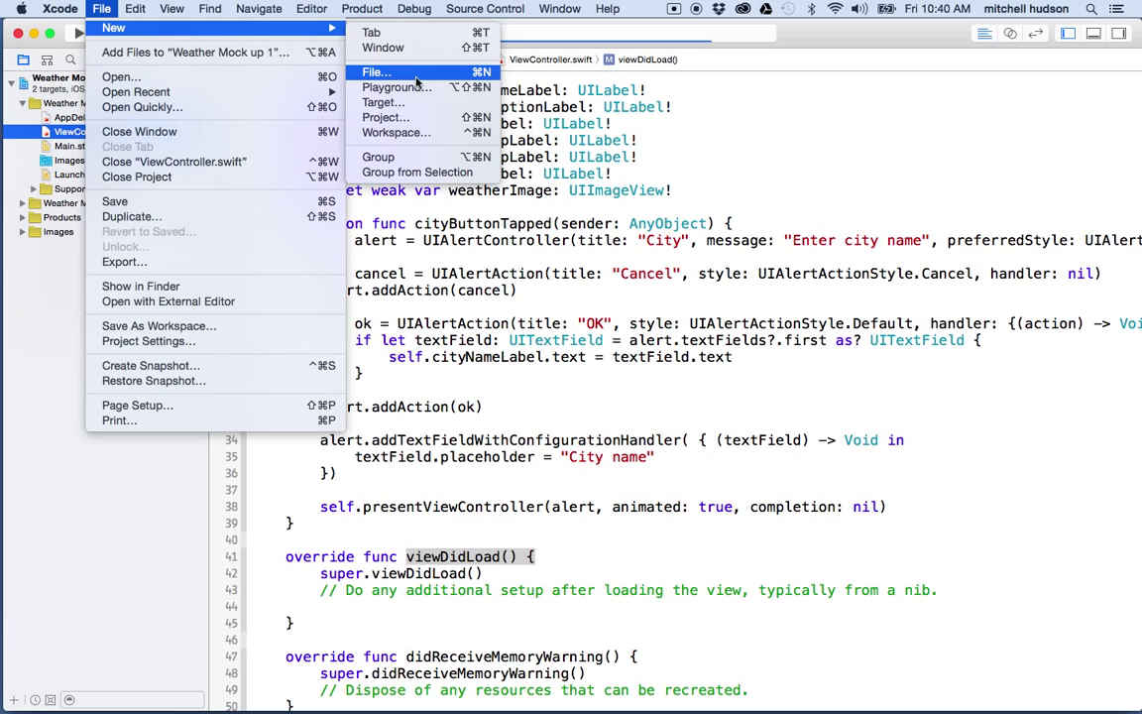
{"action": "left_click", "coordinate": [377, 72]}
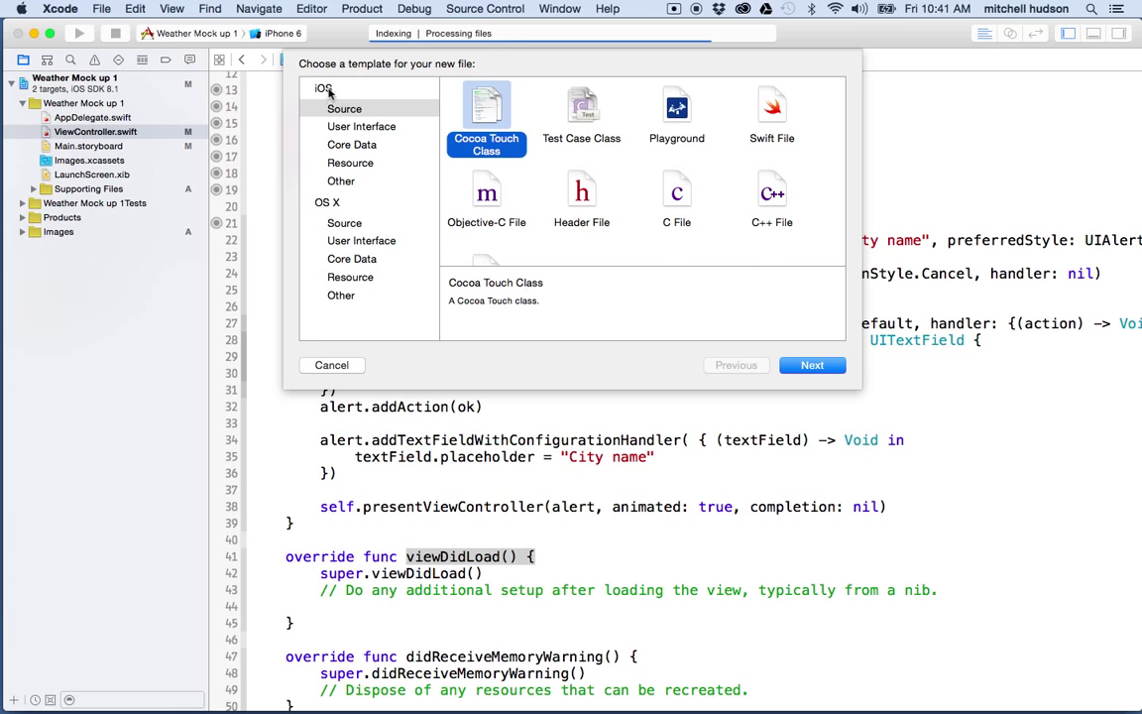
{"action": "left_click", "coordinate": [327, 87]}
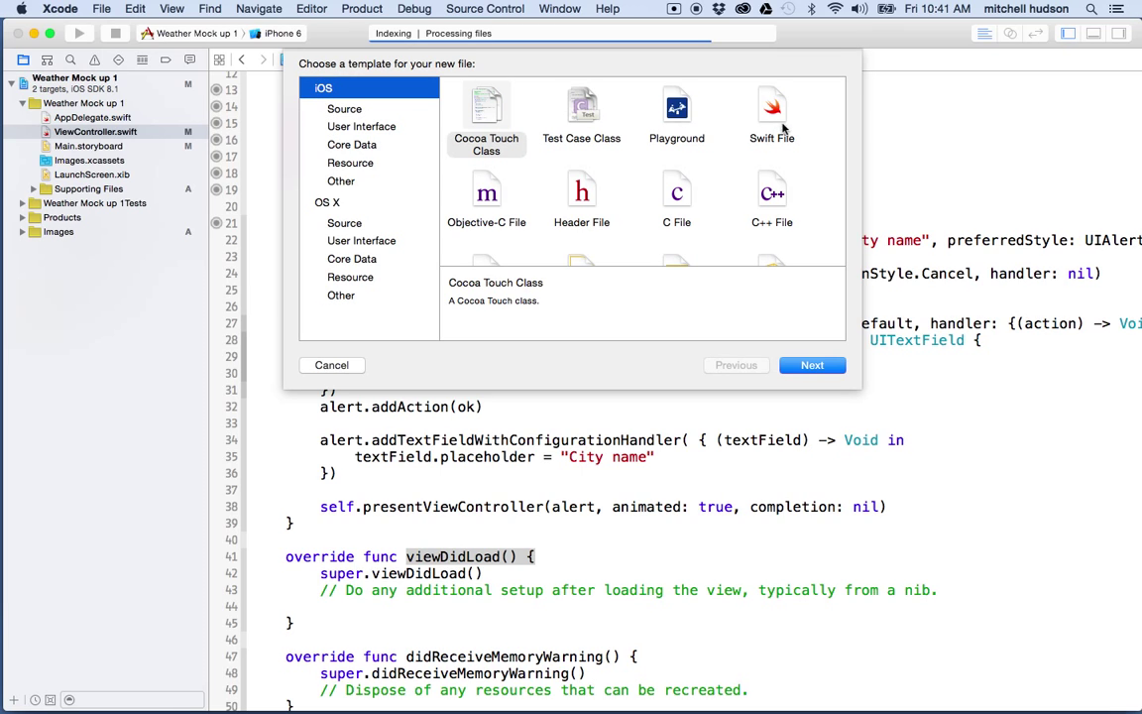
{"action": "mouse_move", "coordinate": [742, 221]}
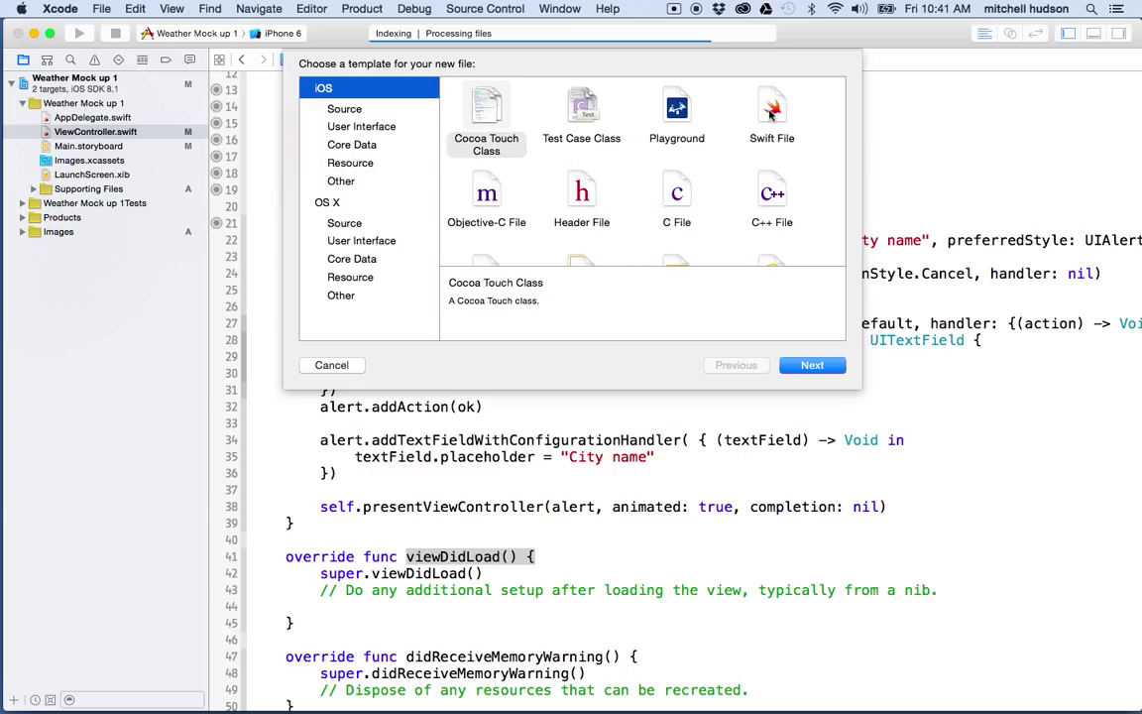
{"action": "left_click", "coordinate": [771, 109]}
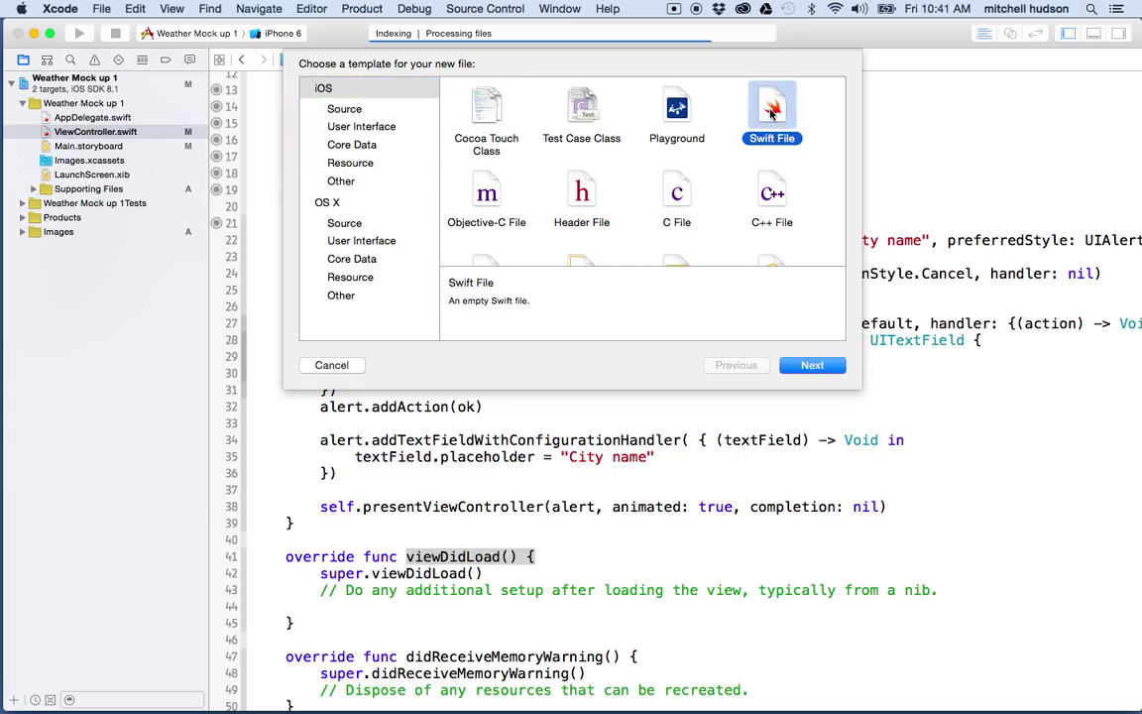
{"action": "mouse_move", "coordinate": [776, 104]}
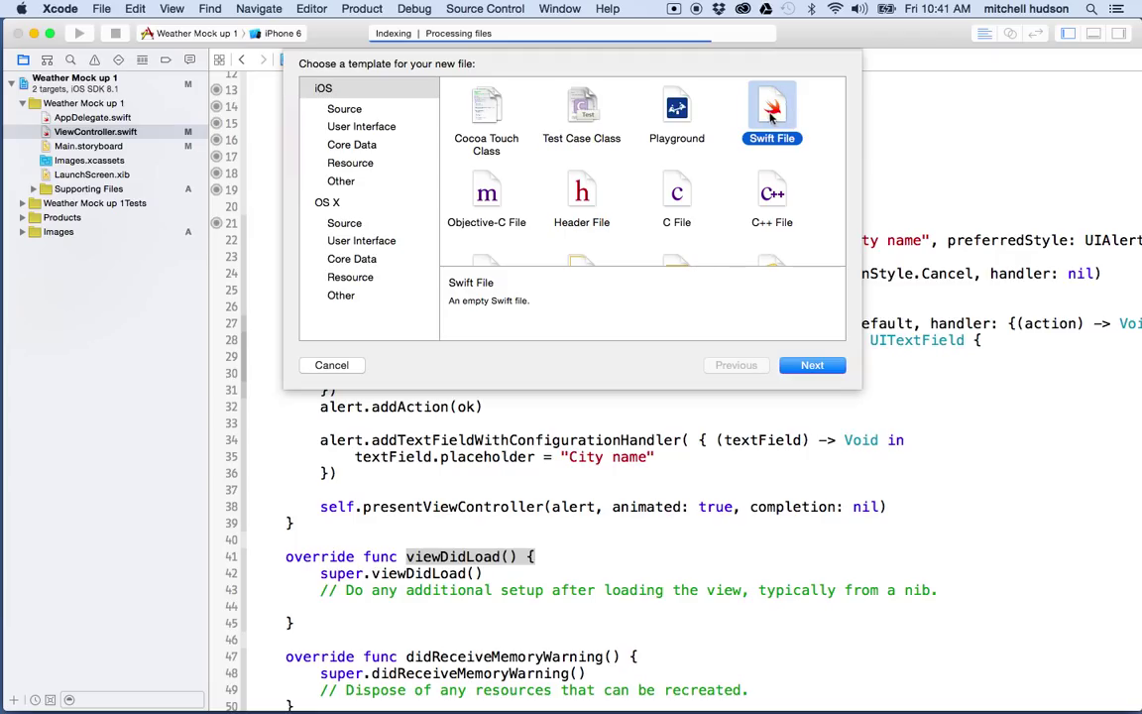
{"action": "mouse_move", "coordinate": [771, 104]}
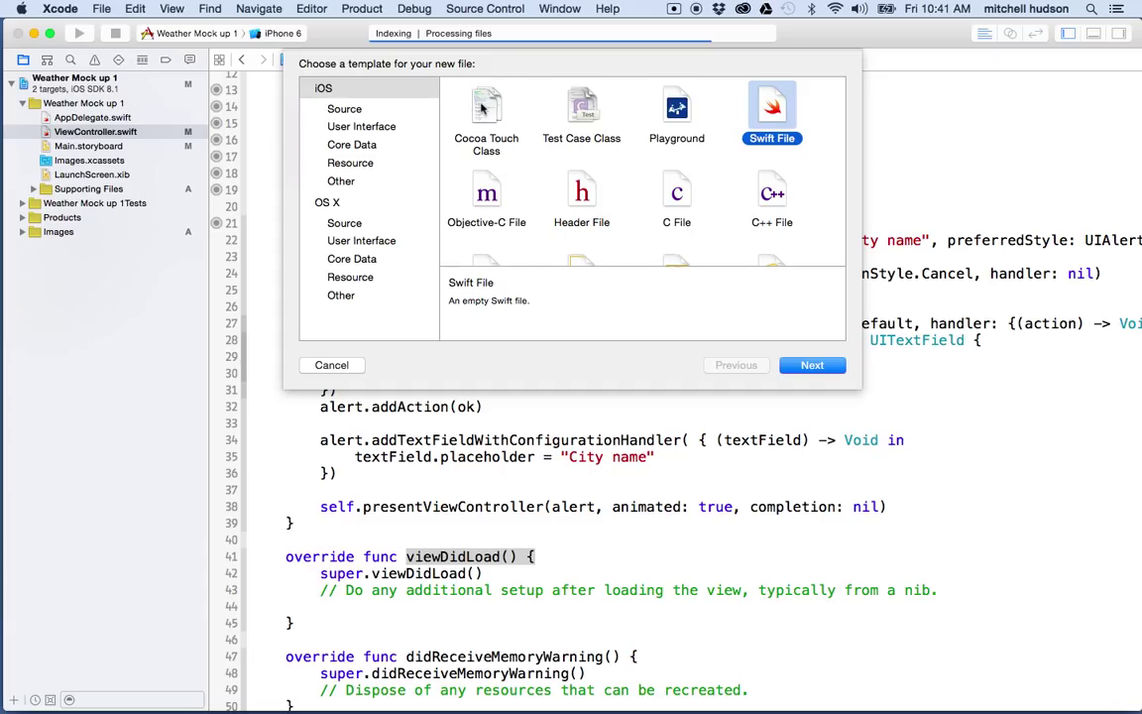
{"action": "left_click", "coordinate": [486, 109]}
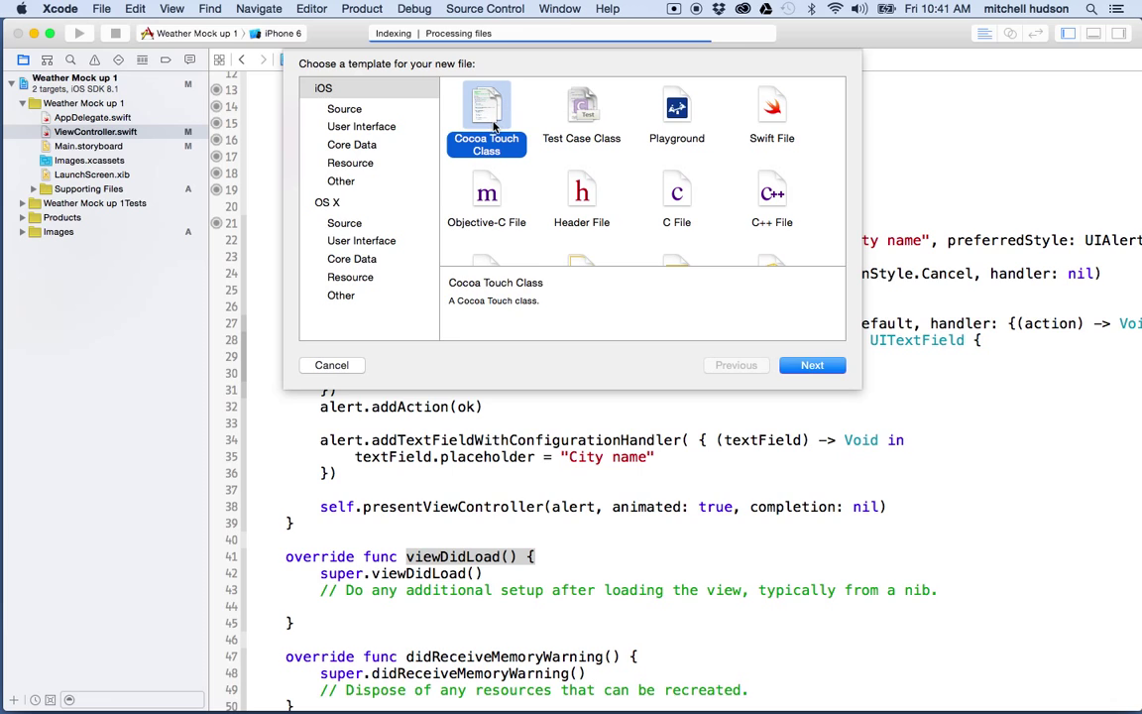
{"action": "mouse_move", "coordinate": [794, 109]}
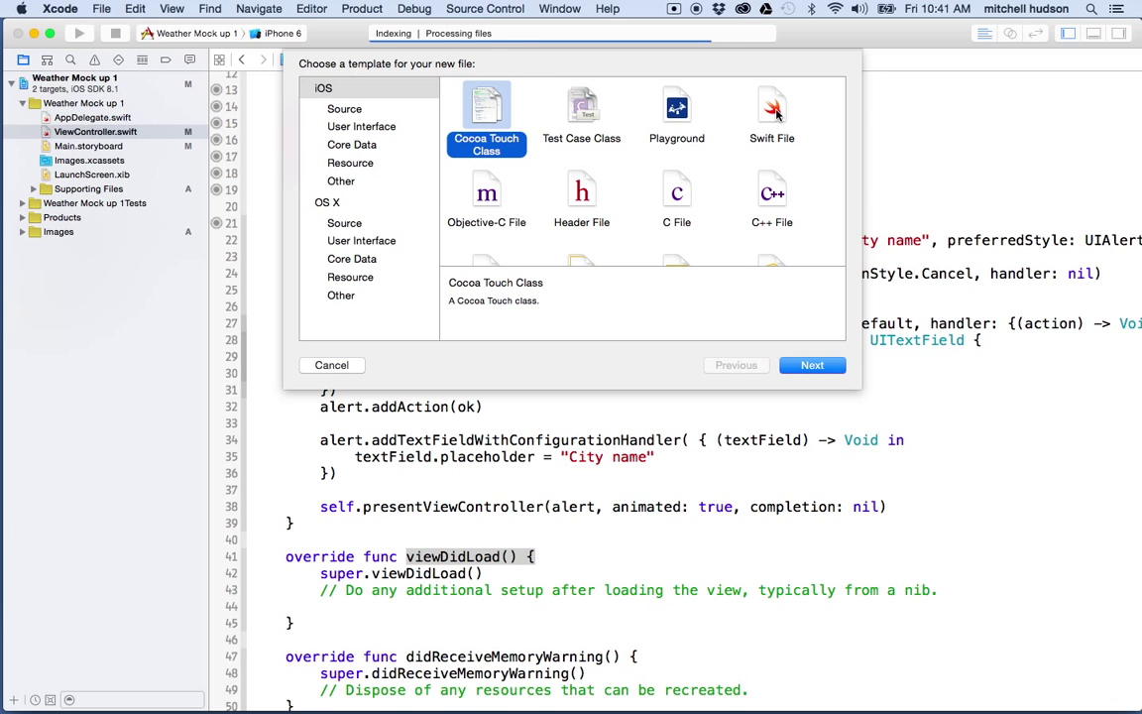
{"action": "left_click", "coordinate": [771, 109]}
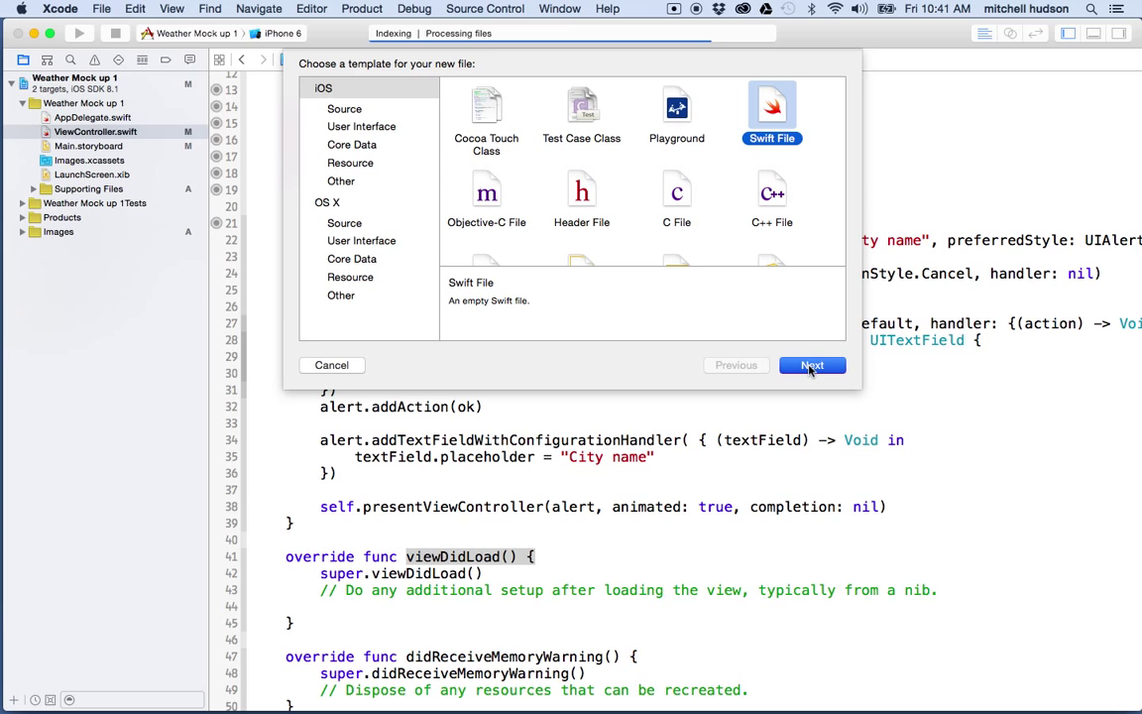
Create OpenWeatherMap.swift in the Weather Mock up 1 project folder
{"action": "left_click", "coordinate": [812, 365]}
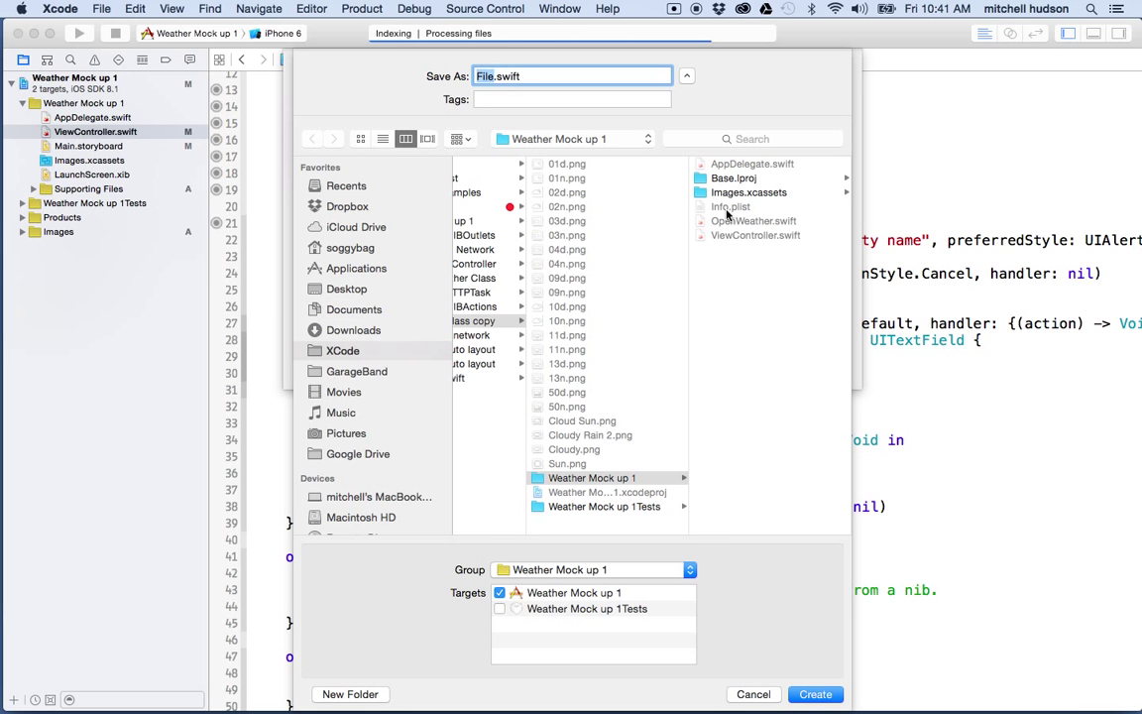
{"action": "mouse_move", "coordinate": [558, 112]}
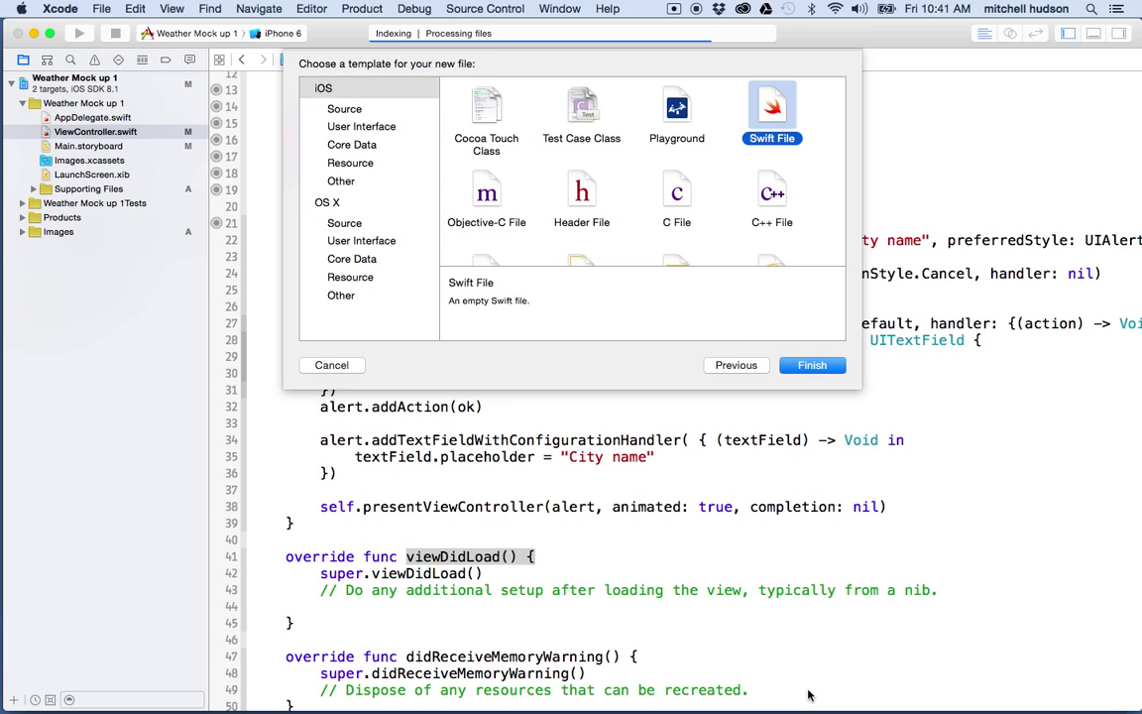
{"action": "left_click", "coordinate": [811, 365]}
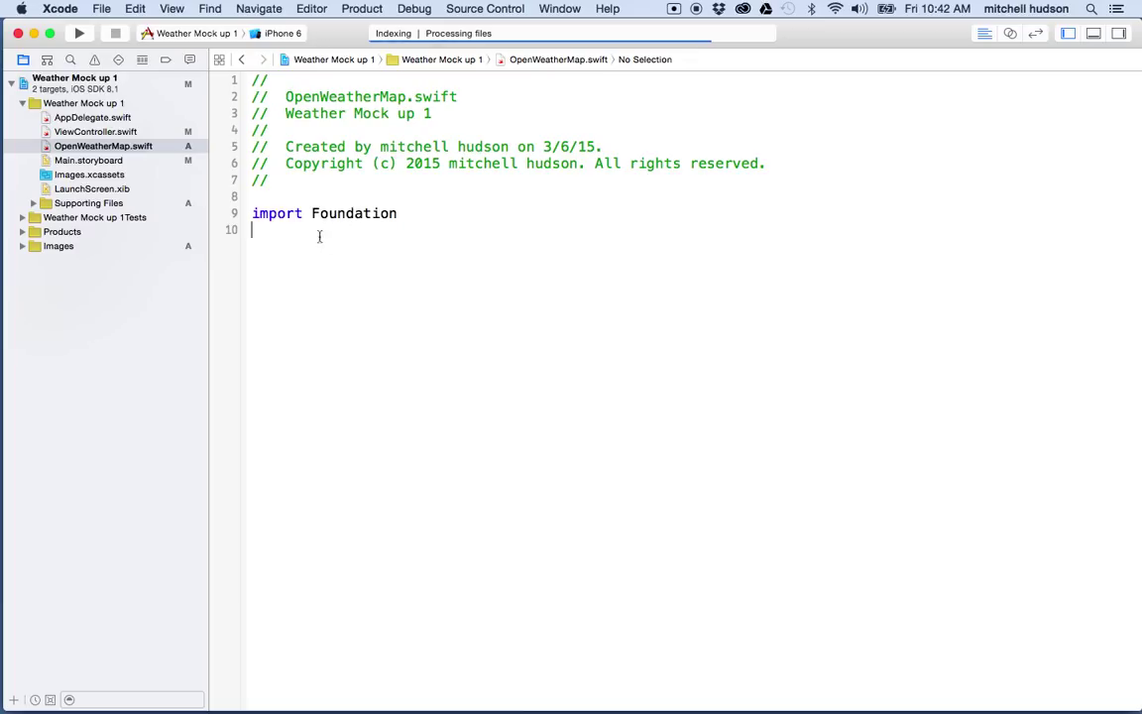
Insert the Swift class snippet on the empty line below import Foundation
{"action": "triple_click", "coordinate": [354, 213]}
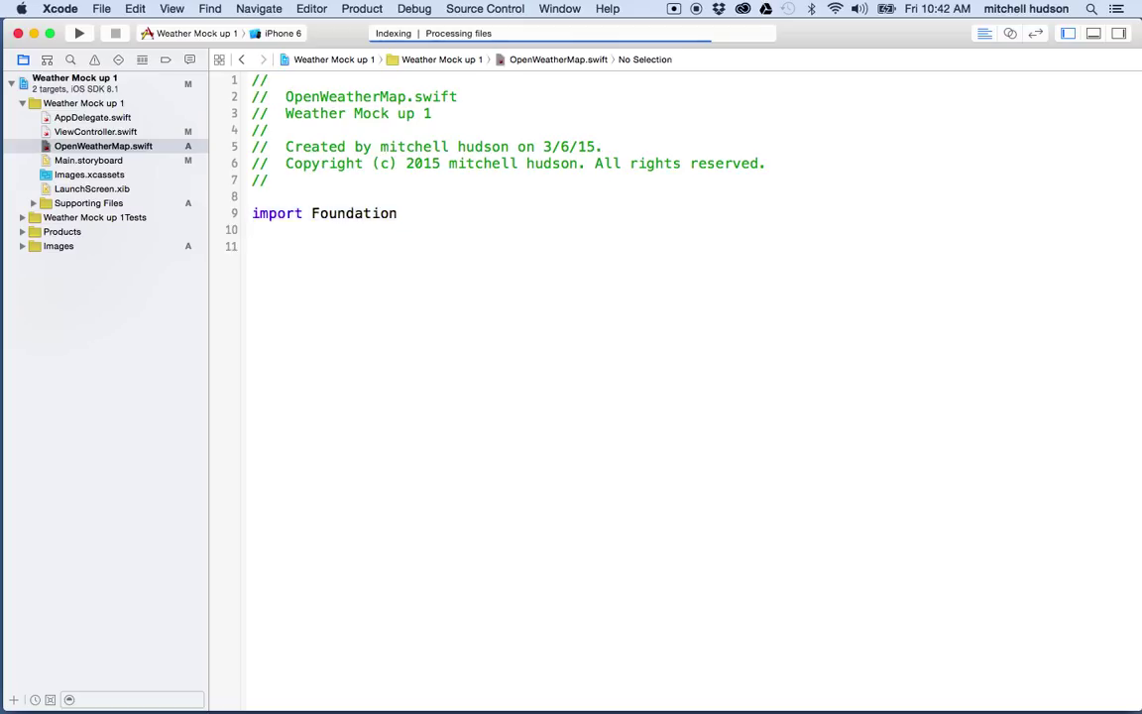
{"action": "double_click", "coordinate": [352, 214]}
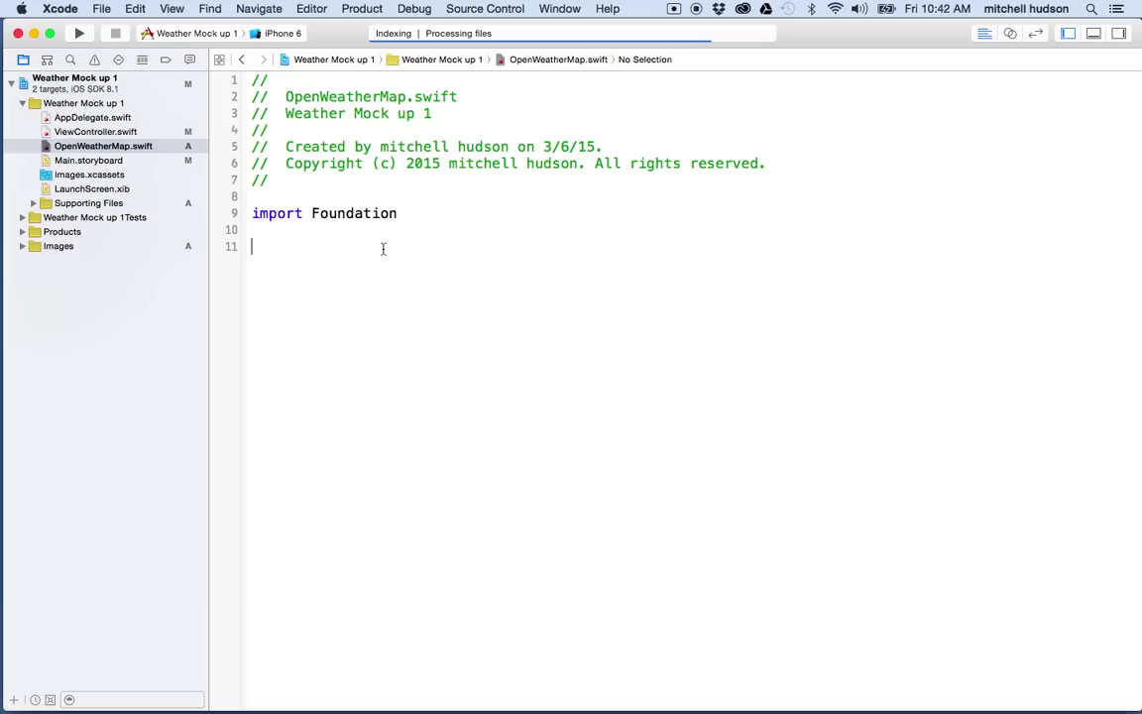
{"action": "left_click", "coordinate": [350, 229]}
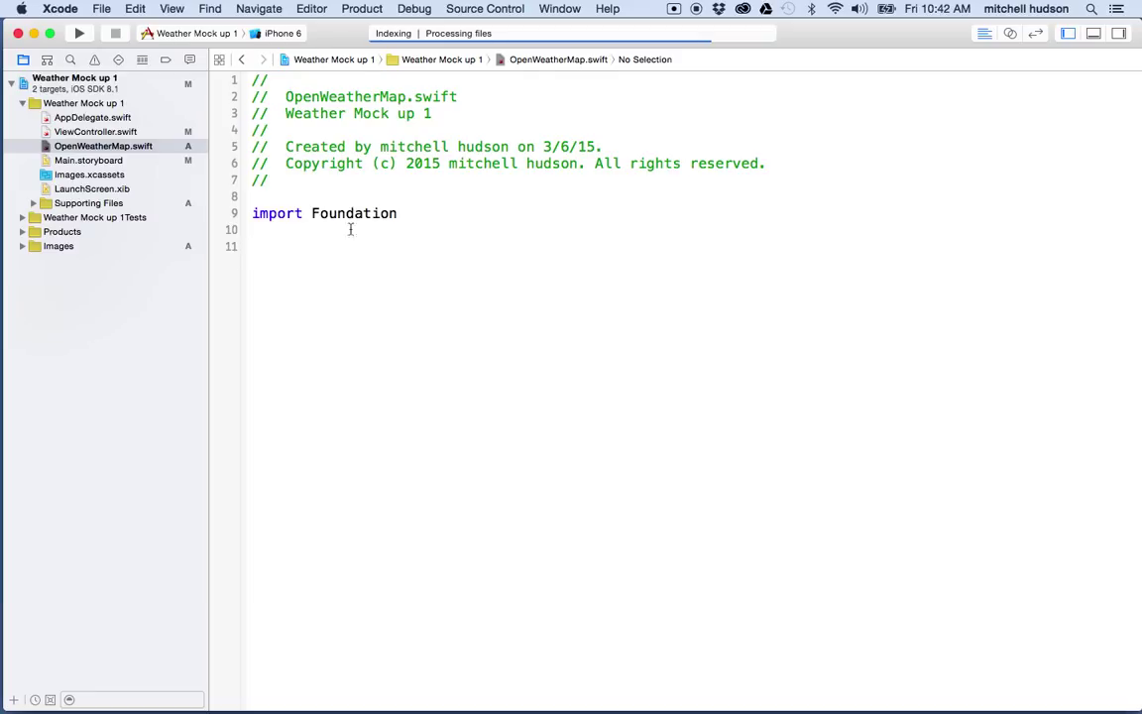
{"action": "mouse_move", "coordinate": [287, 273]}
{"action": "type", "text": "class"}
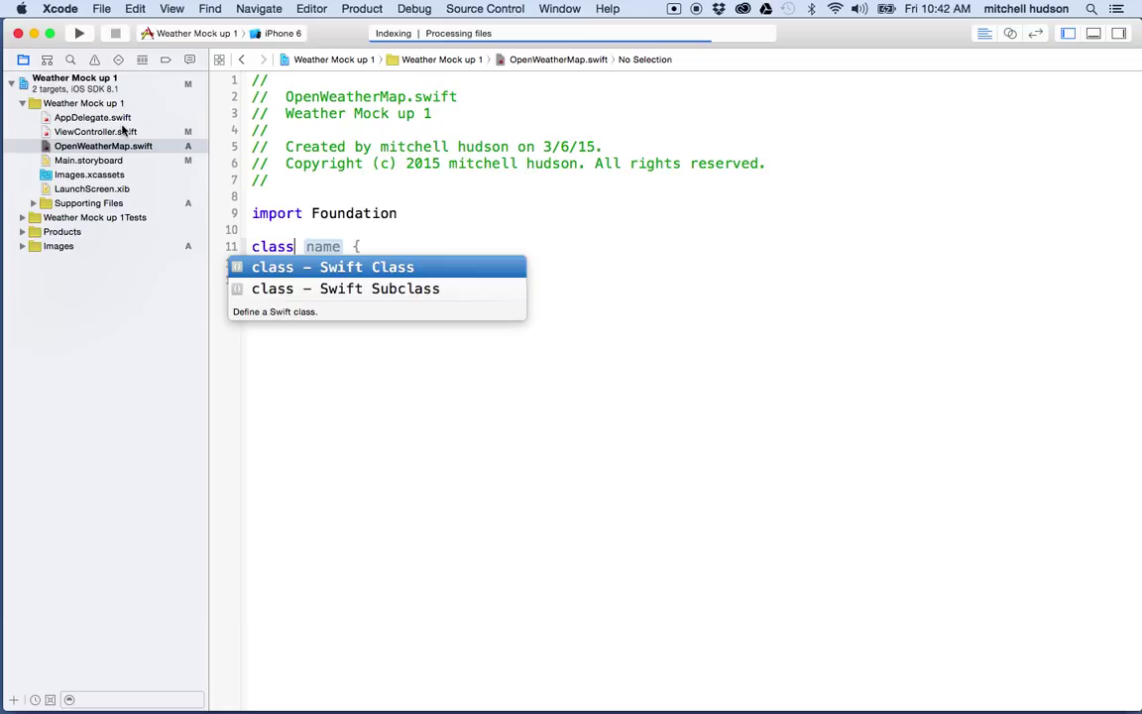
{"action": "mouse_move", "coordinate": [170, 199]}
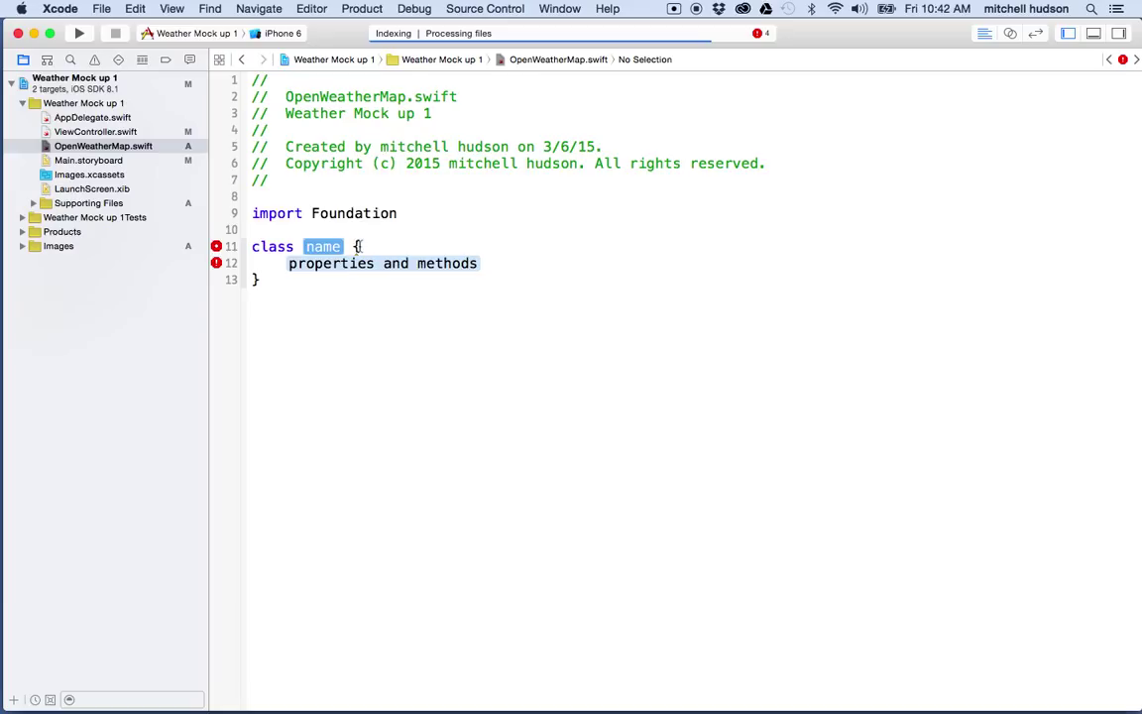
{"action": "mouse_move", "coordinate": [207, 307]}
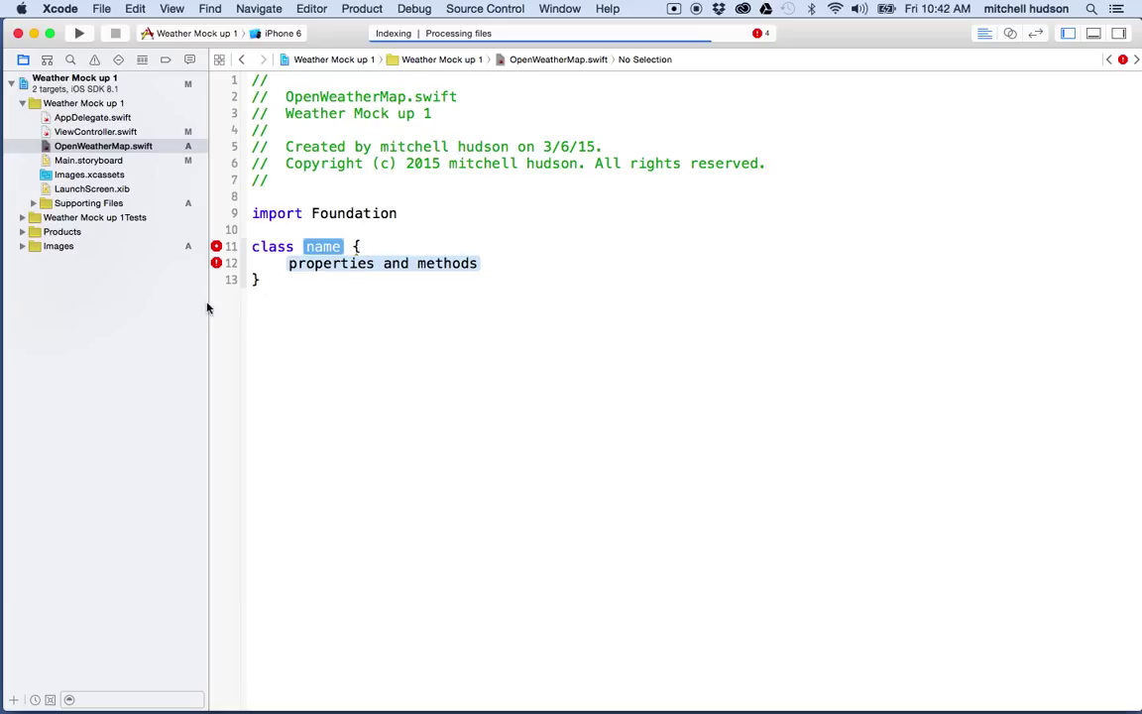
{"action": "type", "text": "on"}
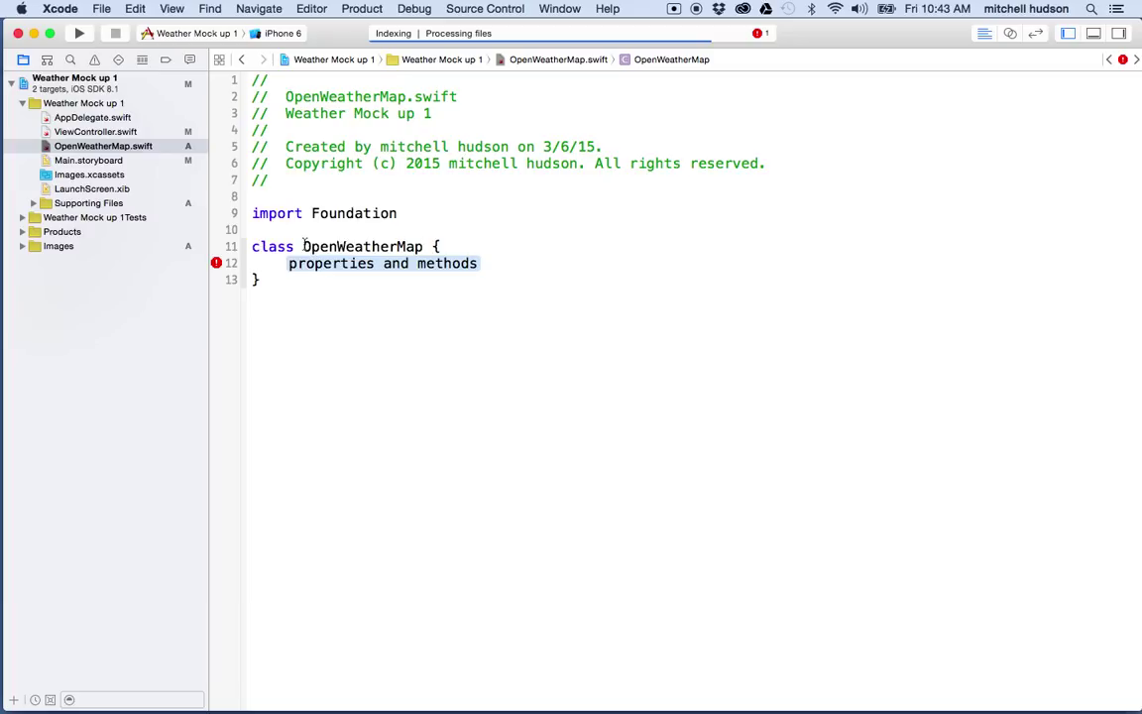
Name the class OpenWeatherMap and delete its properties-and-methods placeholder
{"action": "double_click", "coordinate": [362, 245]}
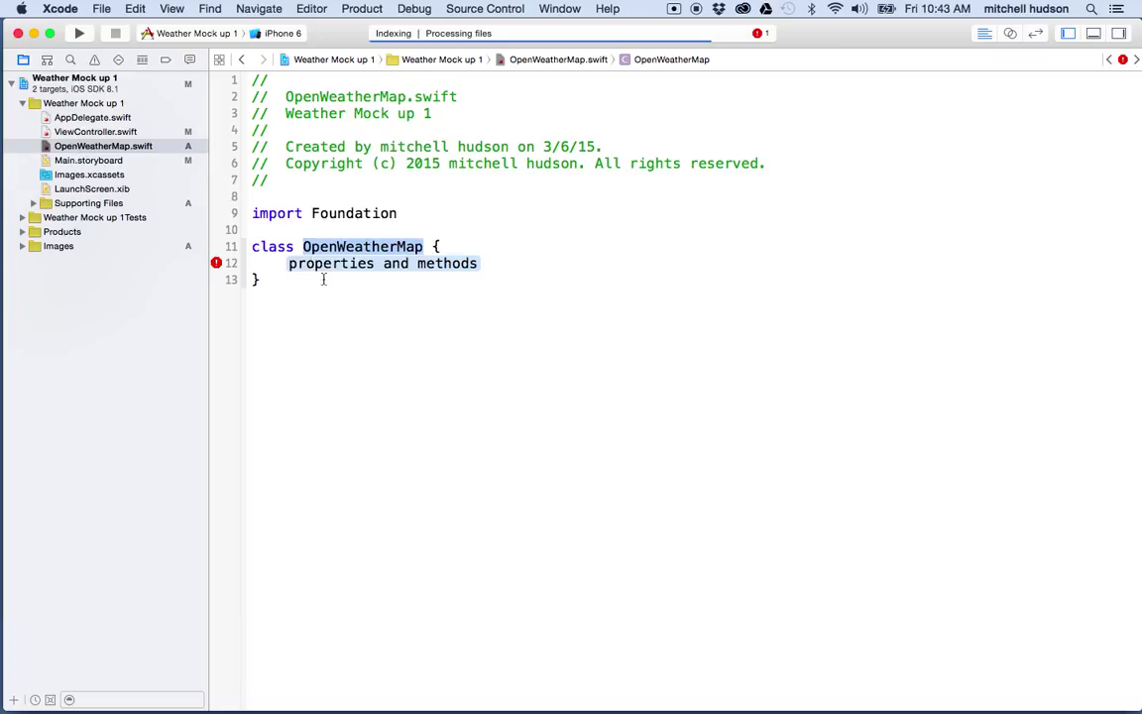
{"action": "key", "text": "Delete"}
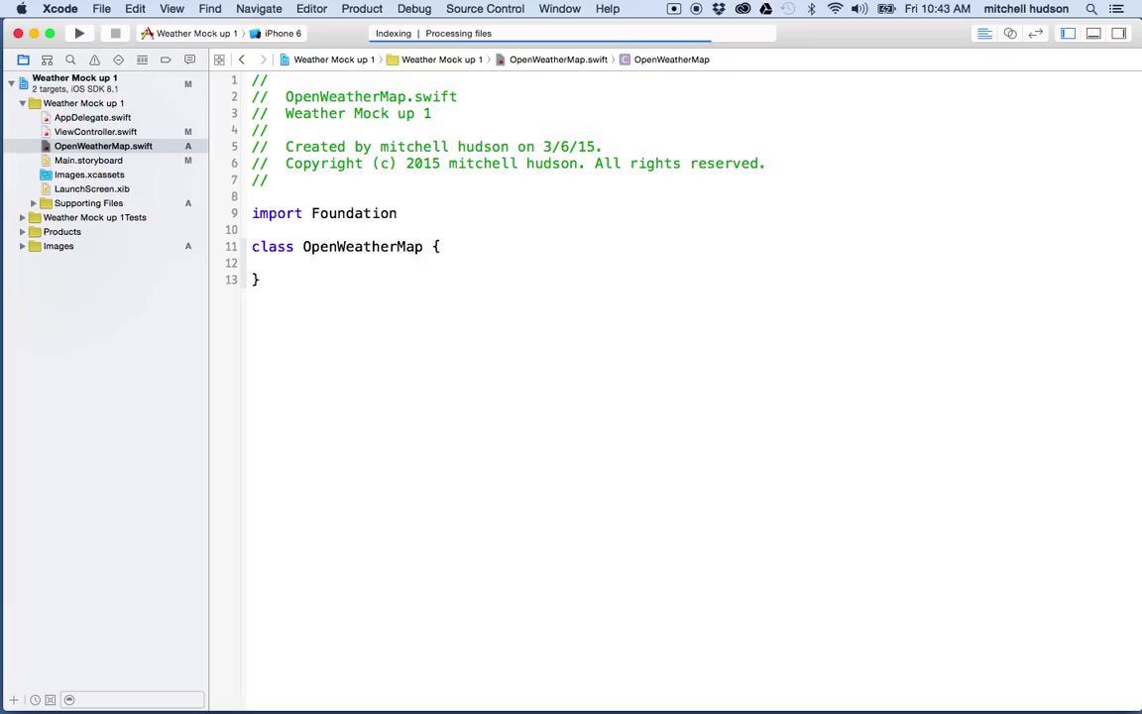
{"action": "left_click", "coordinate": [288, 263]}
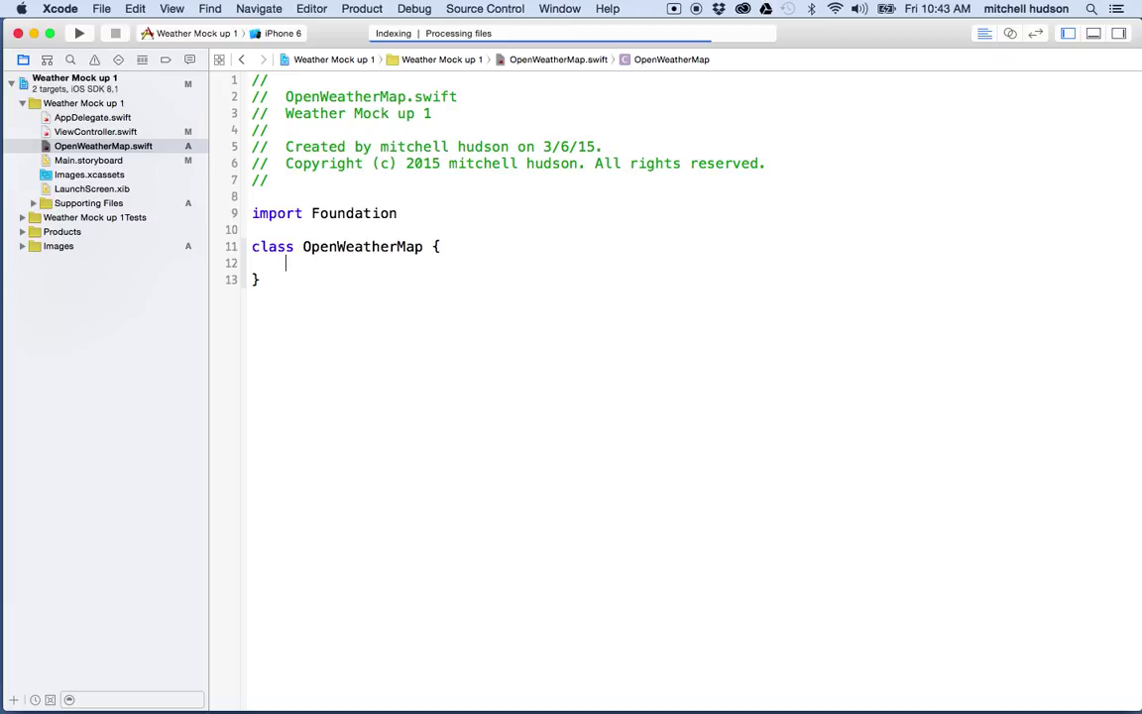
{"action": "mouse_move", "coordinate": [333, 337]}
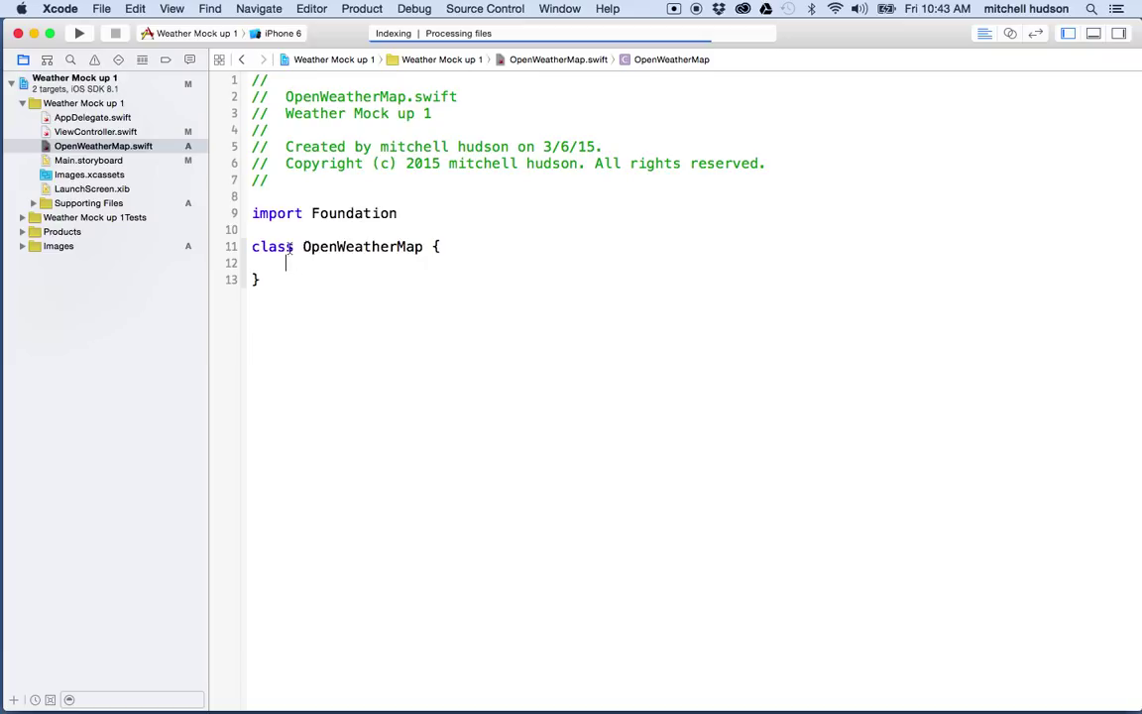
{"action": "type", "text": "va"}
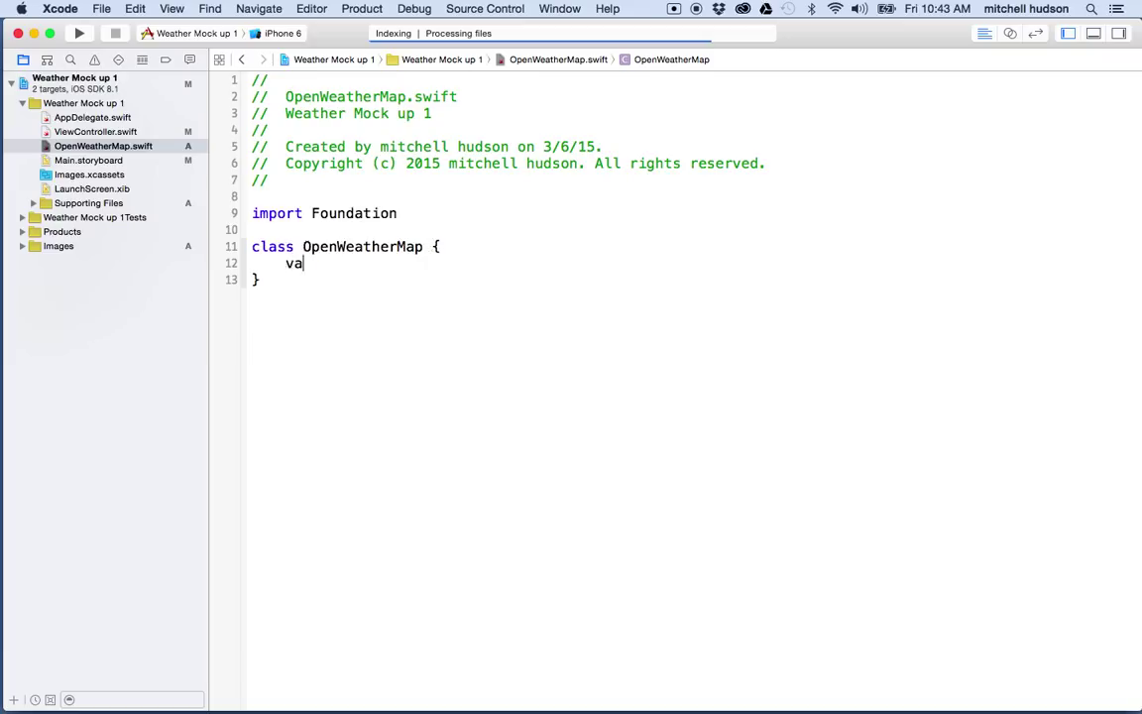
{"action": "key", "text": "Backspace"}
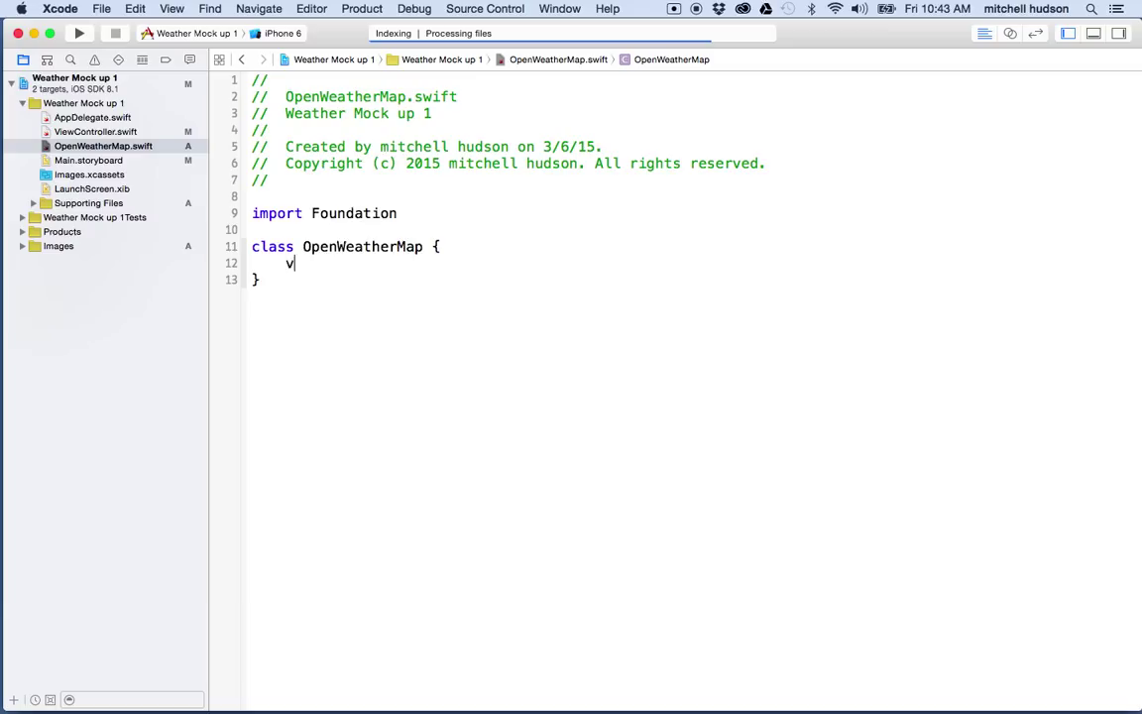
{"action": "type", "text": "fu"}
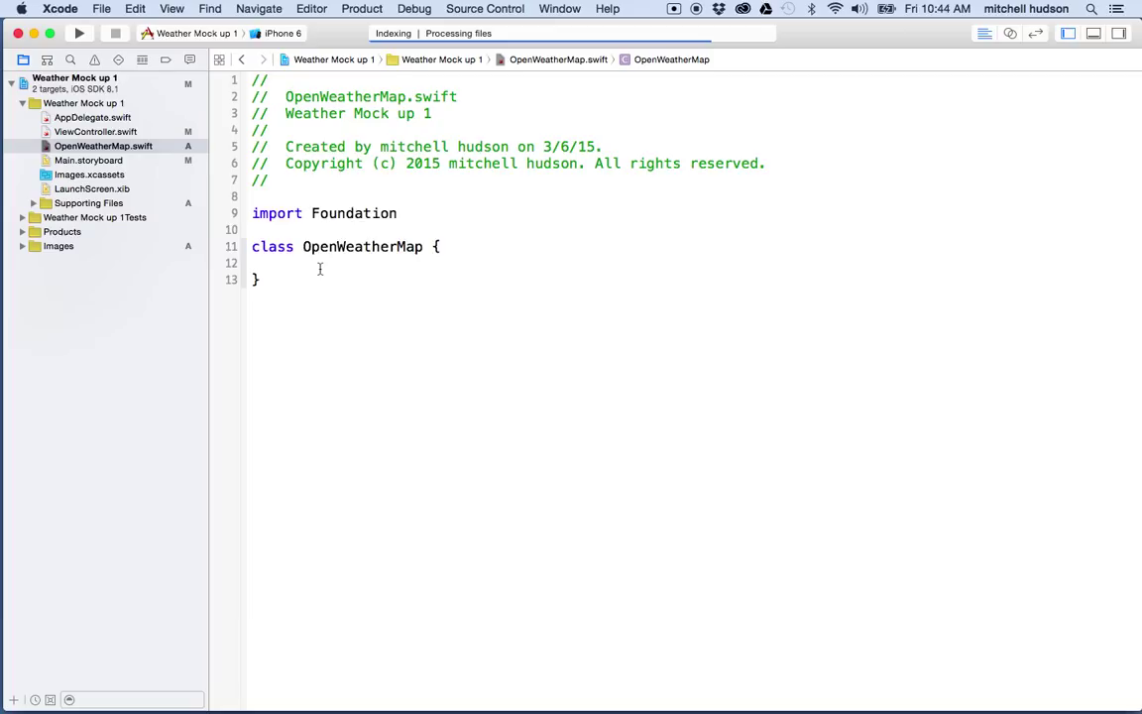
{"action": "type", "text": "var"}
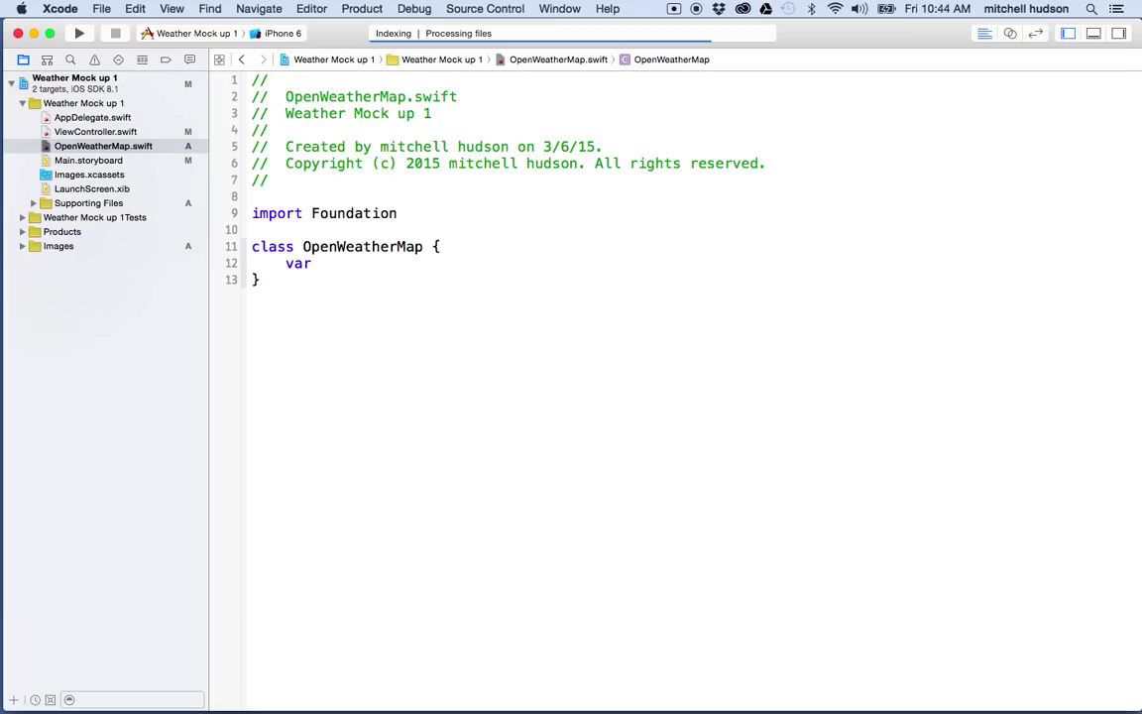
Set the cityName property to "Barcelona"
{"action": "type", "text": "cityN"}
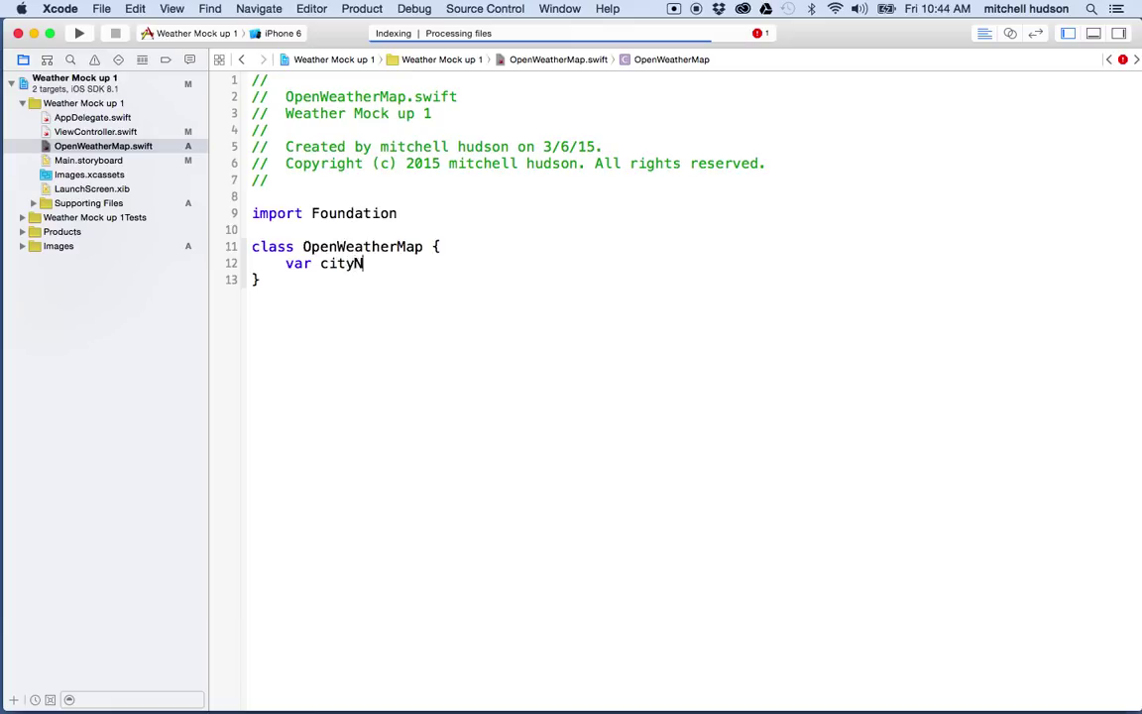
{"action": "type", "text": "ame = \"\""}
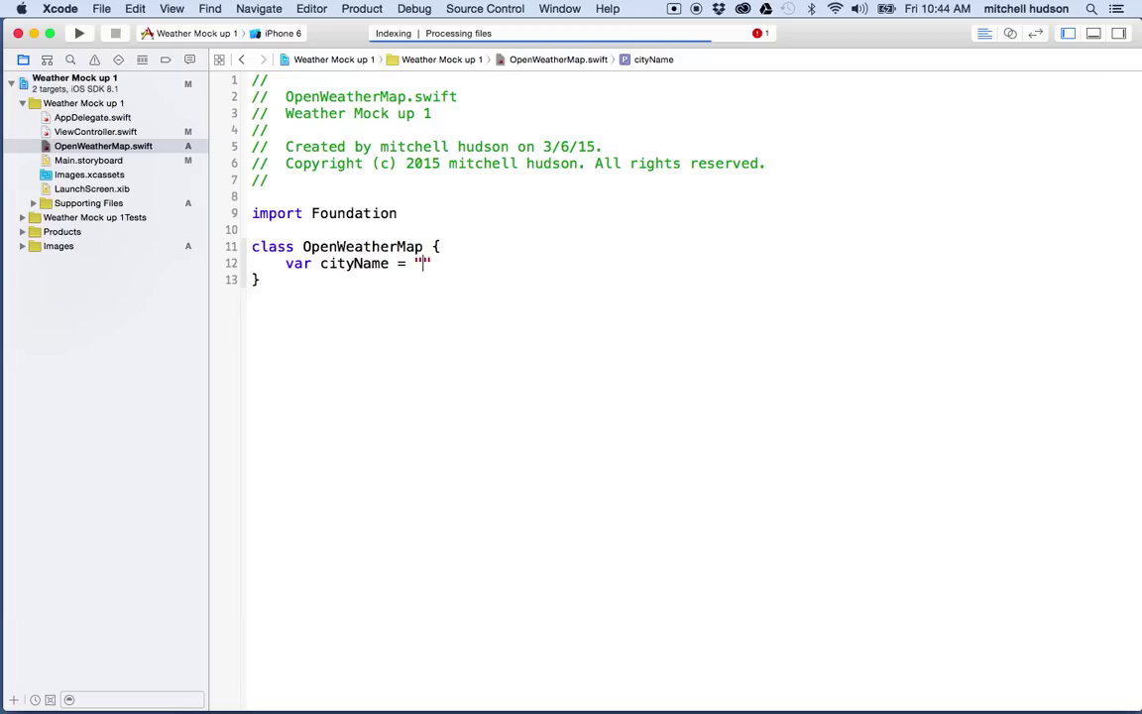
{"action": "type", "text": "Barcelo"}
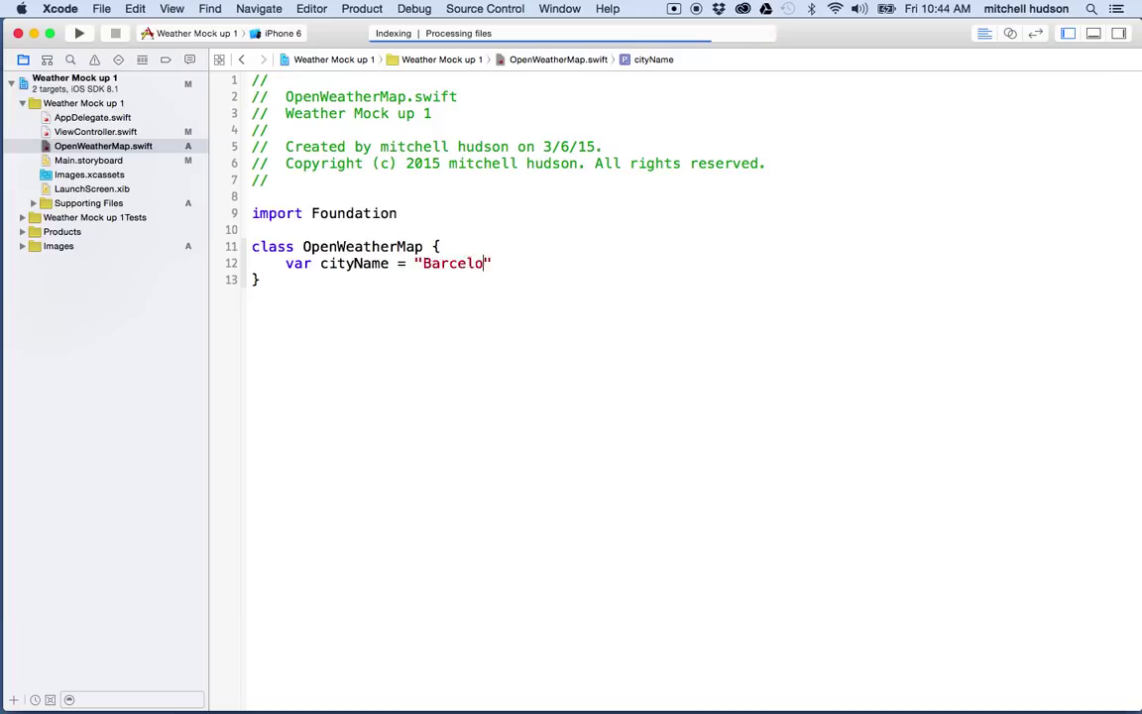
{"action": "type", "text": "na"}
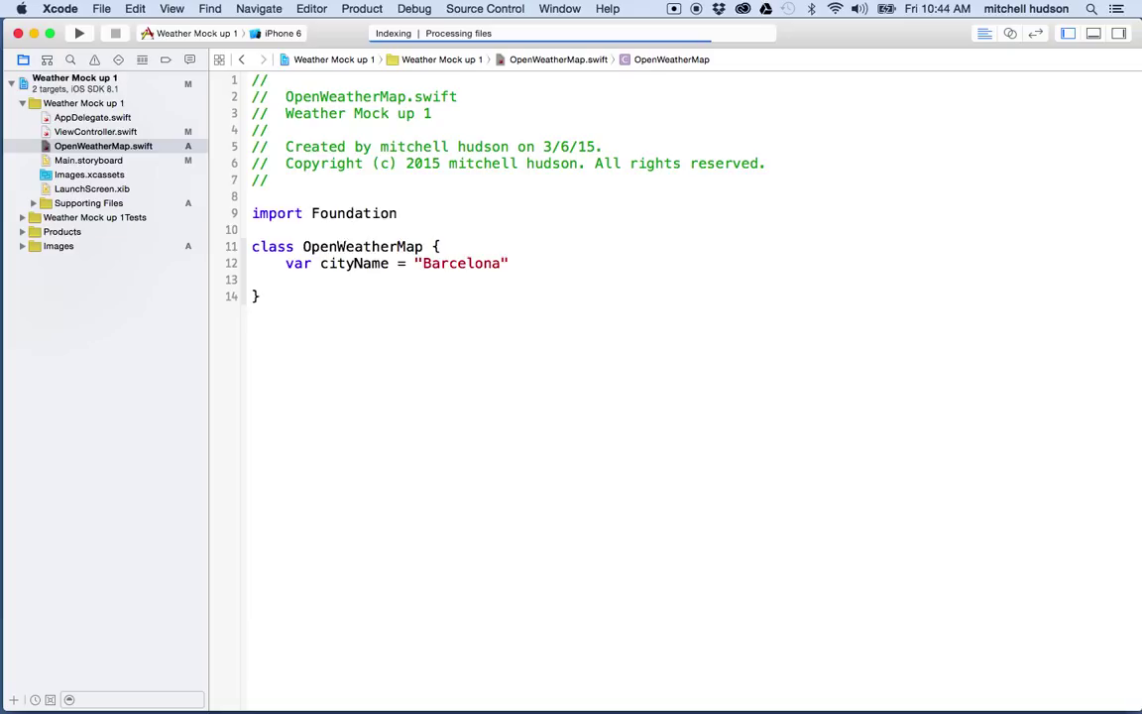
Declare var temp = "77" below cityName
{"action": "type", "text": "var"}
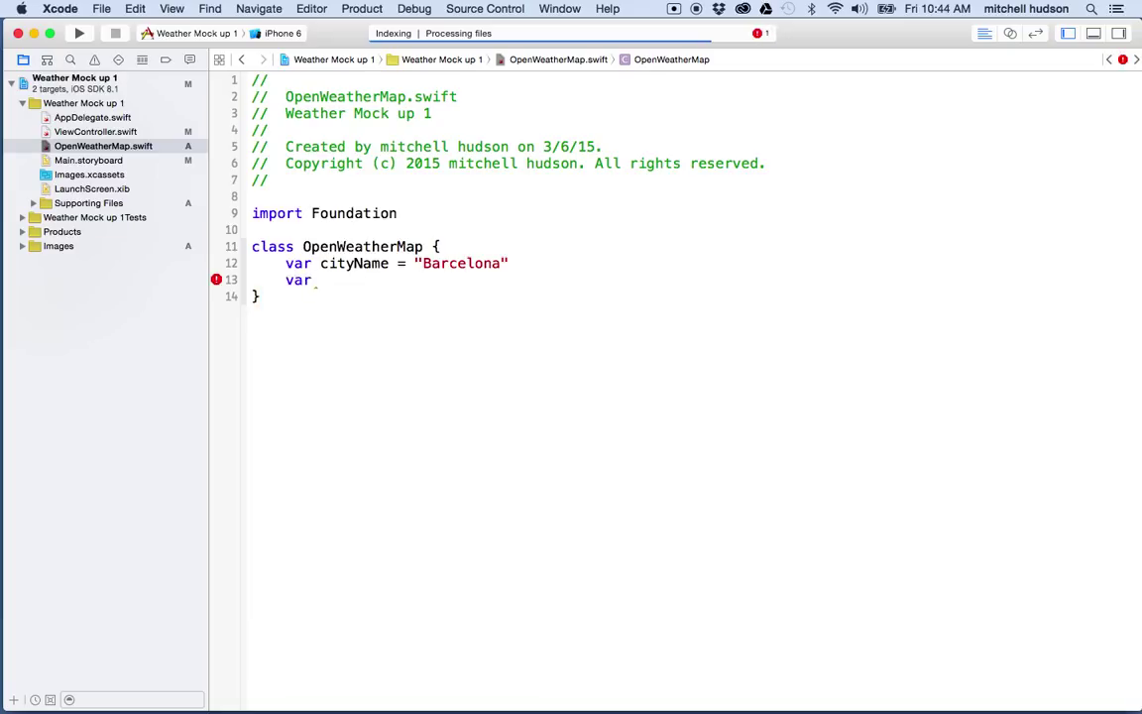
{"action": "type", "text": "temp ="}
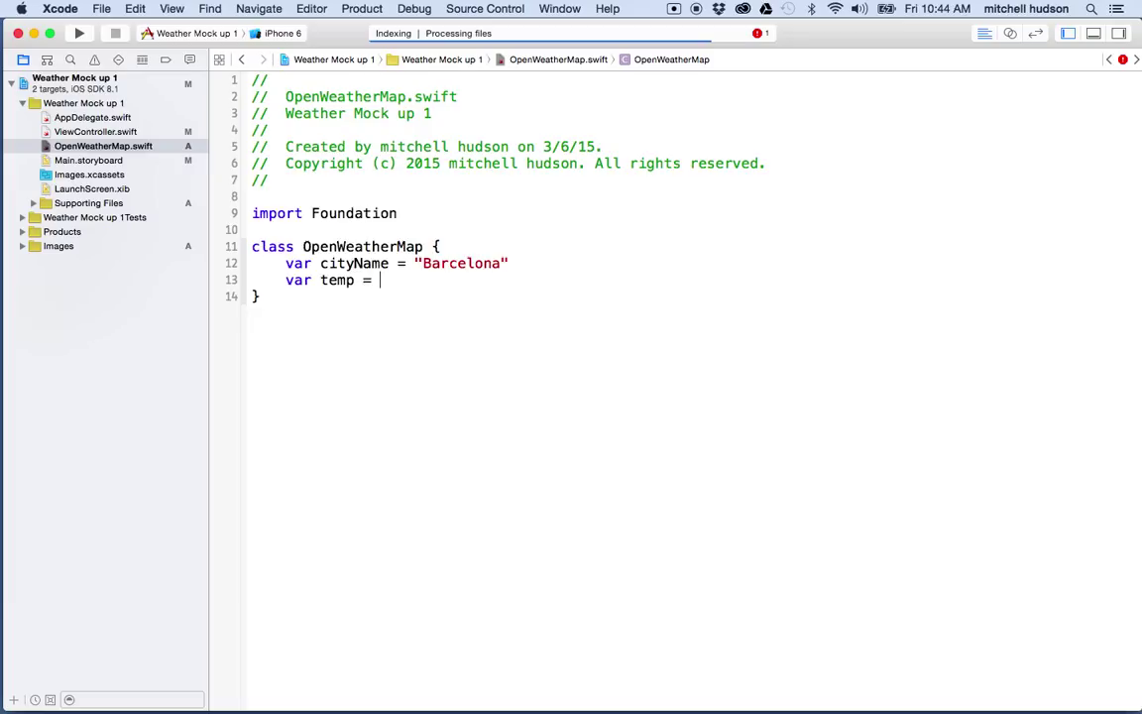
{"action": "type", "text": "\""}
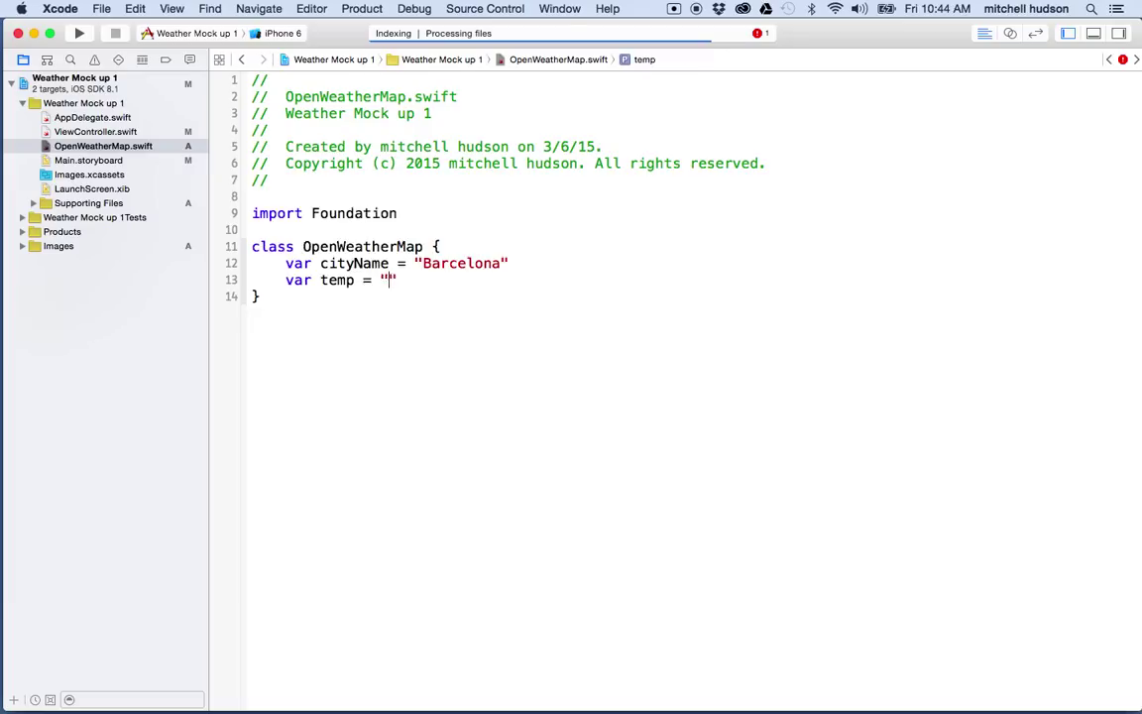
{"action": "type", "text": "77"}
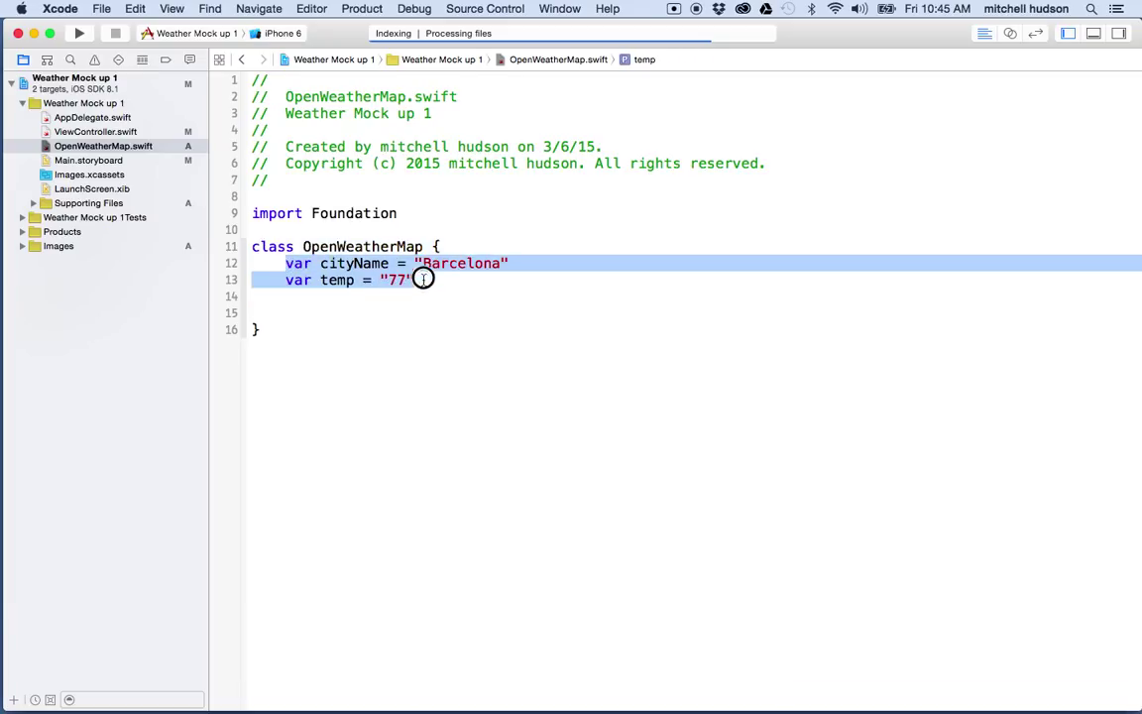
{"action": "left_click", "coordinate": [322, 312]}
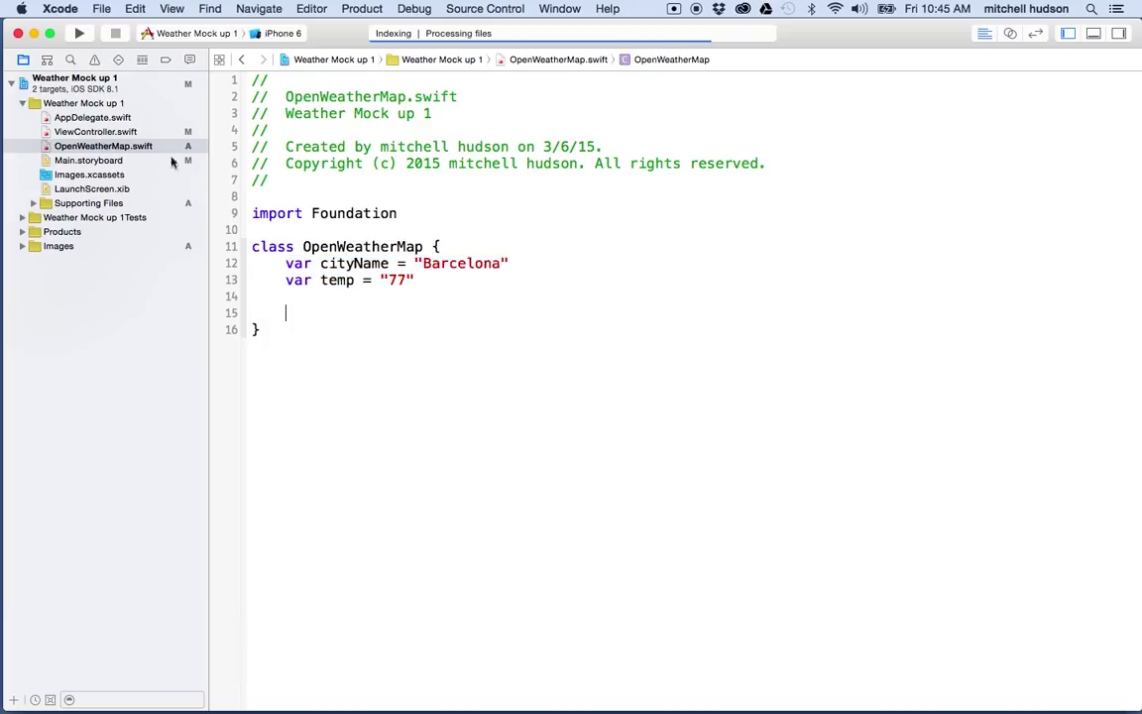
{"action": "mouse_move", "coordinate": [131, 149]}
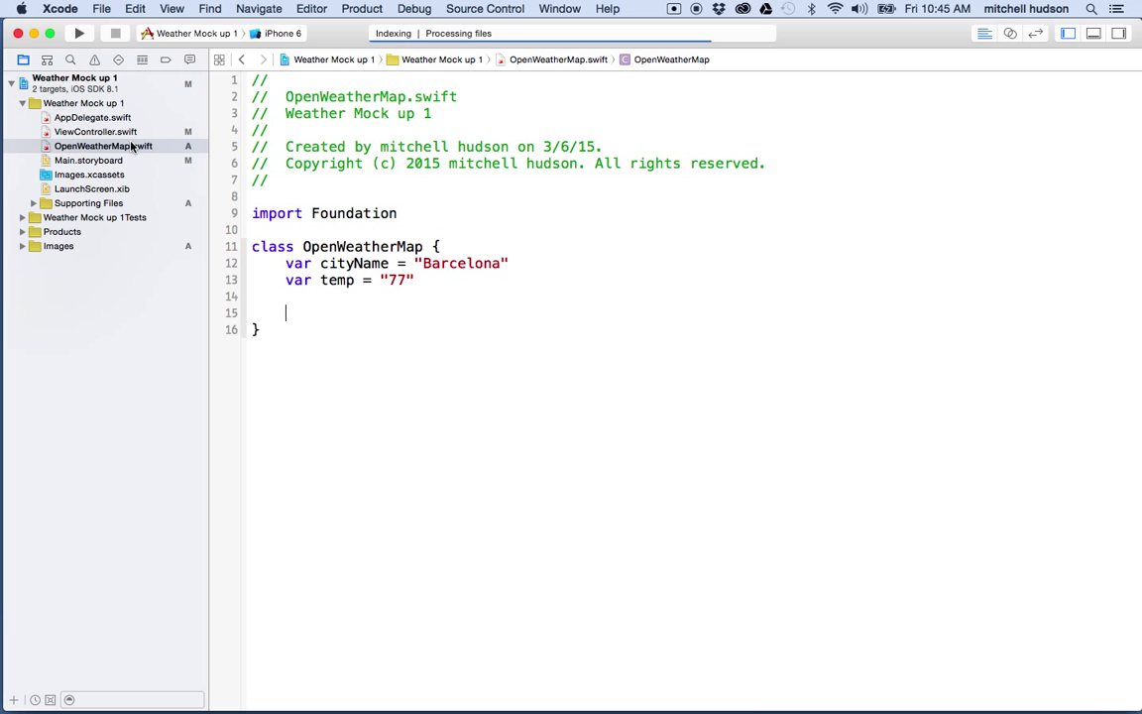
Check the OpenWeatherMap class, then declare var openWeather = OpenWeatherMap() in ViewController
{"action": "left_click", "coordinate": [95, 134]}
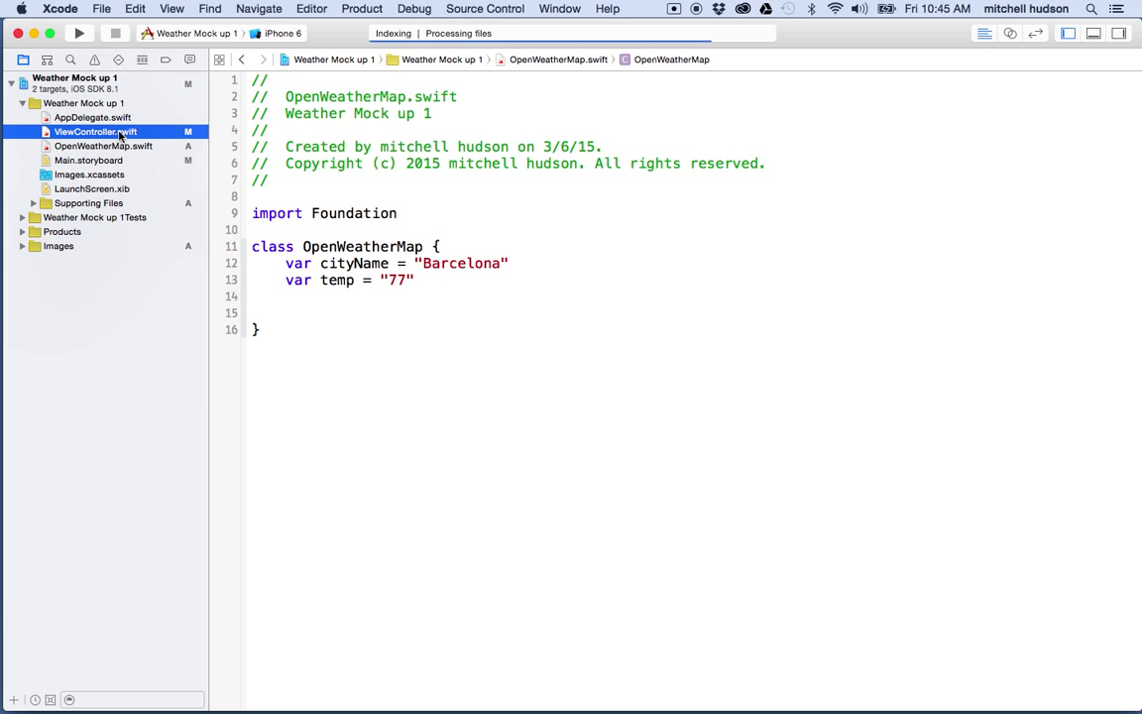
{"action": "left_click", "coordinate": [94, 130]}
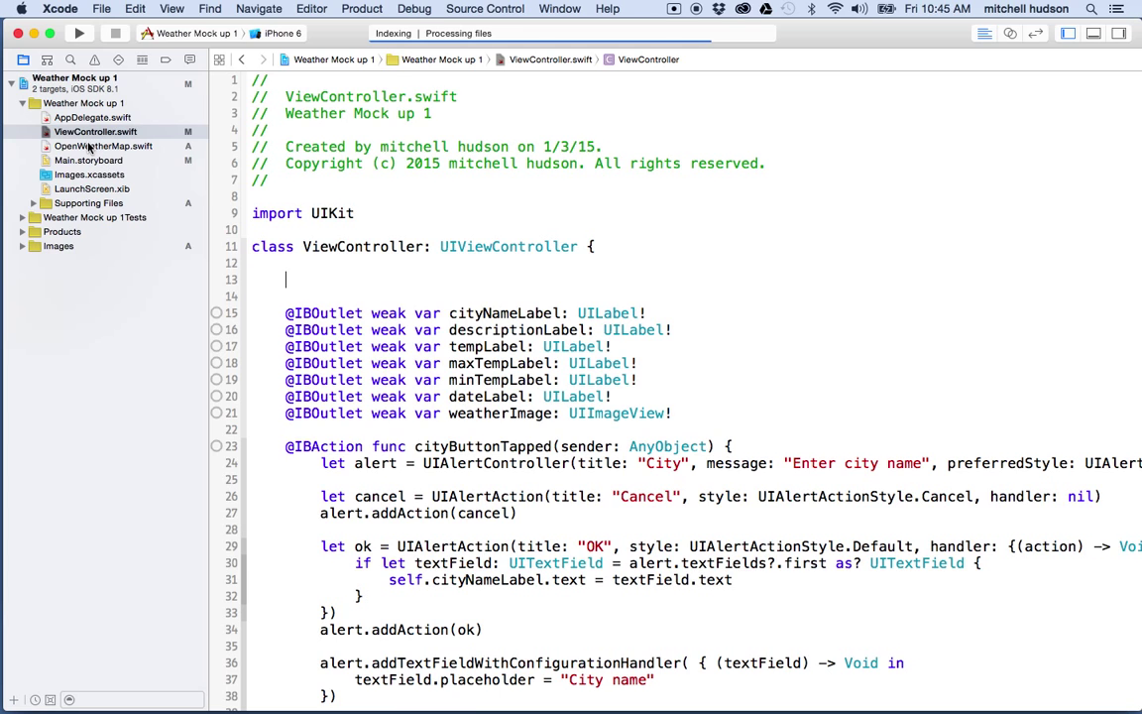
{"action": "left_click", "coordinate": [104, 145]}
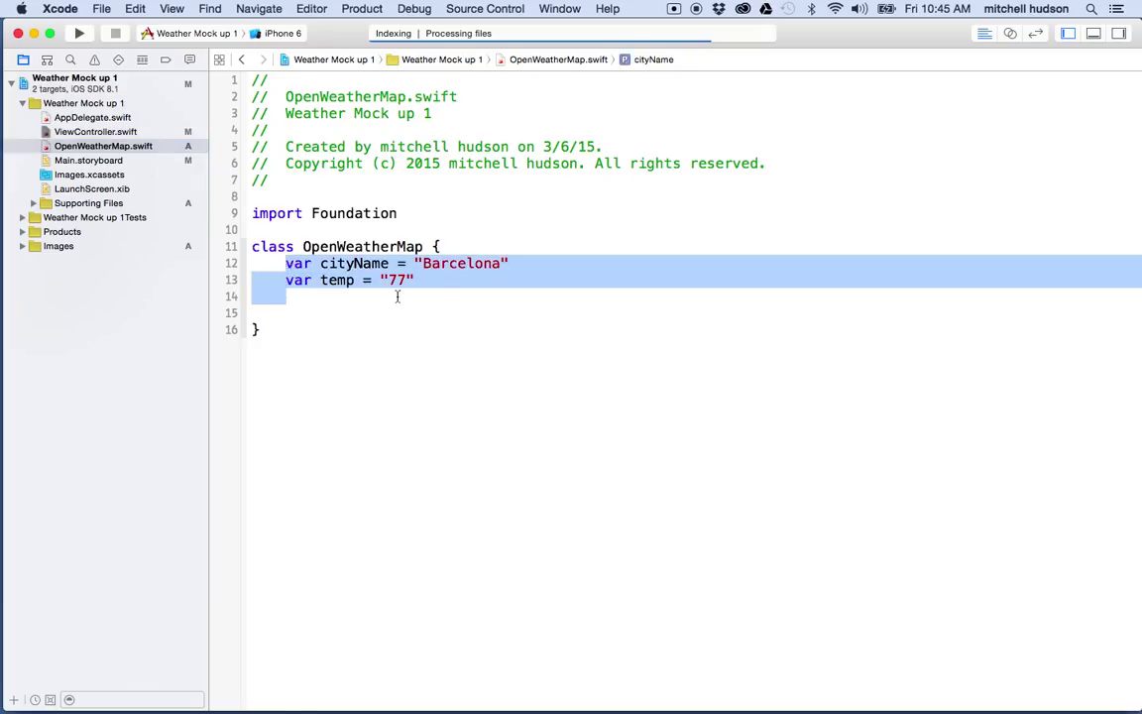
{"action": "left_click", "coordinate": [95, 131]}
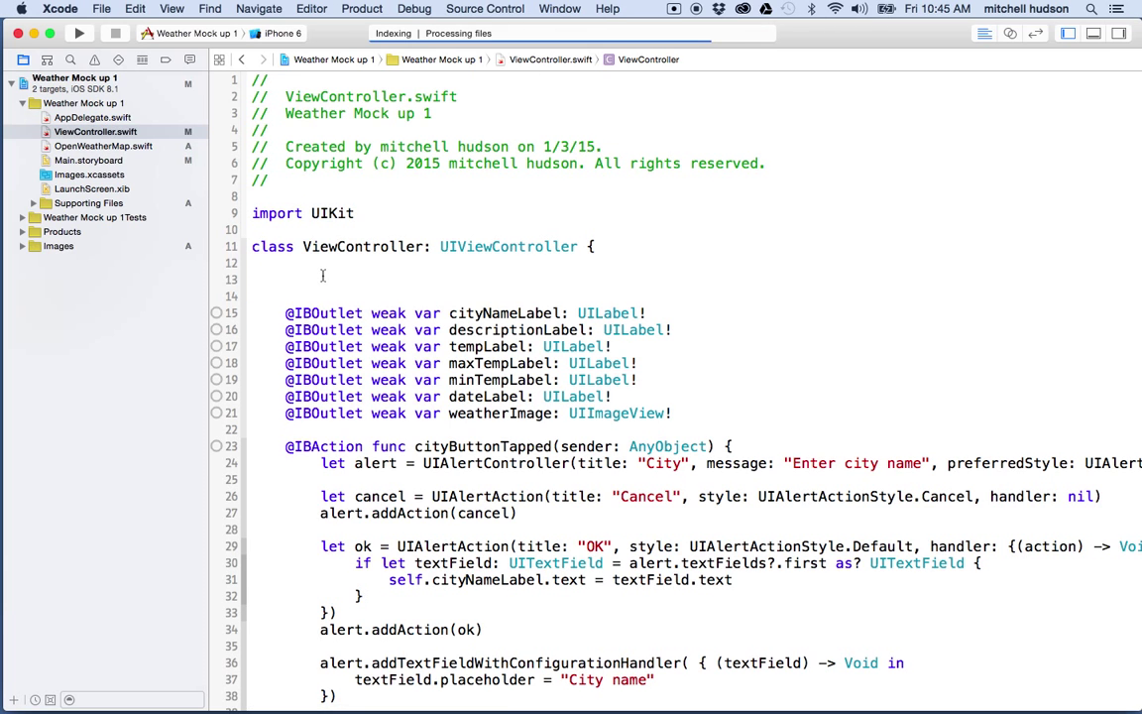
{"action": "type", "text": "var"}
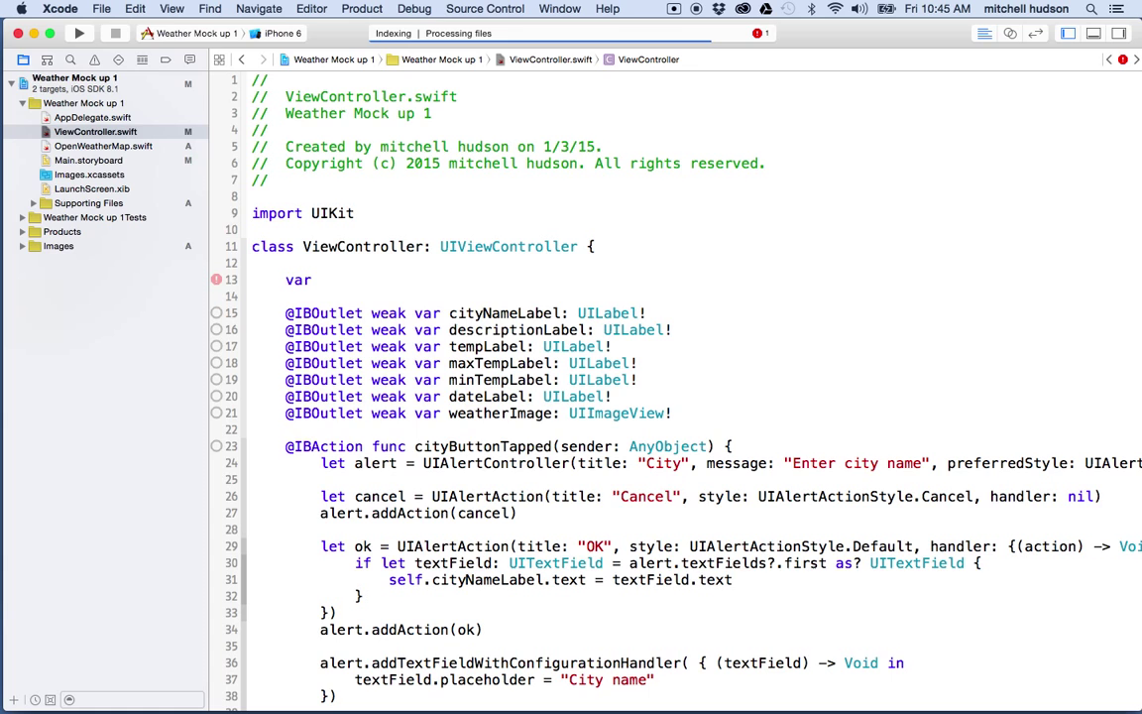
{"action": "type", "text": "open"}
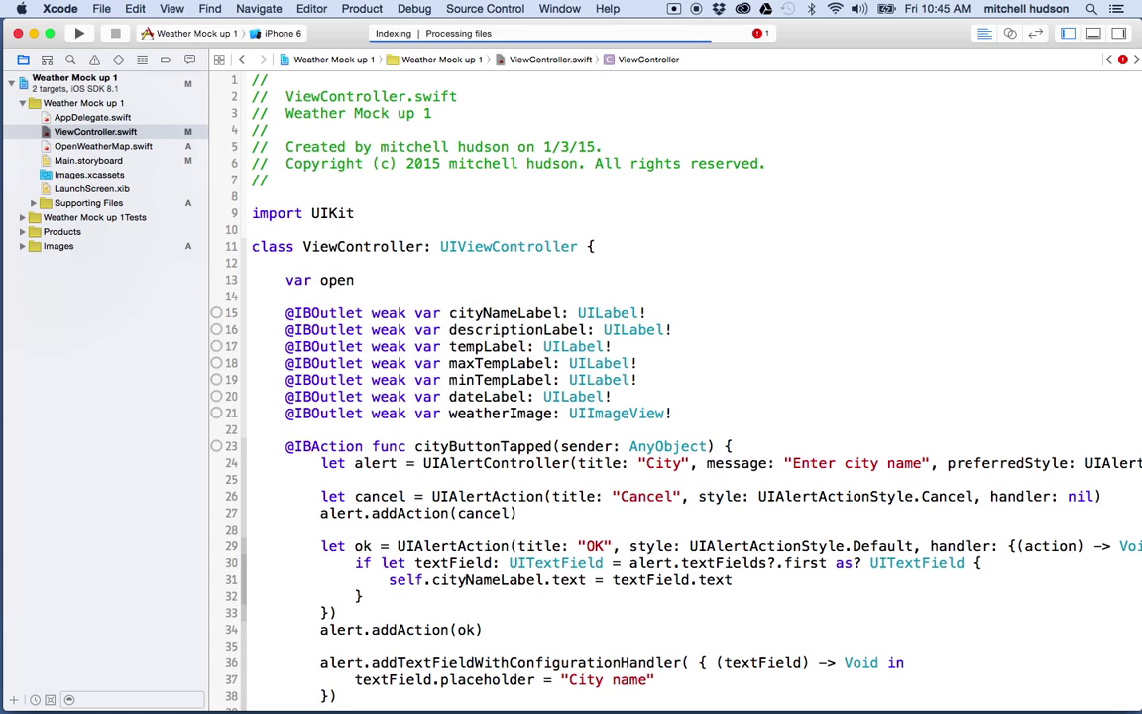
{"action": "type", "text": "Weather = openWea"}
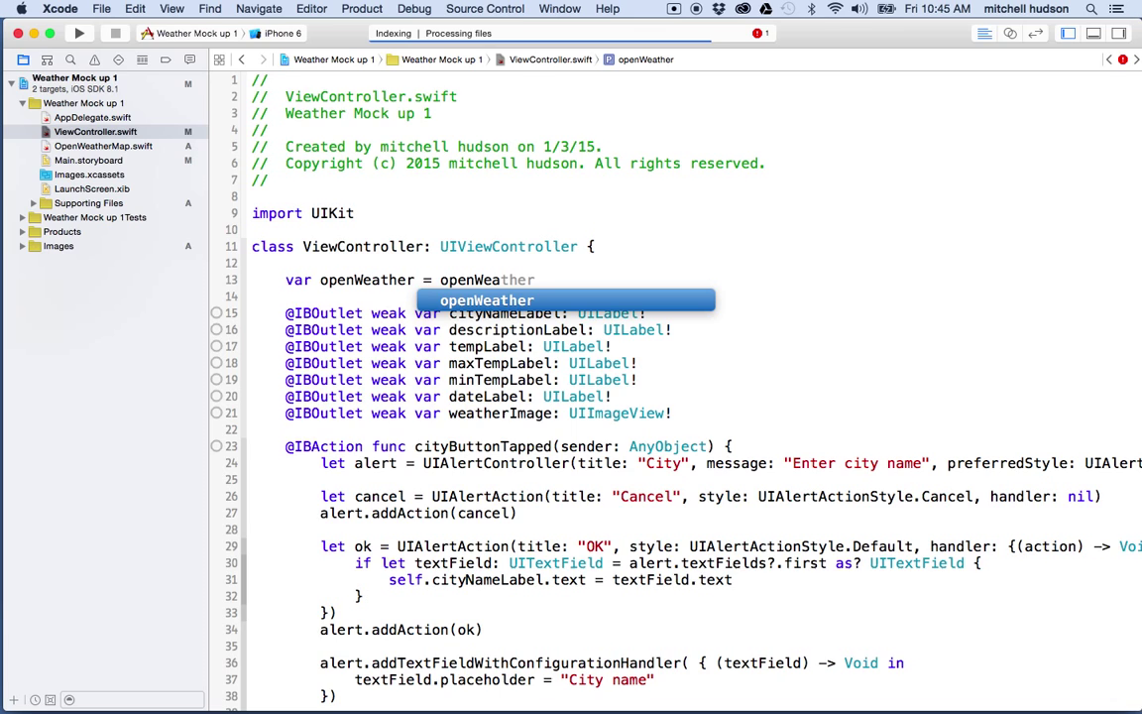
{"action": "type", "text": "OpenWeatherMap("}
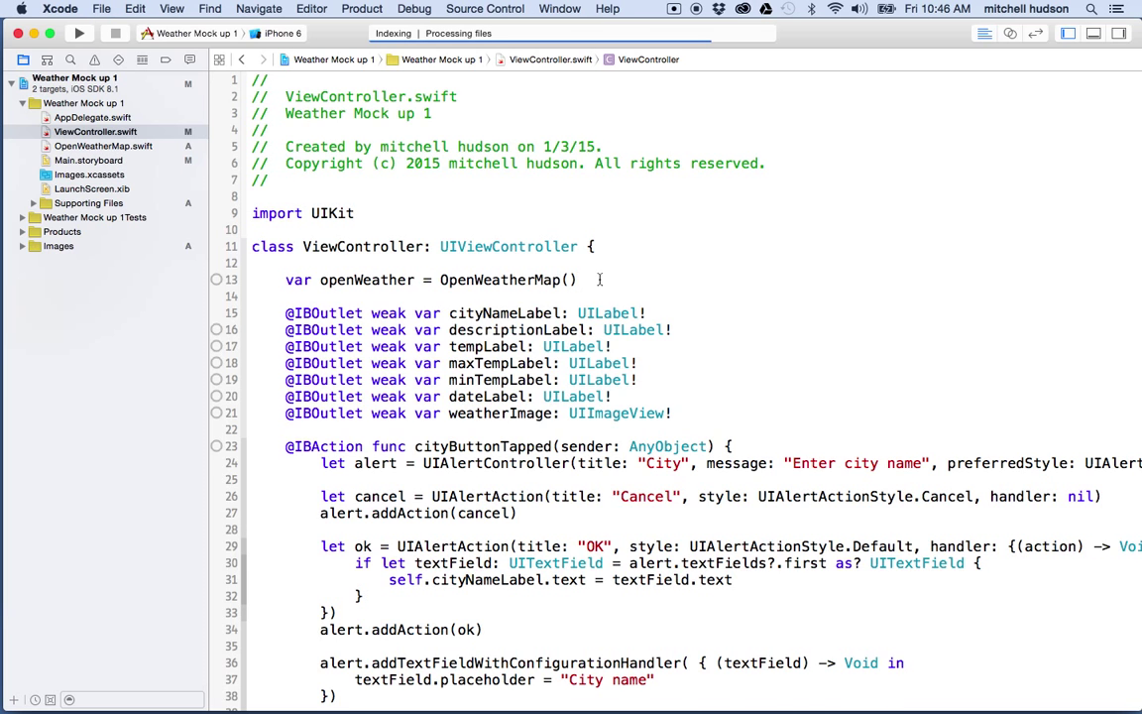
Highlight the OpenWeatherMap() instance creation and the viewDidLoad function
{"action": "scroll", "scroll_direction": "down", "scroll_amount": 3}
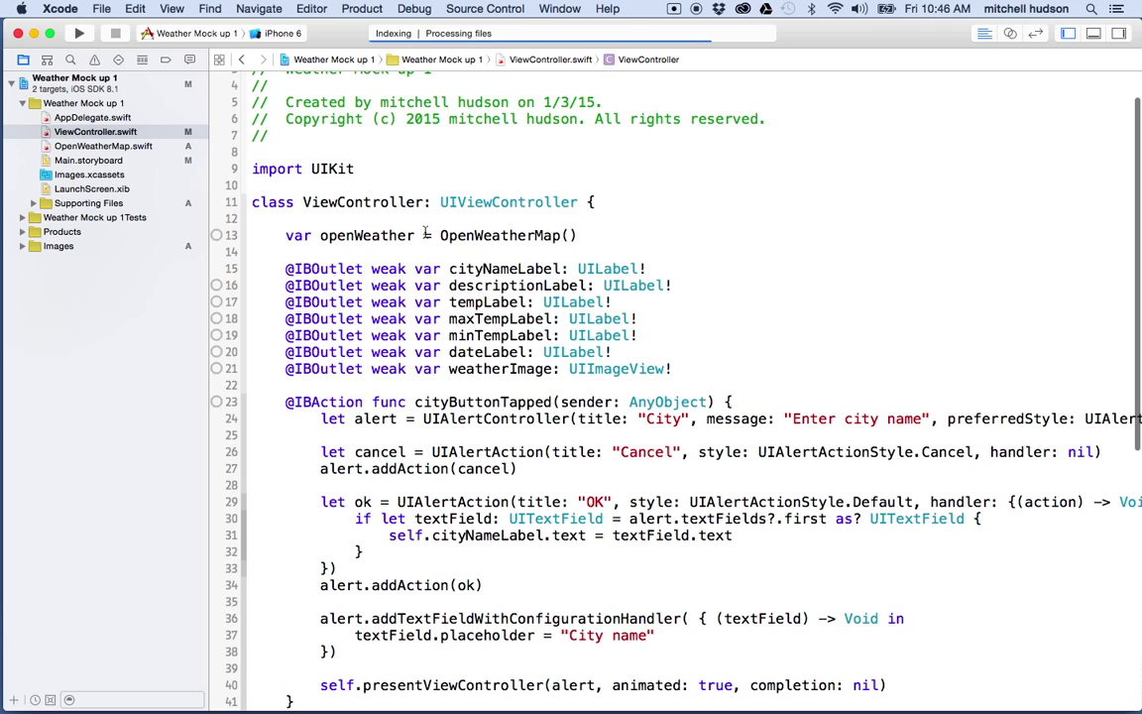
{"action": "double_click", "coordinate": [501, 235]}
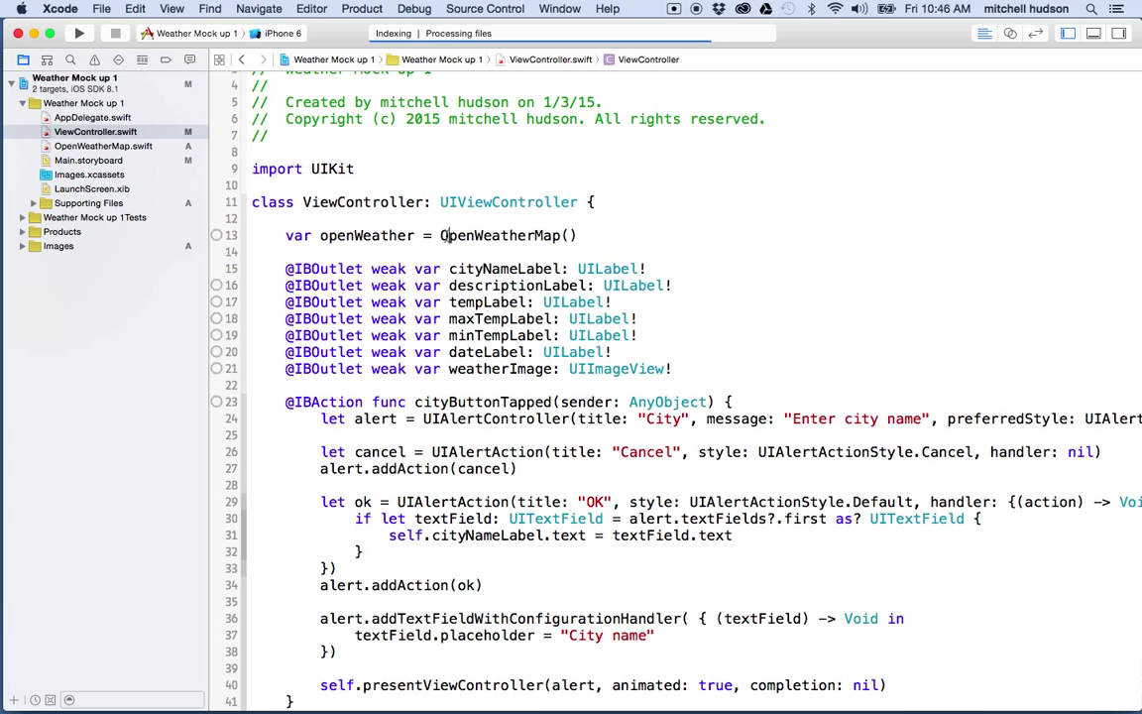
{"action": "double_click", "coordinate": [503, 235]}
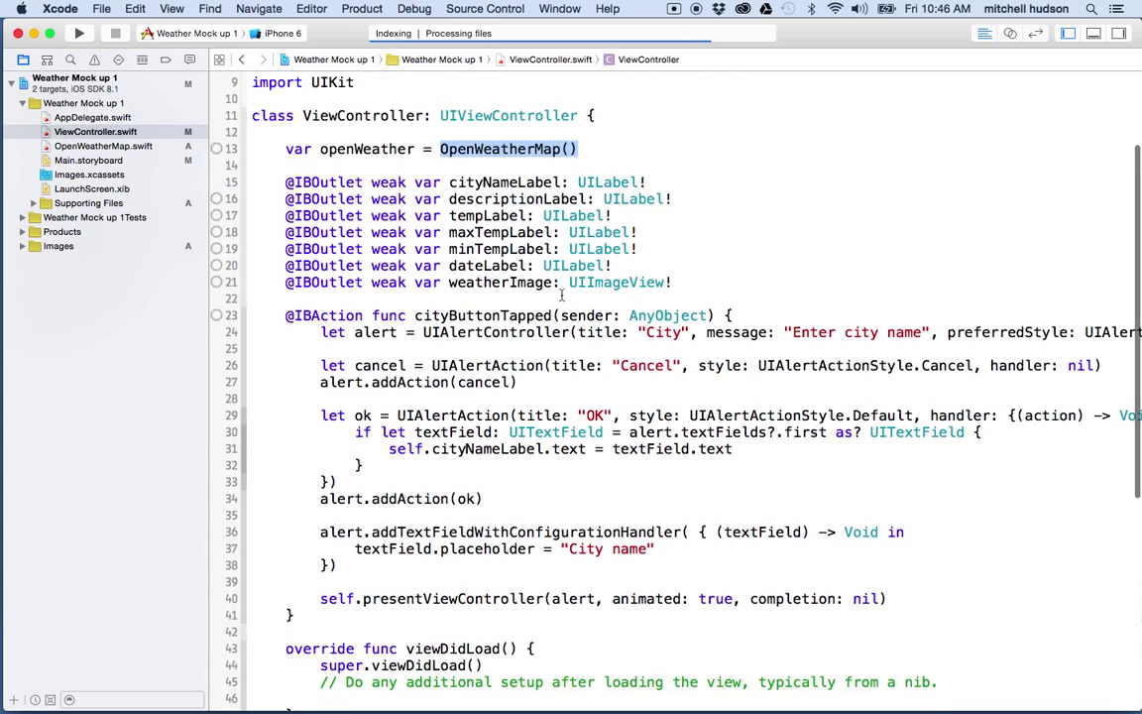
{"action": "scroll", "scroll_direction": "down", "scroll_amount": 3}
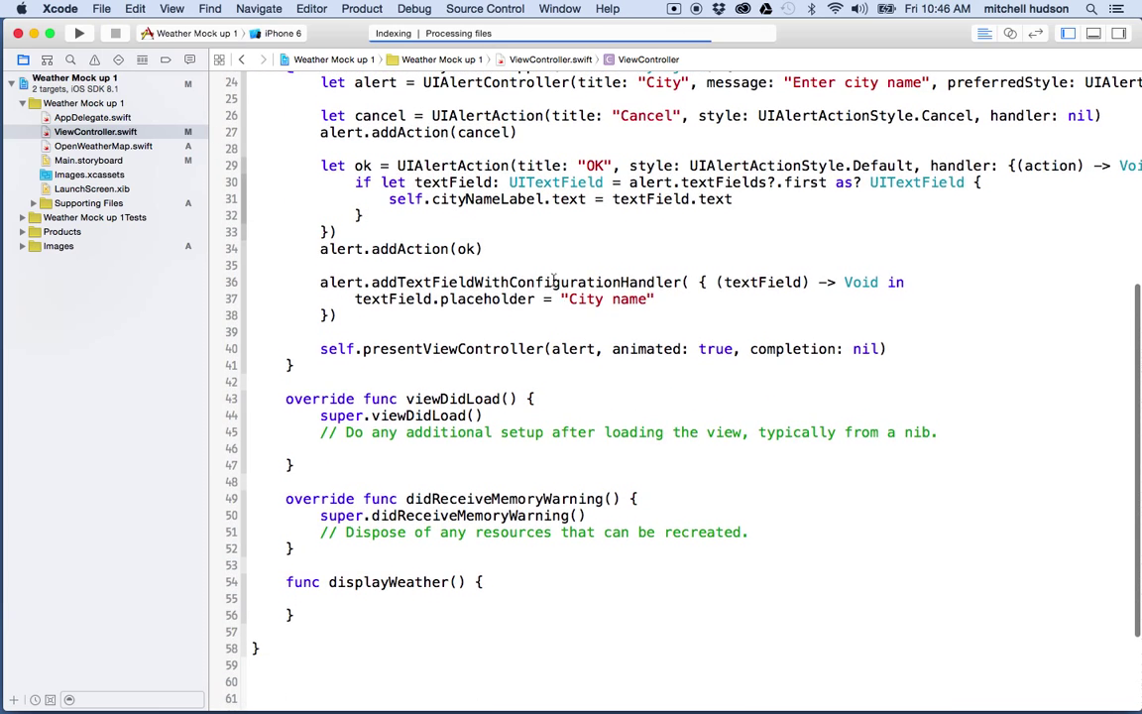
{"action": "scroll", "scroll_direction": "down", "scroll_amount": 3}
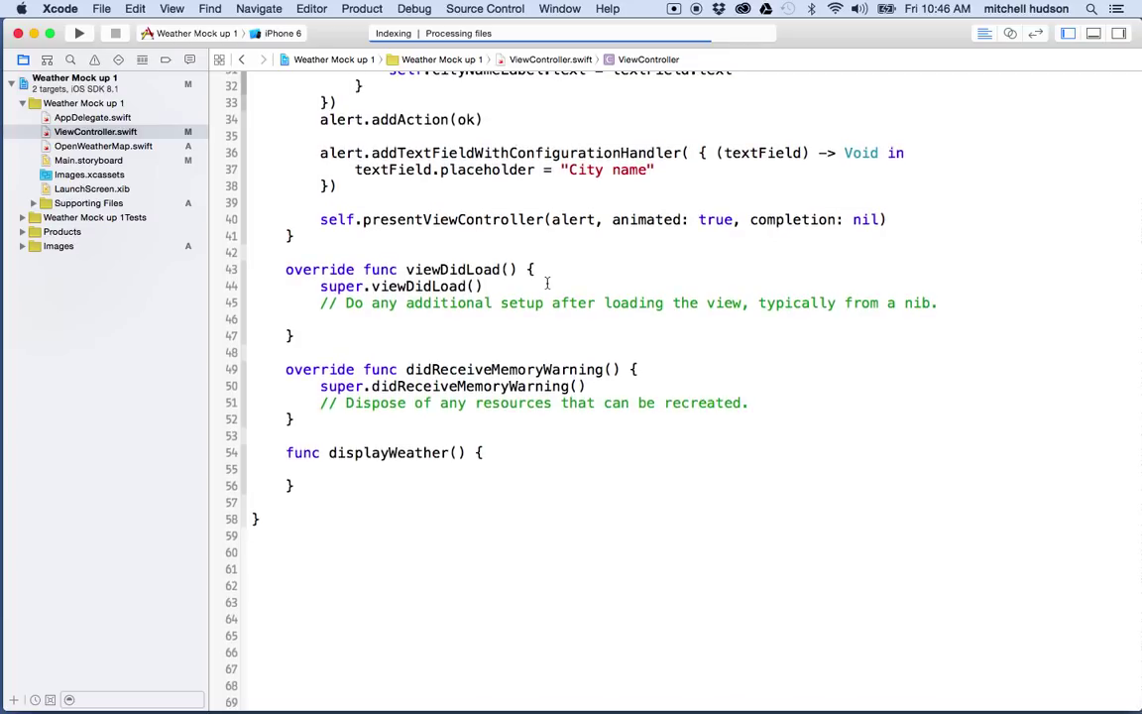
{"action": "mouse_move", "coordinate": [280, 269]}
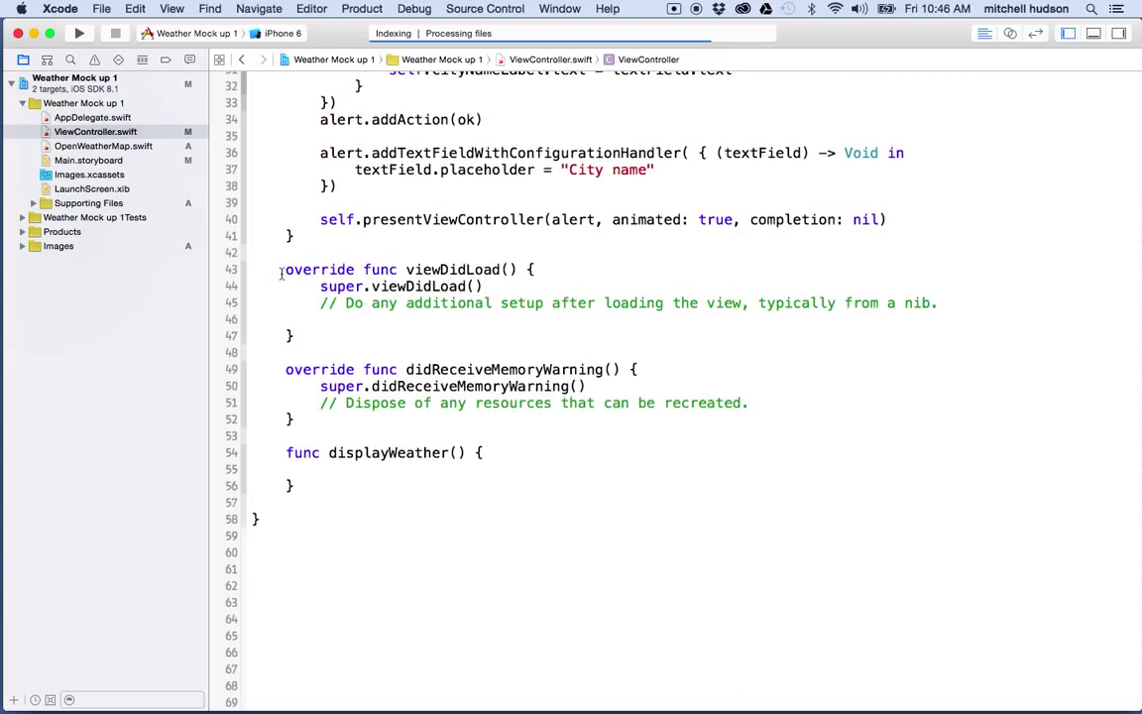
{"action": "left_click_drag", "start_coordinate": [285, 268], "coordinate": [294, 335]}
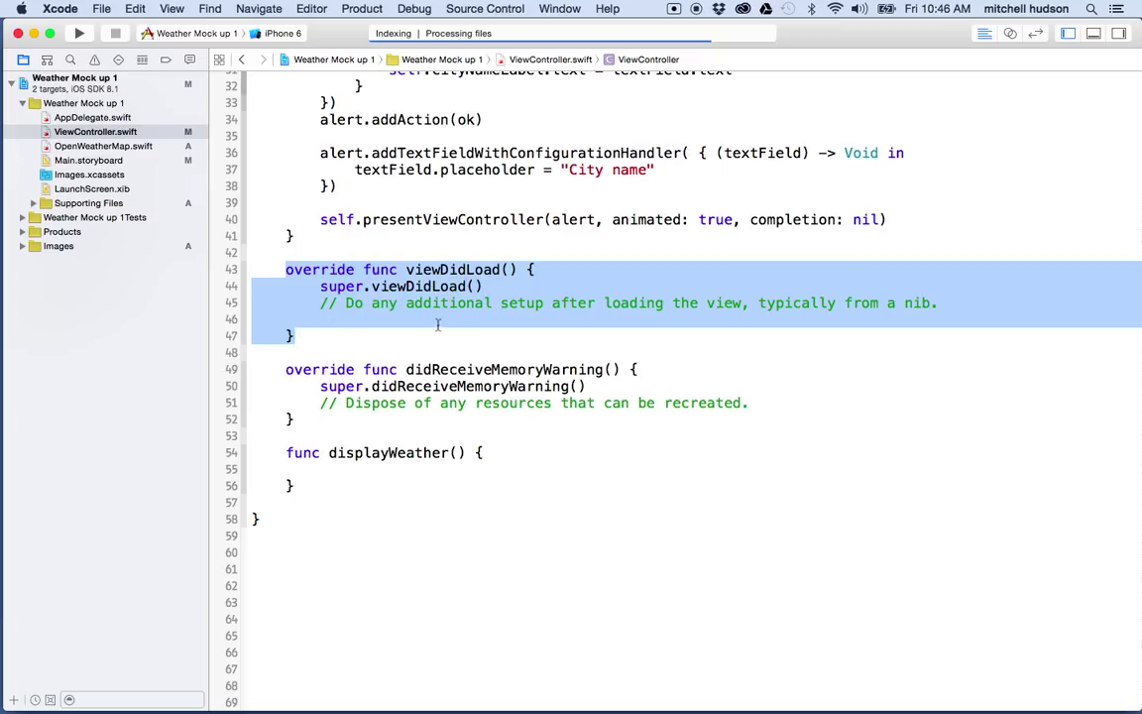
Start the cityNameLabel.text assignment inside viewDidLoad, checking the openWeather and tempLabel names
{"action": "left_click", "coordinate": [327, 319]}
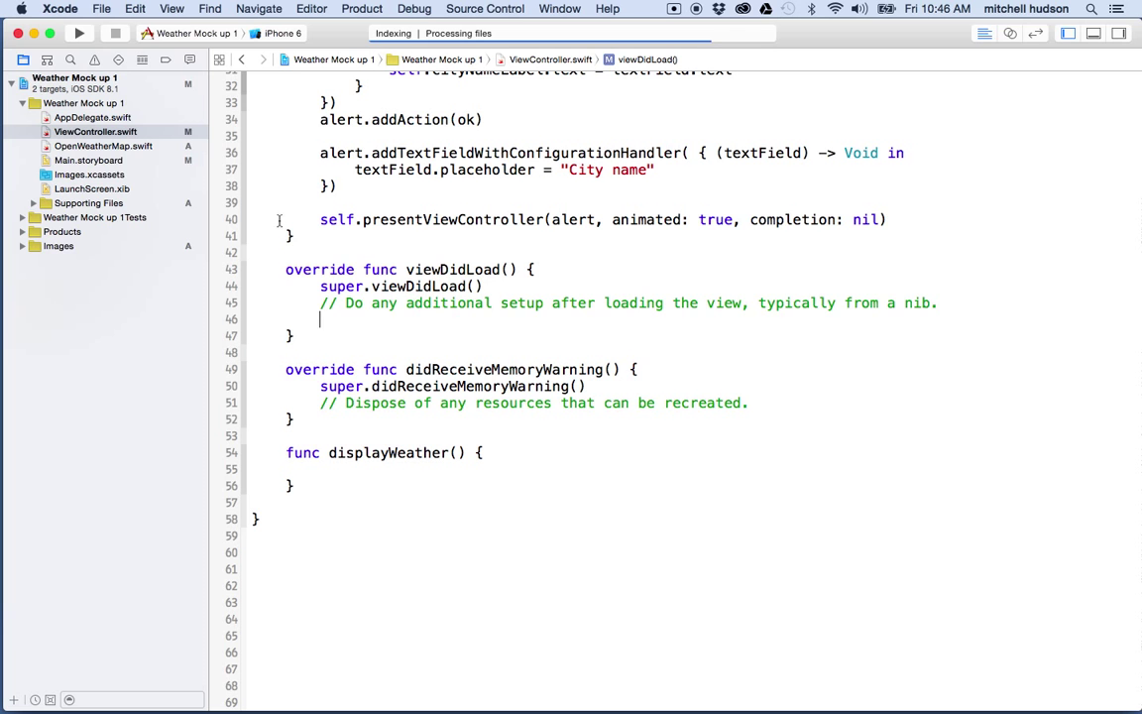
{"action": "mouse_move", "coordinate": [242, 250]}
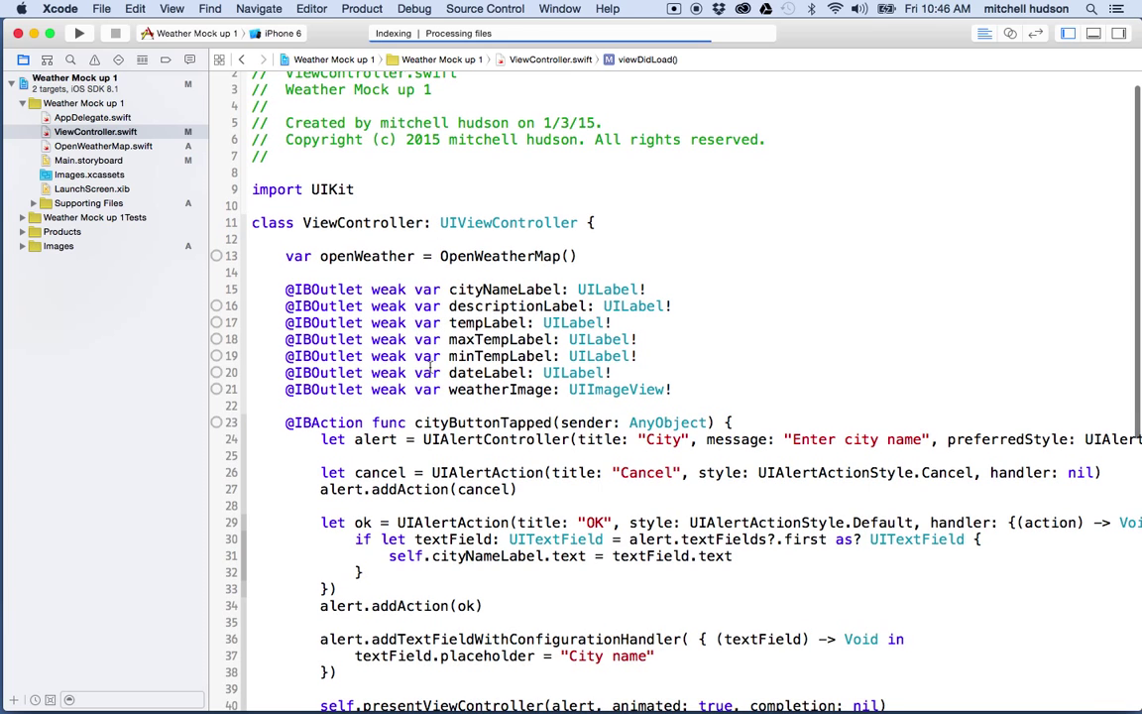
{"action": "double_click", "coordinate": [366, 255]}
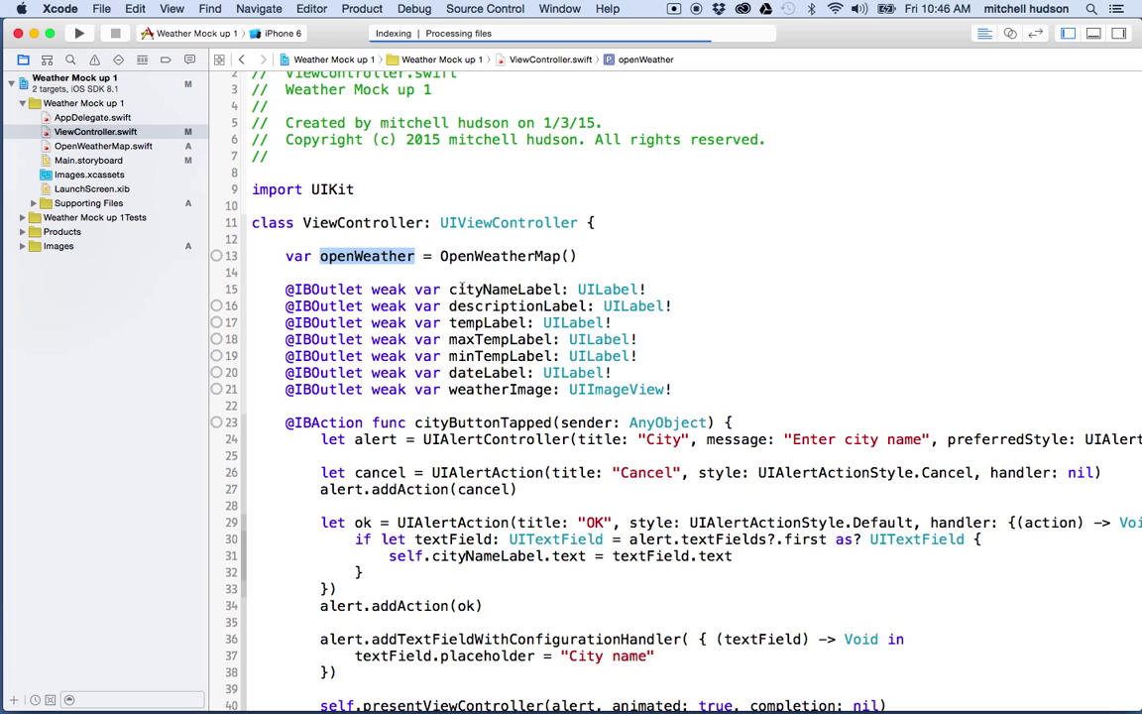
{"action": "double_click", "coordinate": [504, 288]}
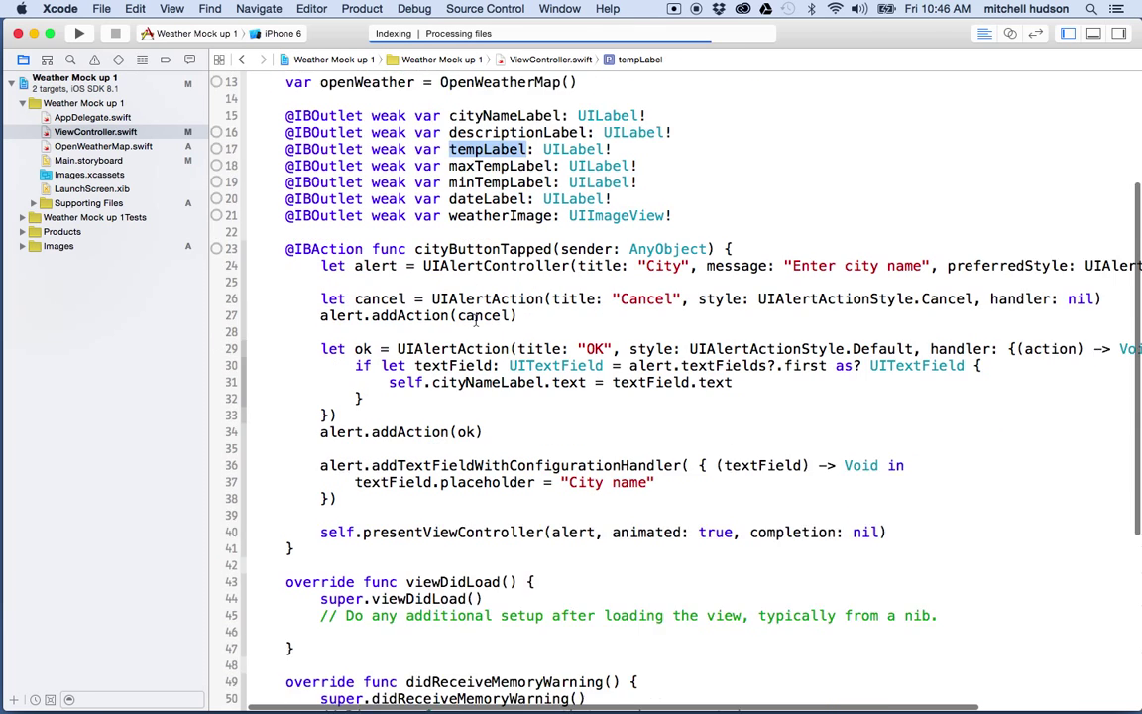
{"action": "scroll", "scroll_direction": "down", "scroll_amount": 3}
{"action": "type", "text": "cityNameLabel.text ="}
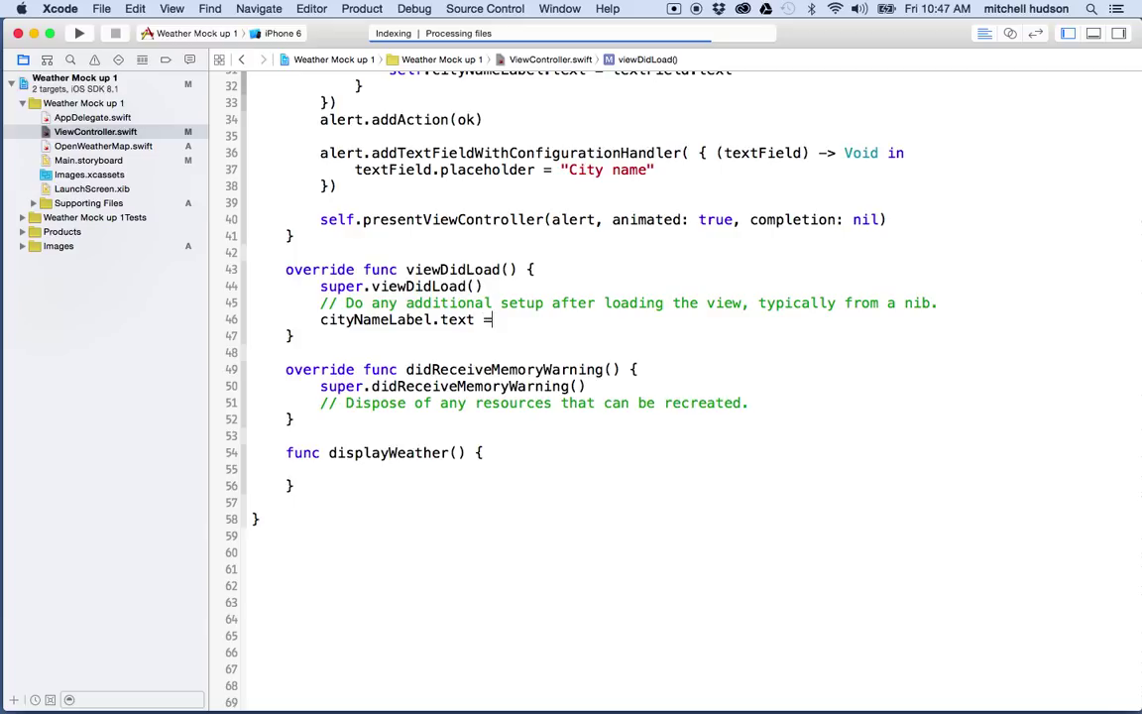
Write cityNameLabel.text = openWeather.cityName in viewDidLoad after checking OpenWeatherMap.swift's properties
{"action": "type", "text": "Op"}
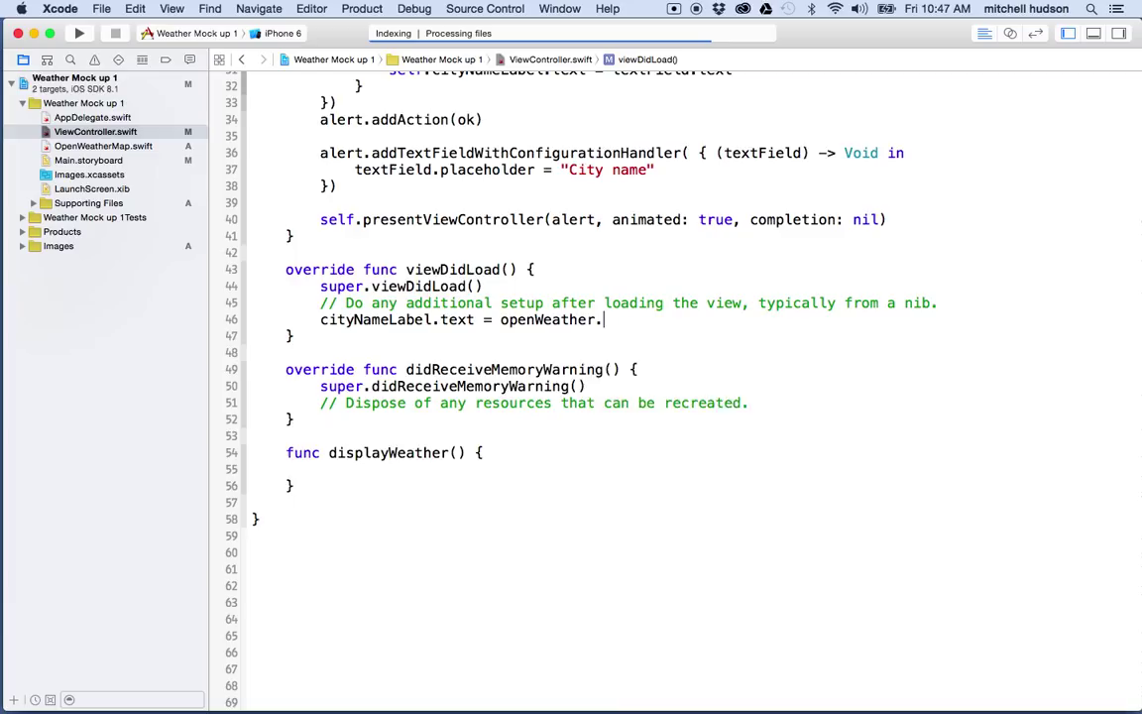
{"action": "type", "text": "ci"}
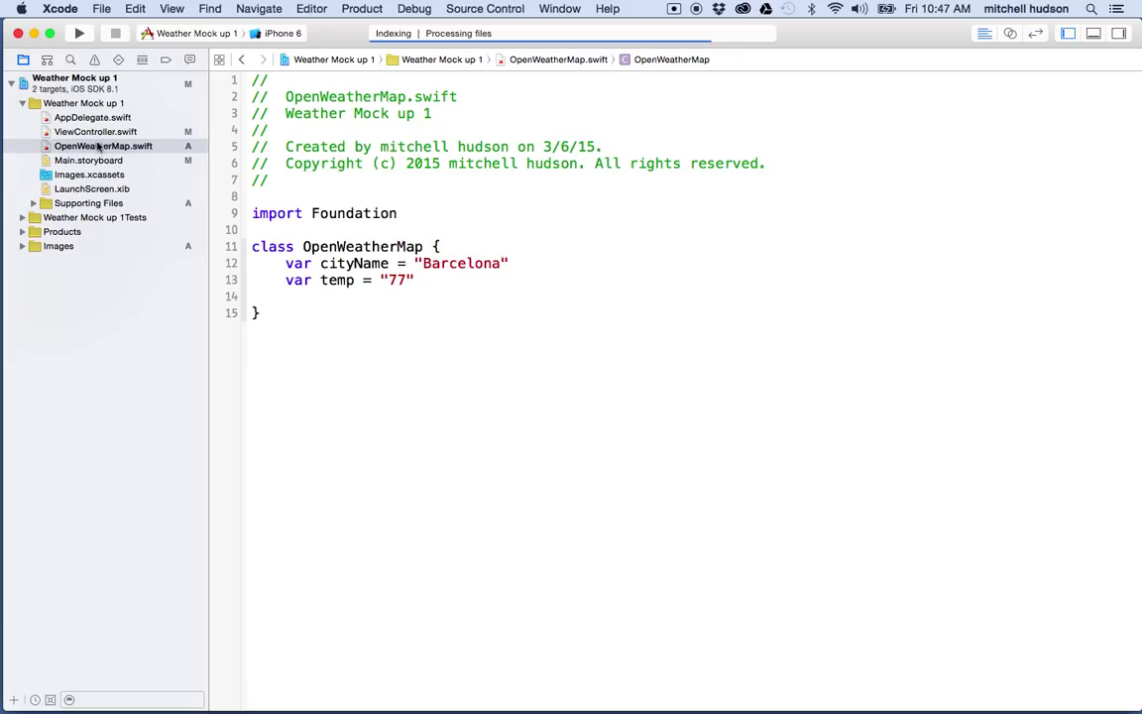
{"action": "left_click", "coordinate": [107, 147]}
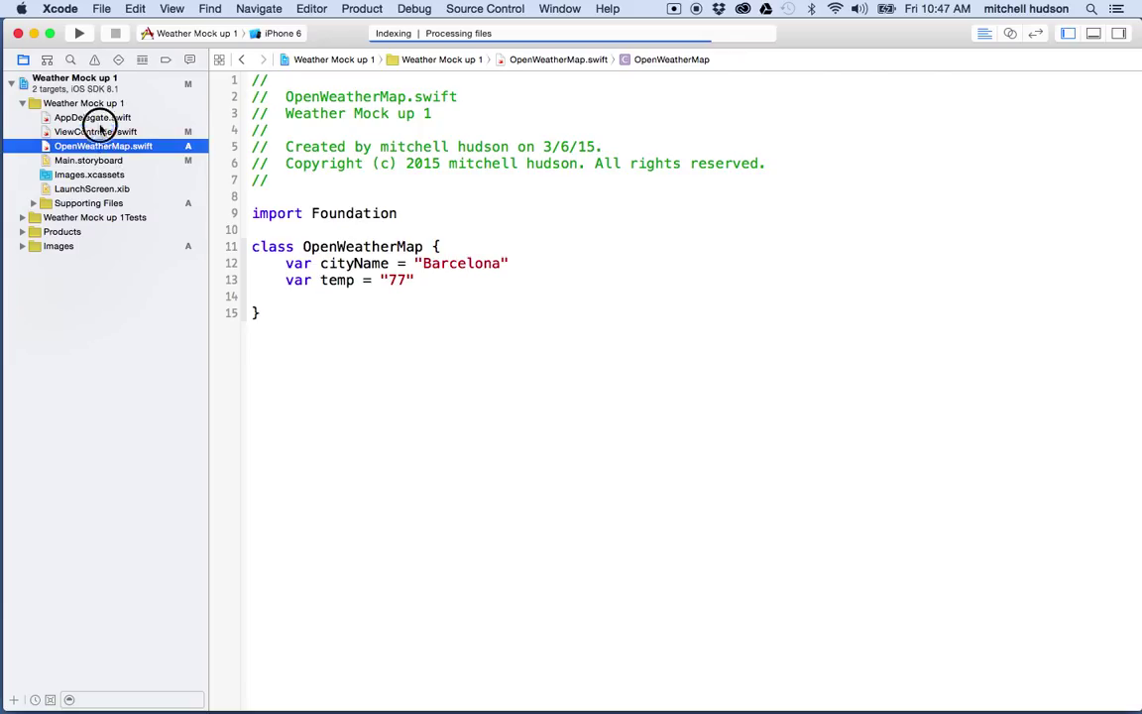
{"action": "left_click", "coordinate": [95, 130]}
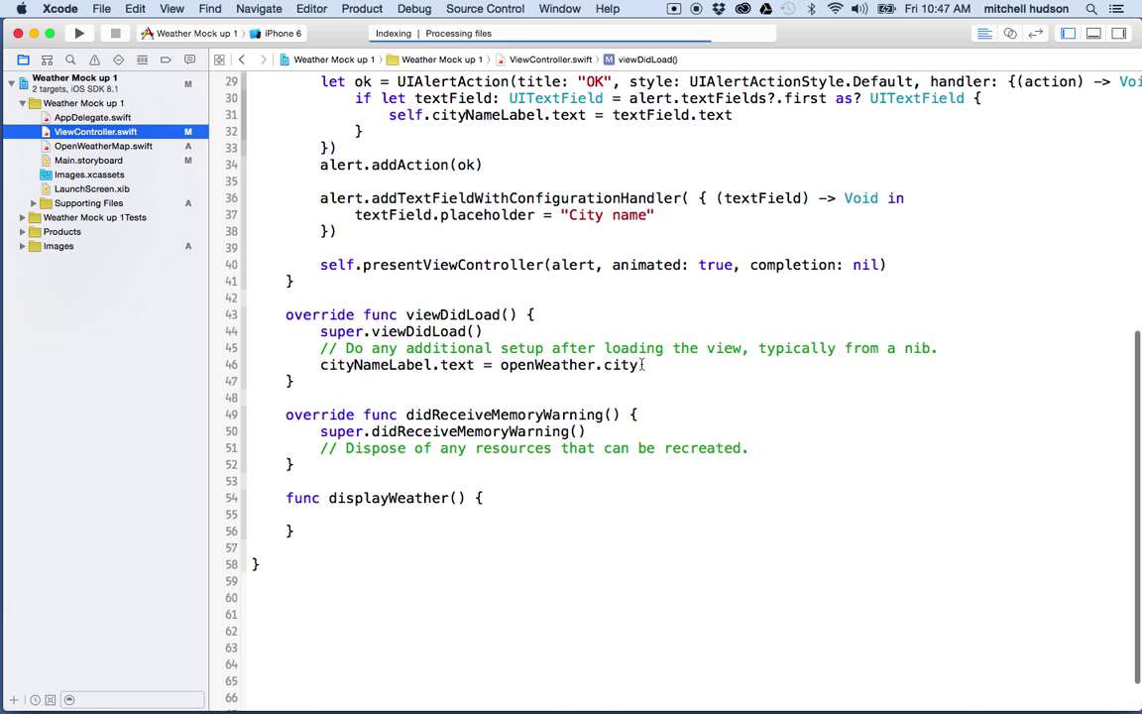
{"action": "type", "text": "cityNameLabel"}
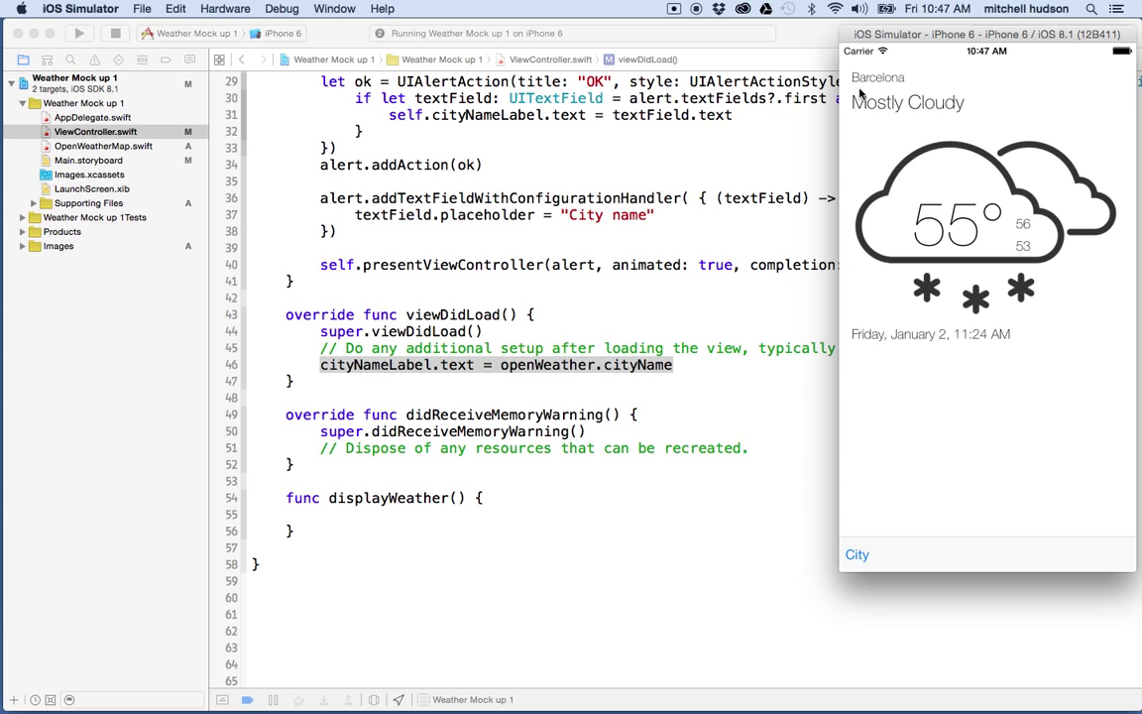
{"action": "mouse_move", "coordinate": [649, 160]}
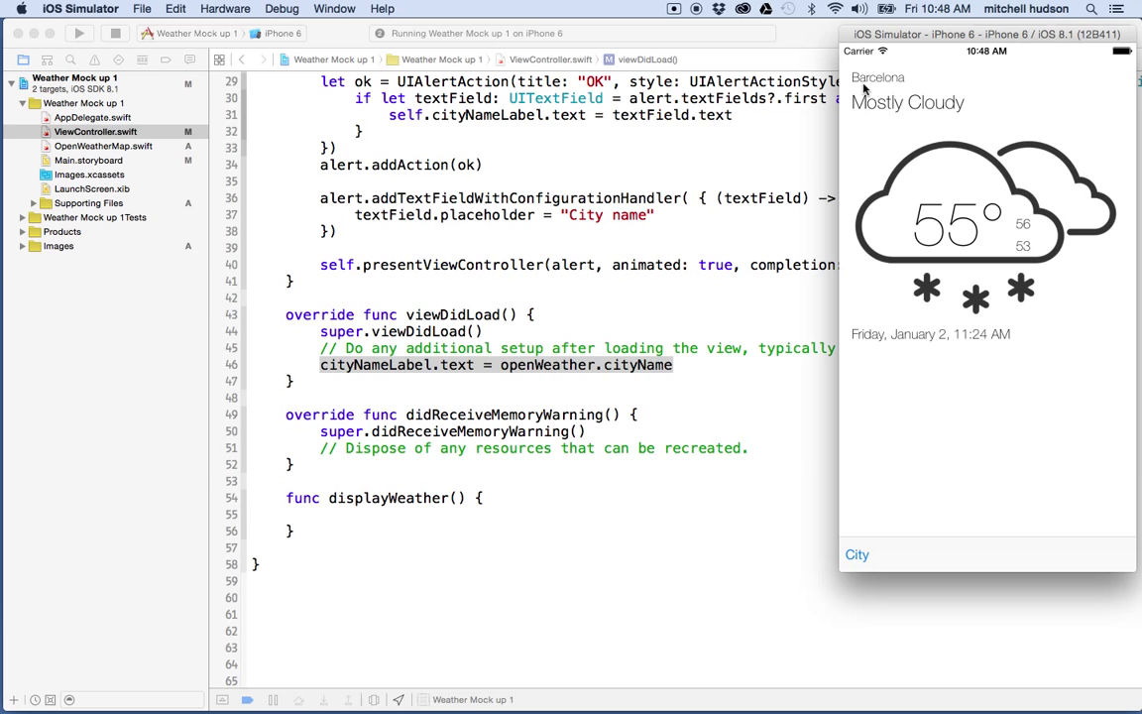
{"action": "mouse_move", "coordinate": [887, 78]}
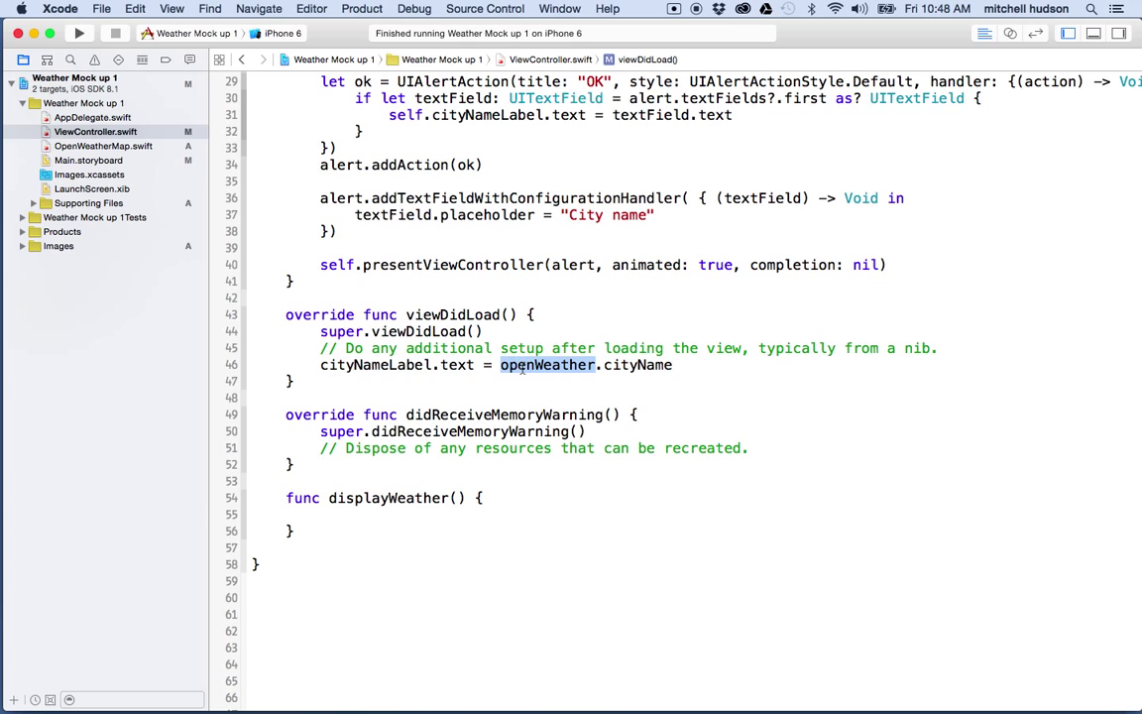
Trace openWeather in the city name assignment to its OpenWeatherMap declaration
{"action": "double_click", "coordinate": [665, 365]}
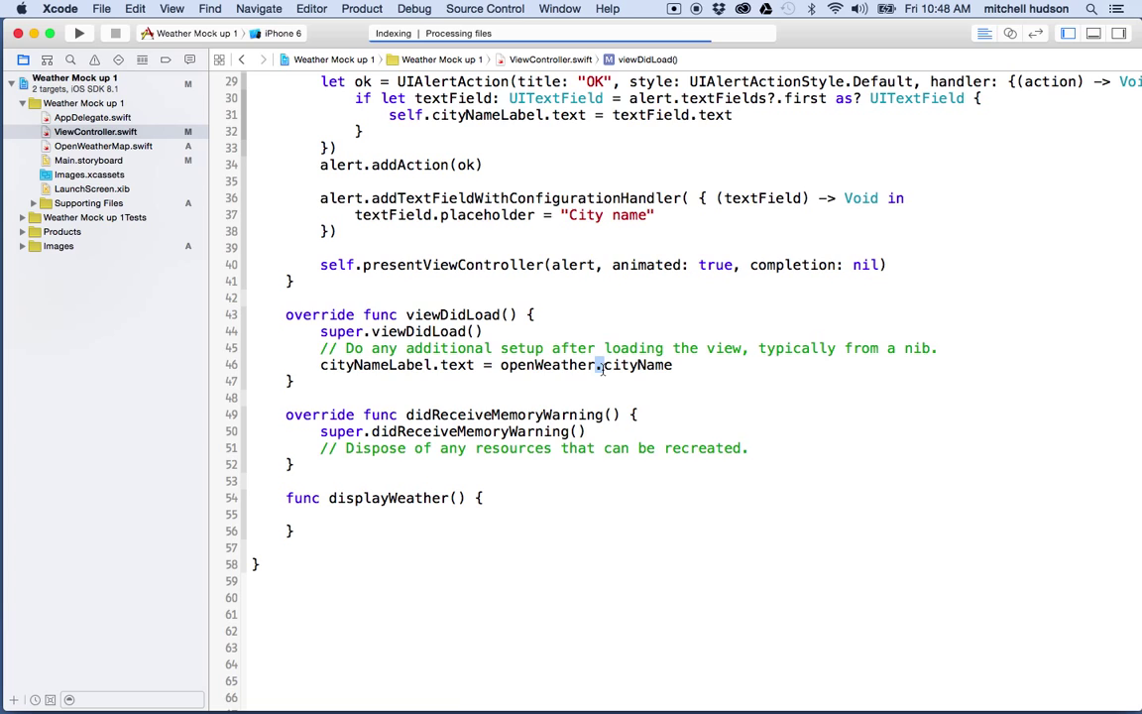
{"action": "double_click", "coordinate": [548, 365]}
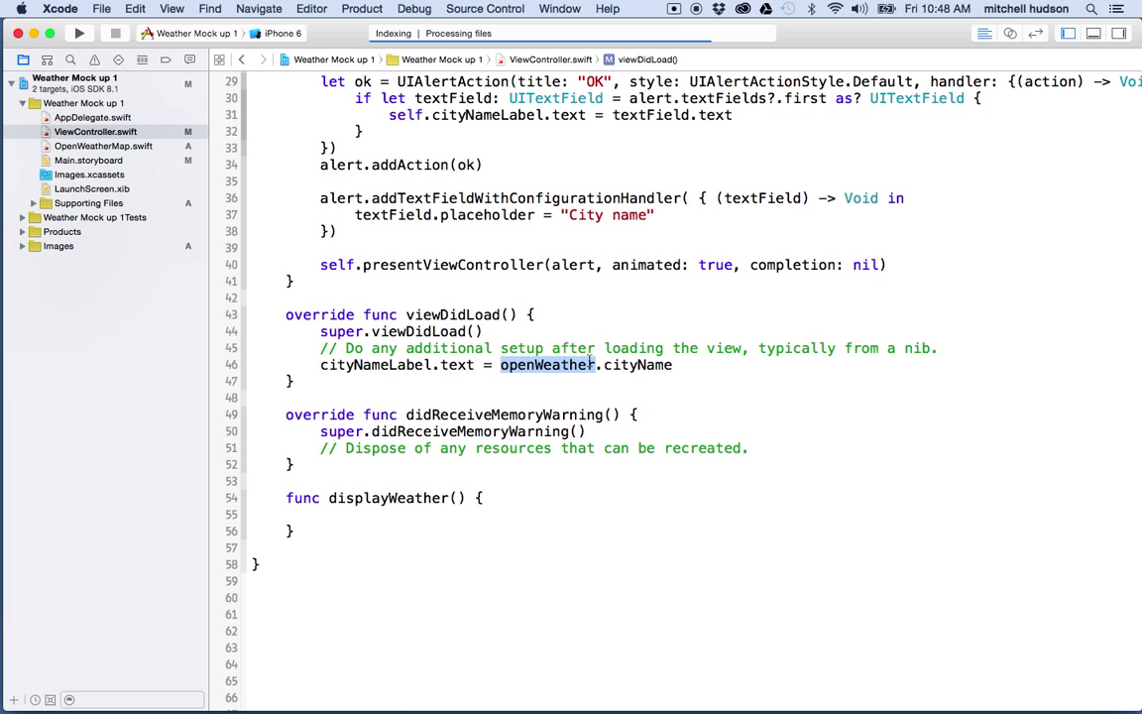
{"action": "double_click", "coordinate": [638, 365]}
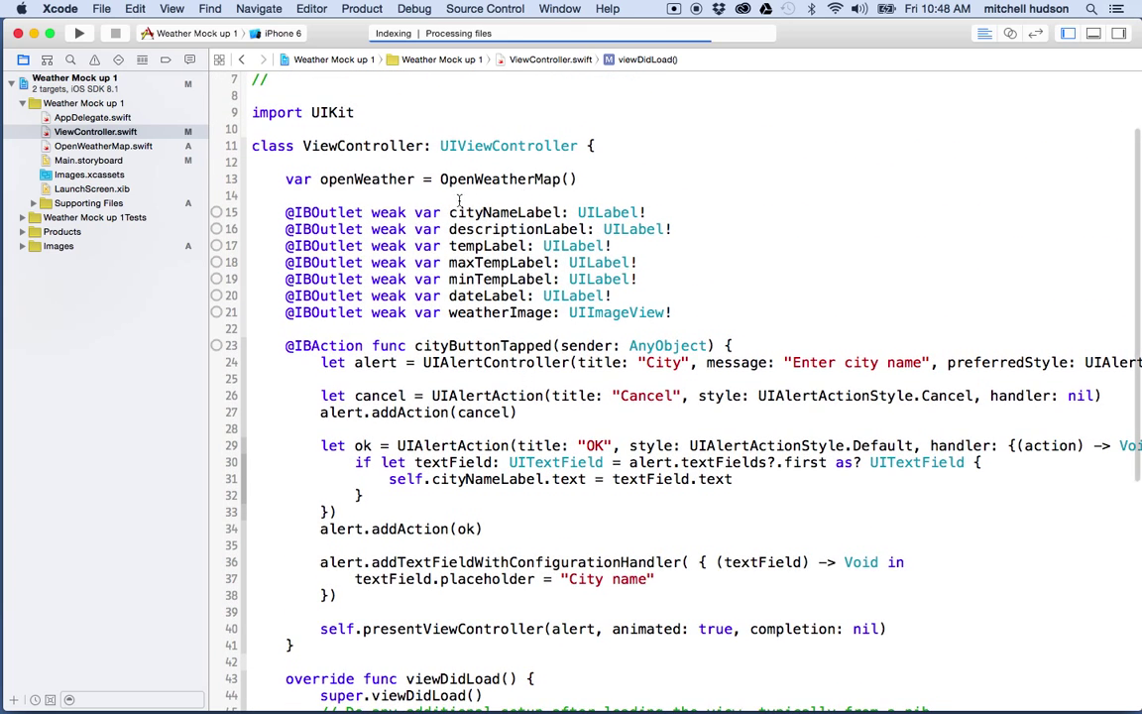
{"action": "double_click", "coordinate": [366, 178]}
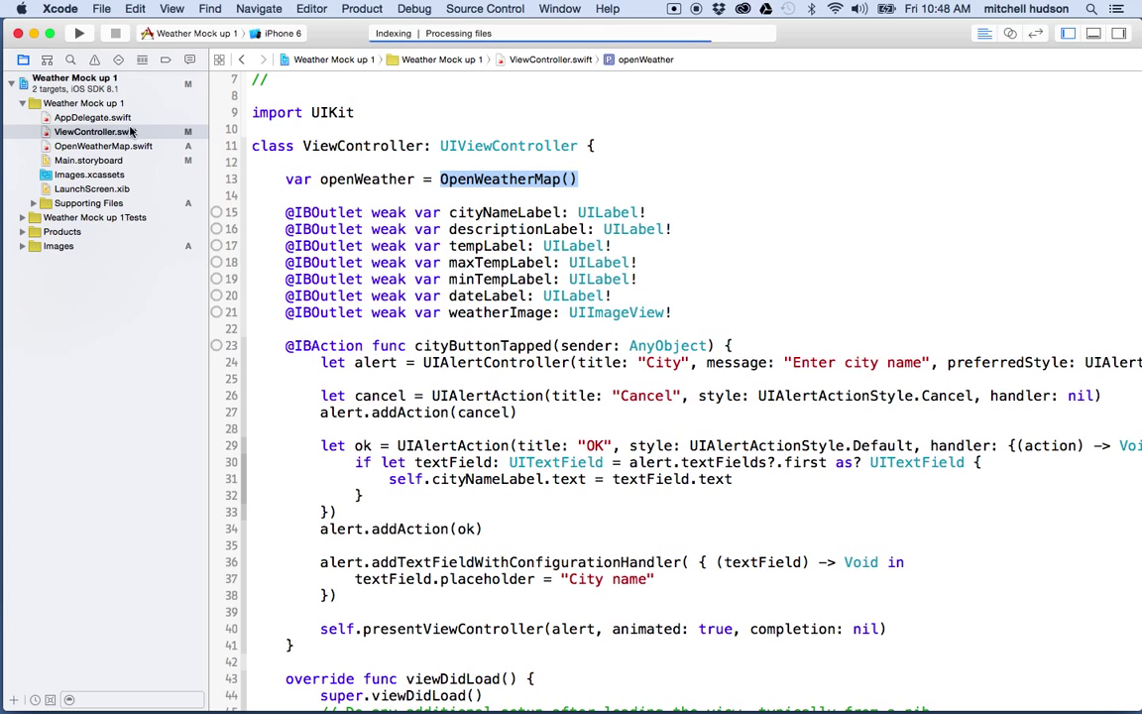
Inspect the cityName and temp properties in OpenWeatherMap.swift, then return to ViewController.swift
{"action": "left_click", "coordinate": [105, 145]}
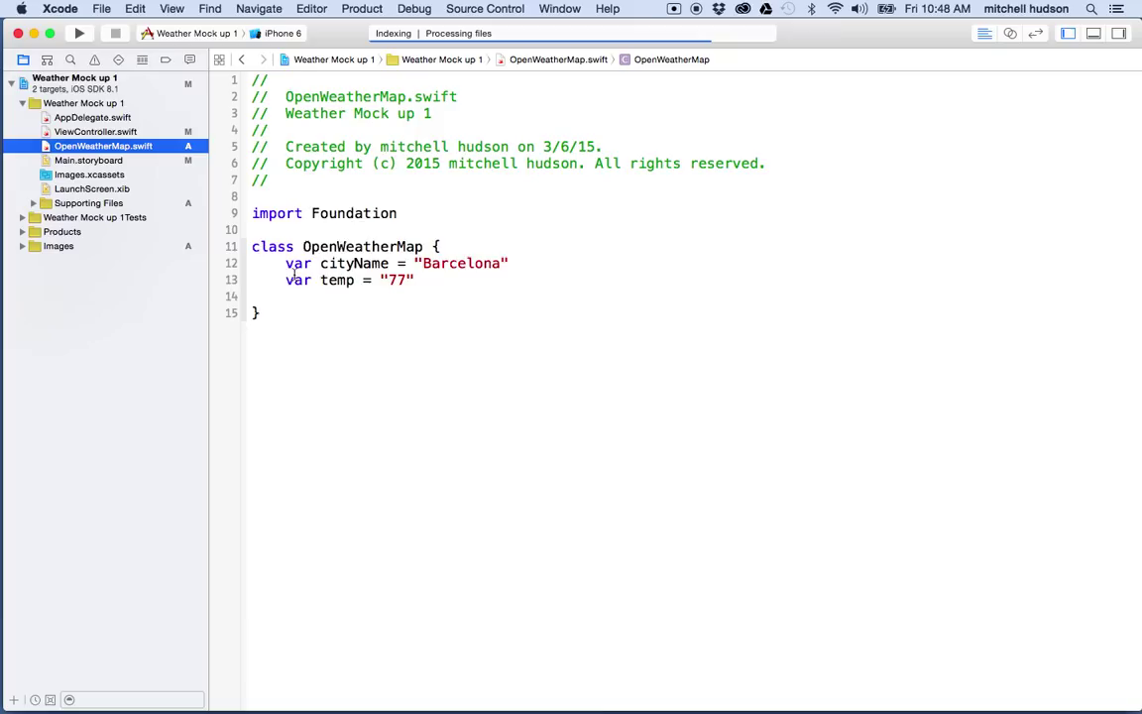
{"action": "double_click", "coordinate": [353, 262]}
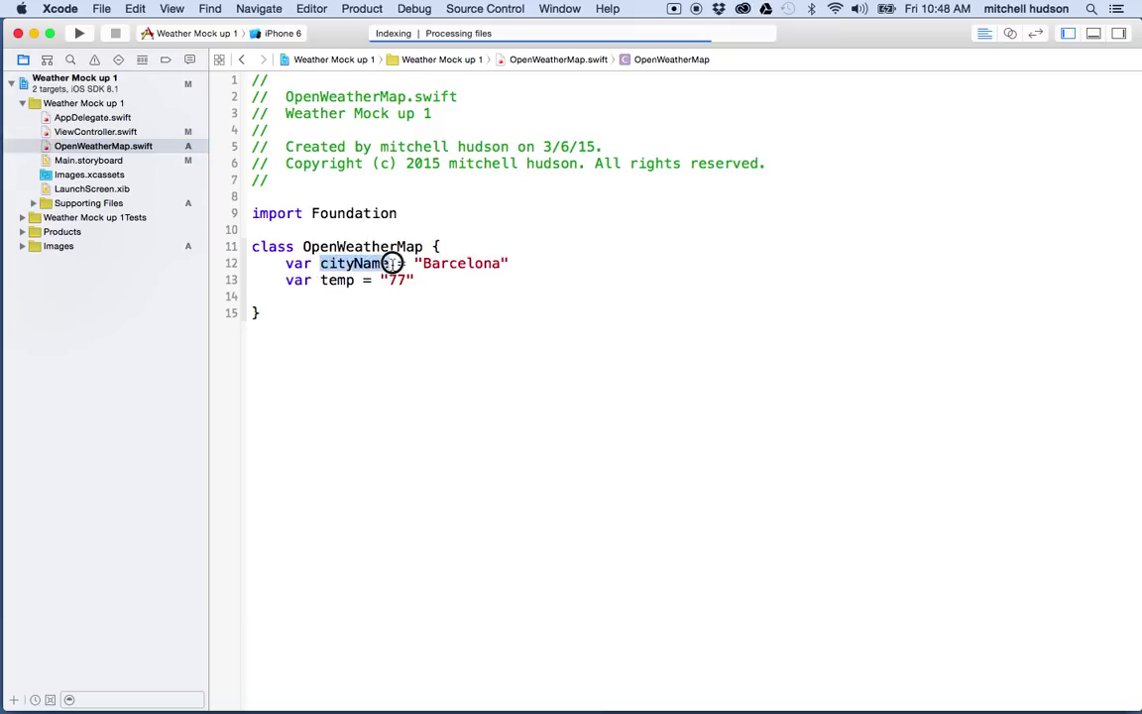
{"action": "double_click", "coordinate": [337, 279]}
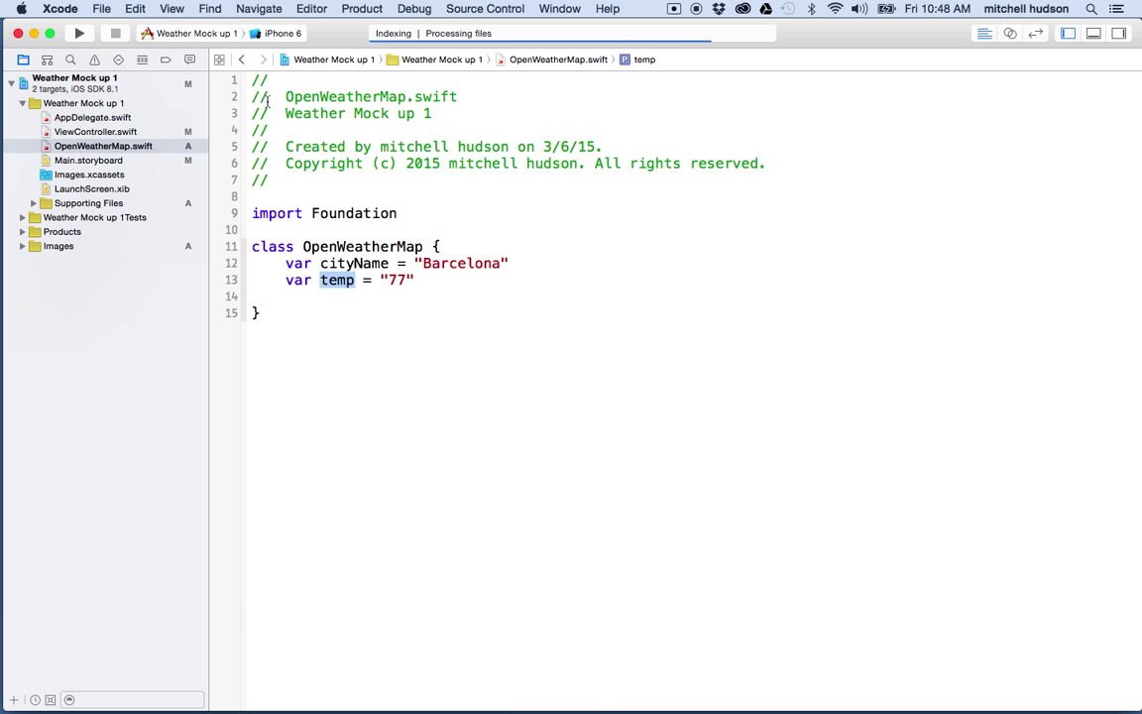
{"action": "left_click", "coordinate": [94, 131]}
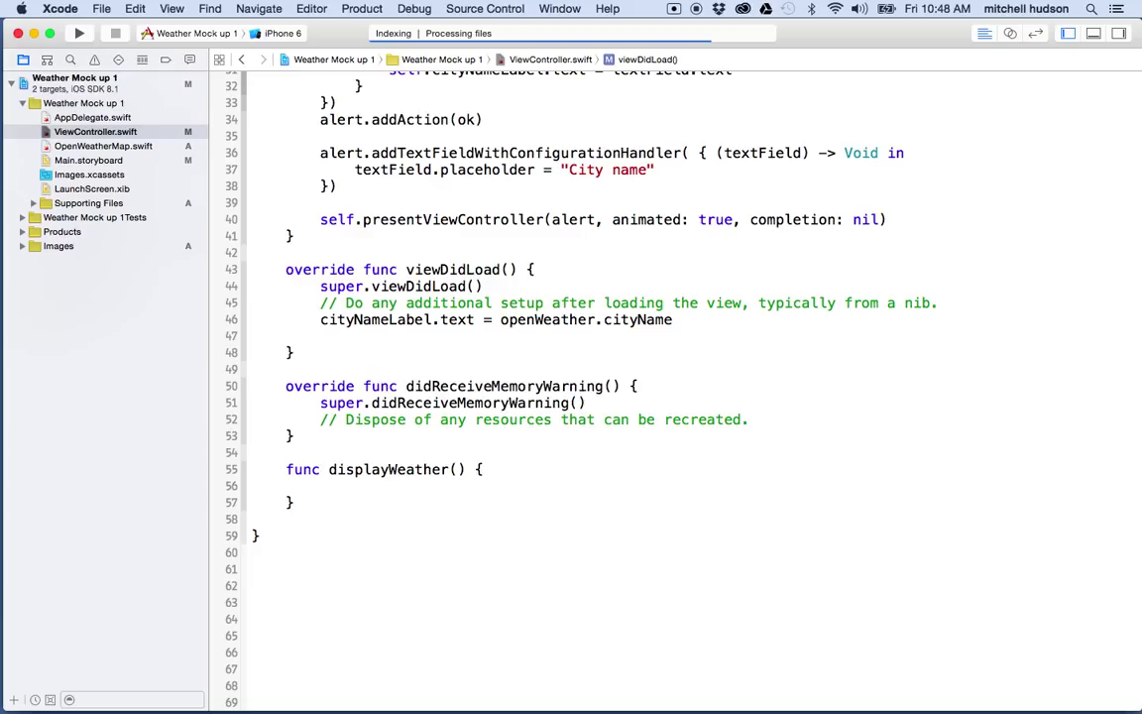
Type tempLabel.text = openWeather.temp with autocomplete on the new viewDidLoad line
{"action": "type", "text": "city"}
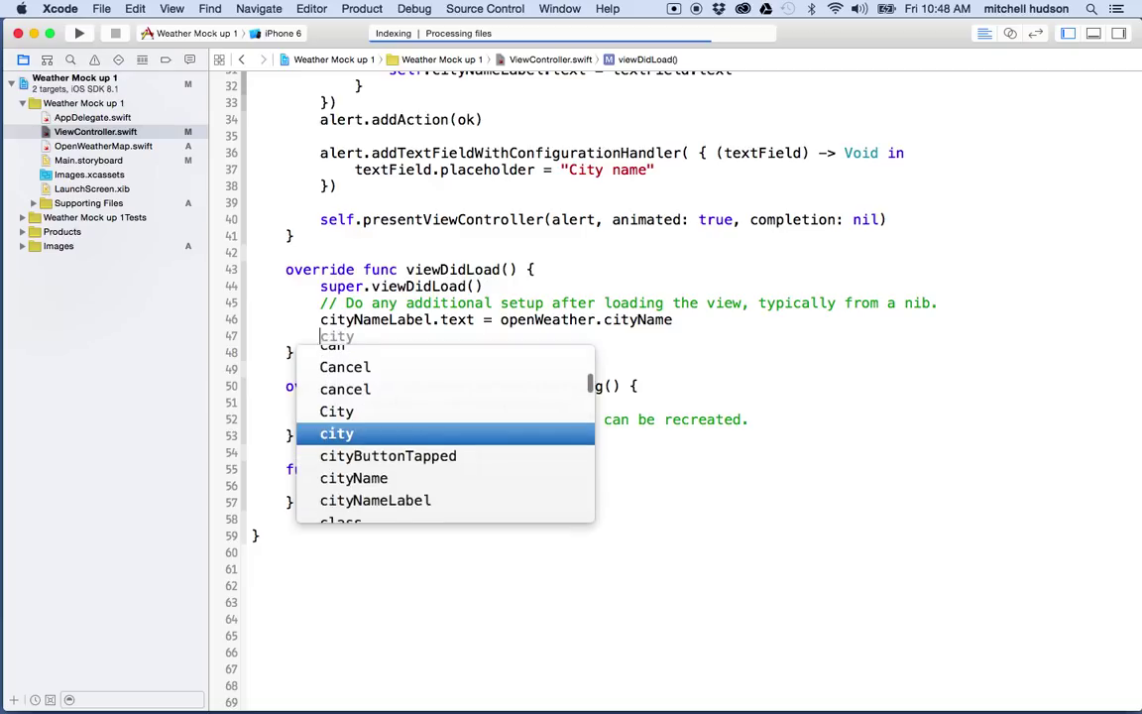
{"action": "type", "text": "tempLabel"}
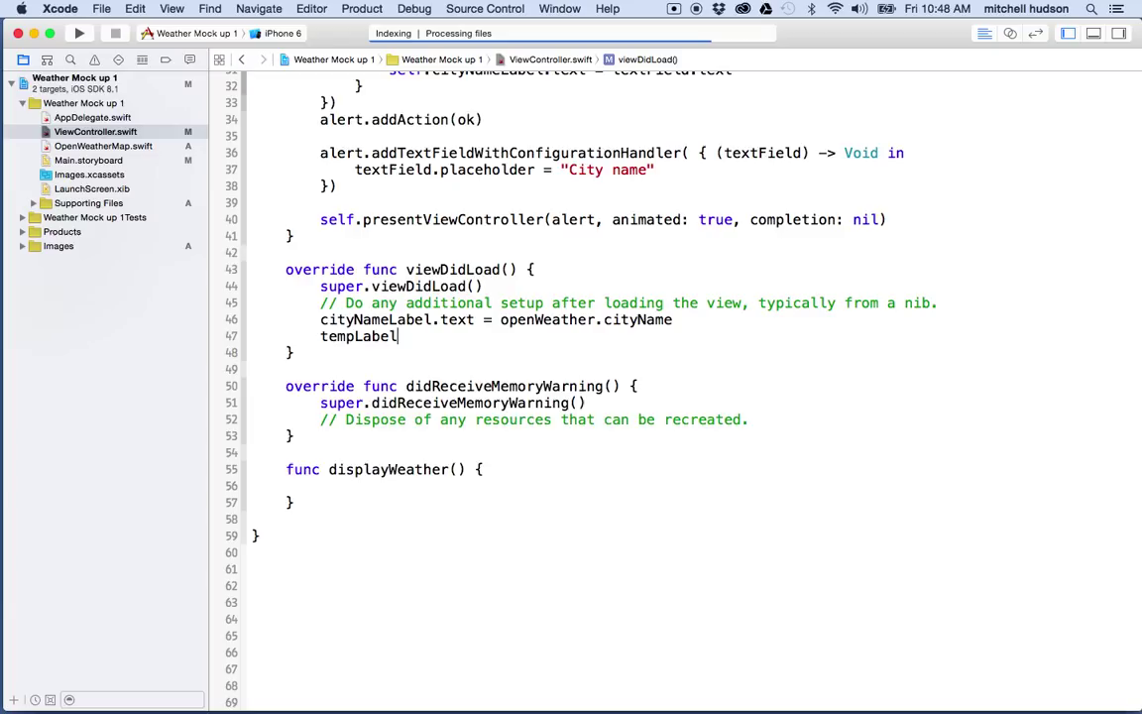
{"action": "type", "text": ".t"}
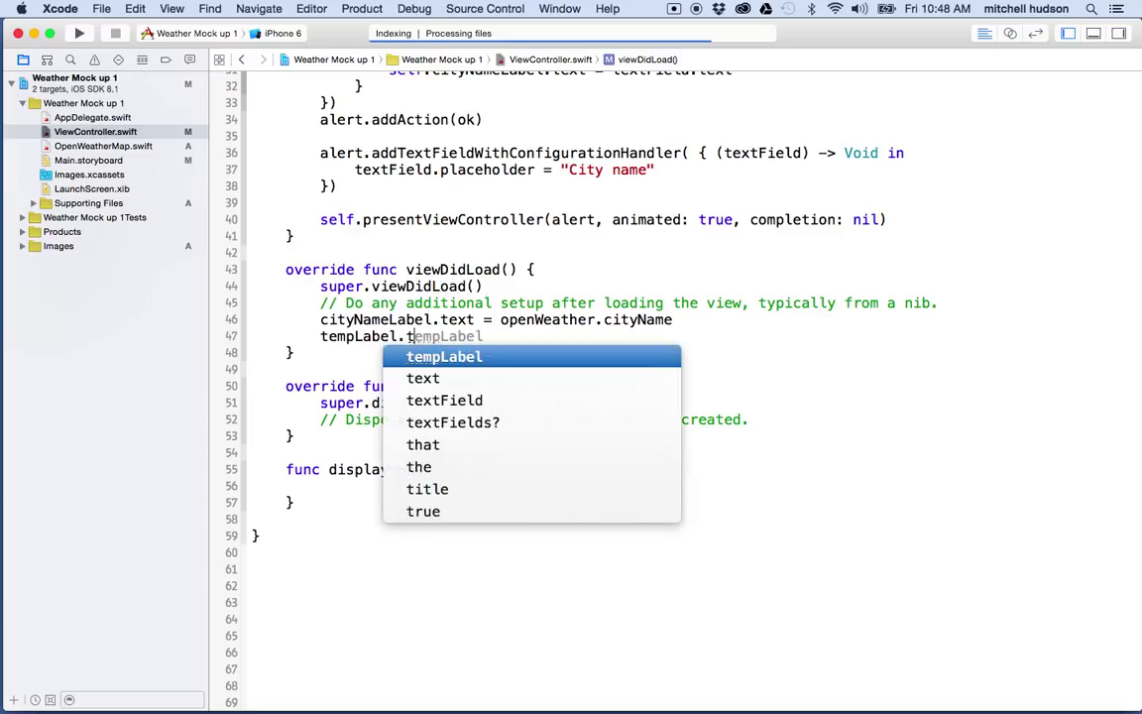
{"action": "type", "text": "text ="}
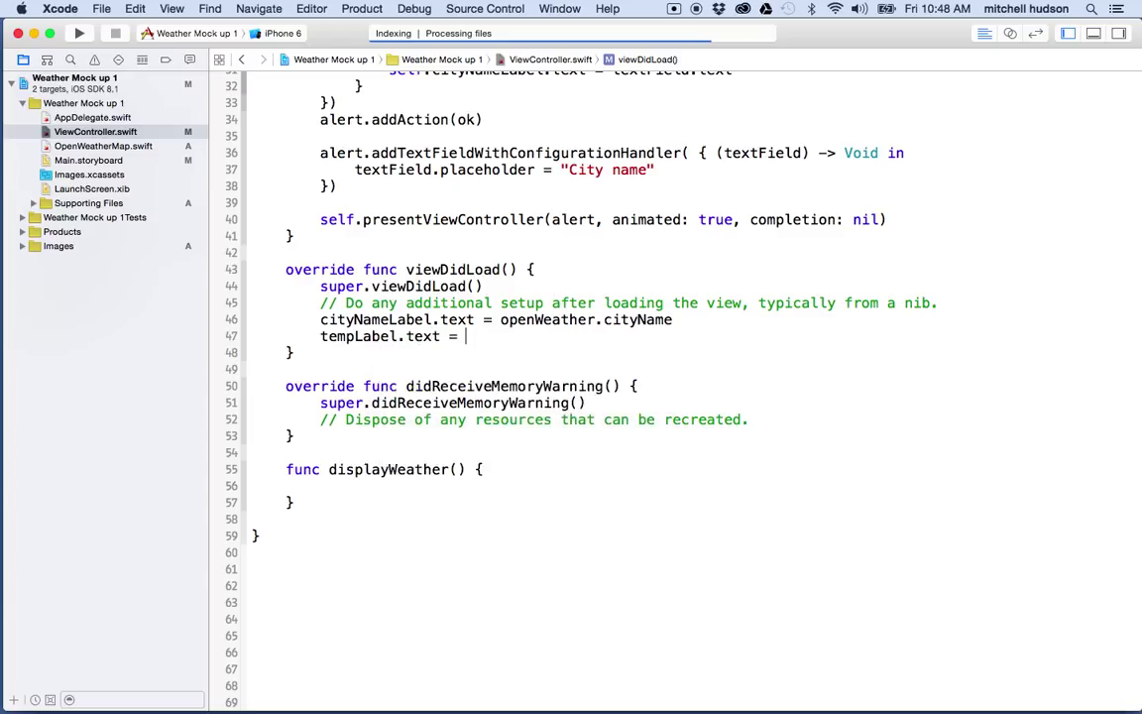
{"action": "type", "text": "openWeather.temp"}
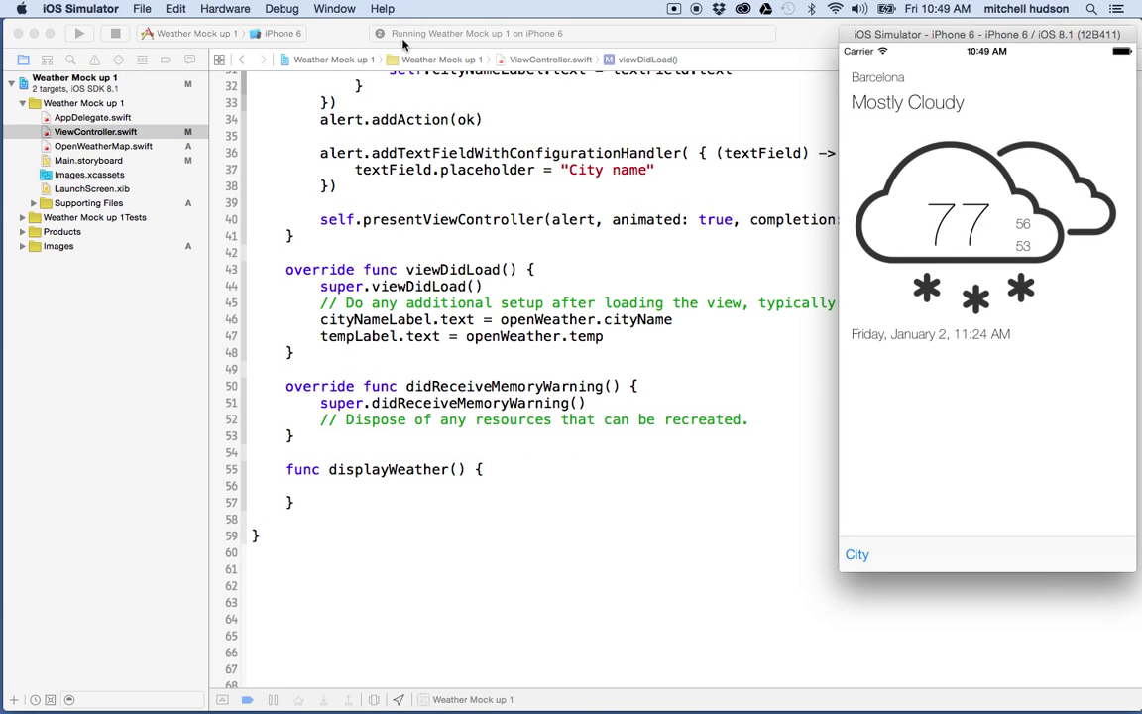
{"action": "mouse_move", "coordinate": [630, 225]}
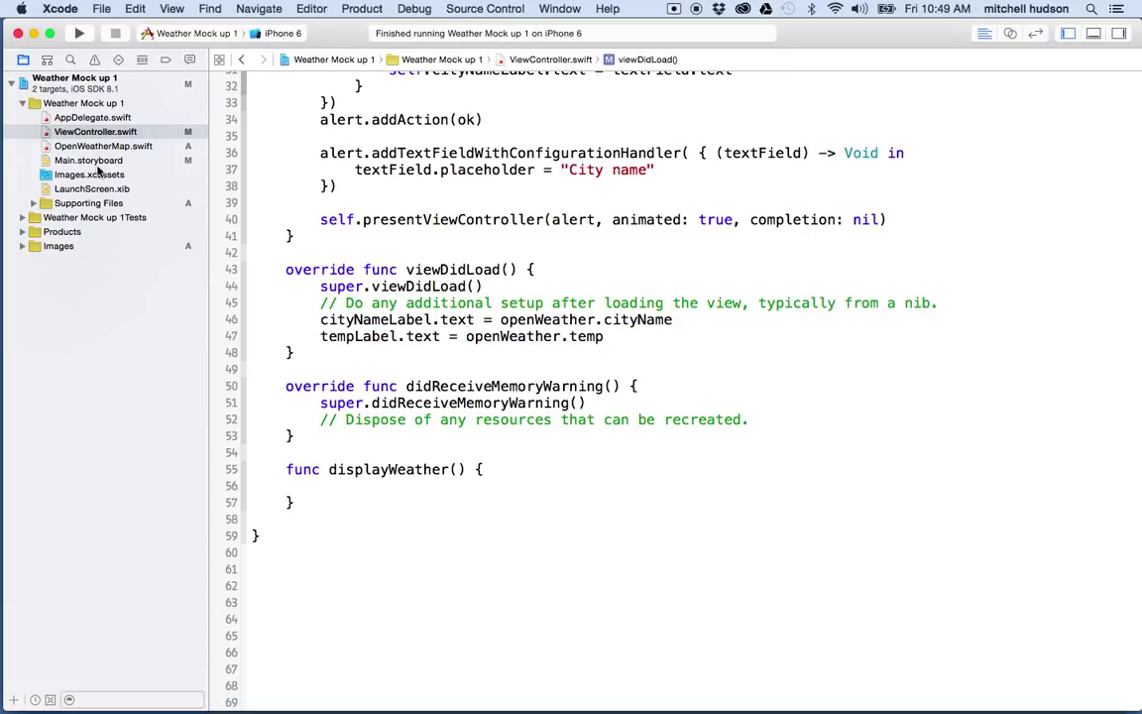
Compare the cityNameLabel and tempLabel assignments against OpenWeatherMap's cityName and temp properties
{"action": "left_click", "coordinate": [104, 145]}
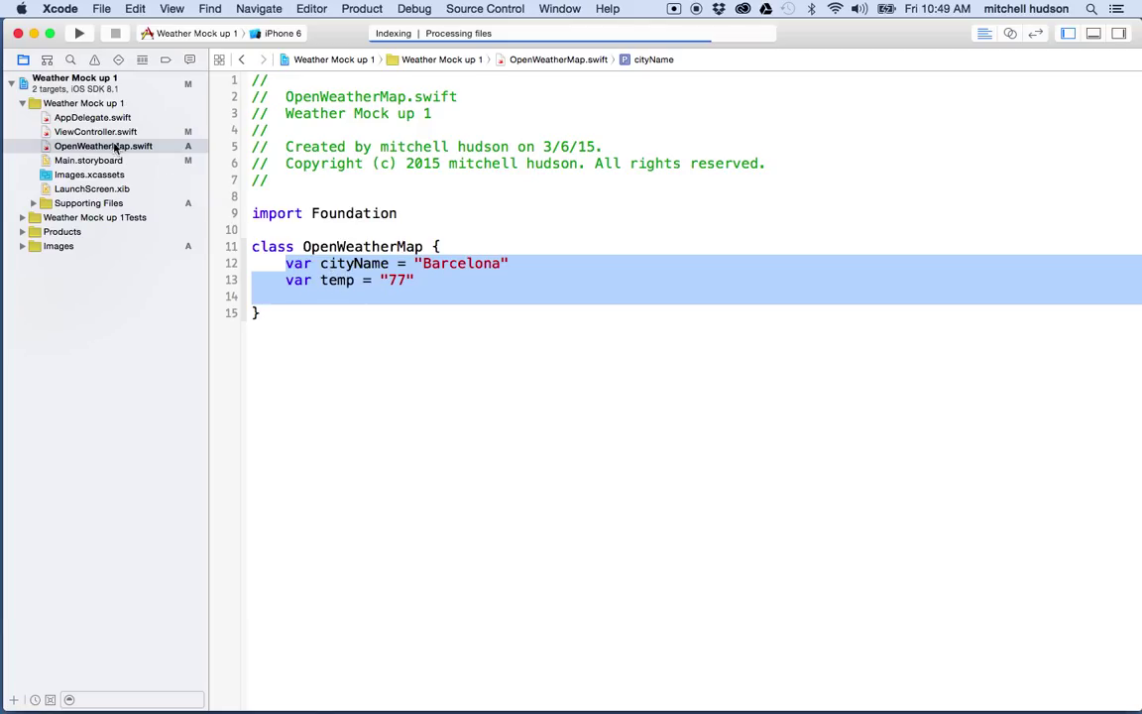
{"action": "left_click", "coordinate": [95, 134]}
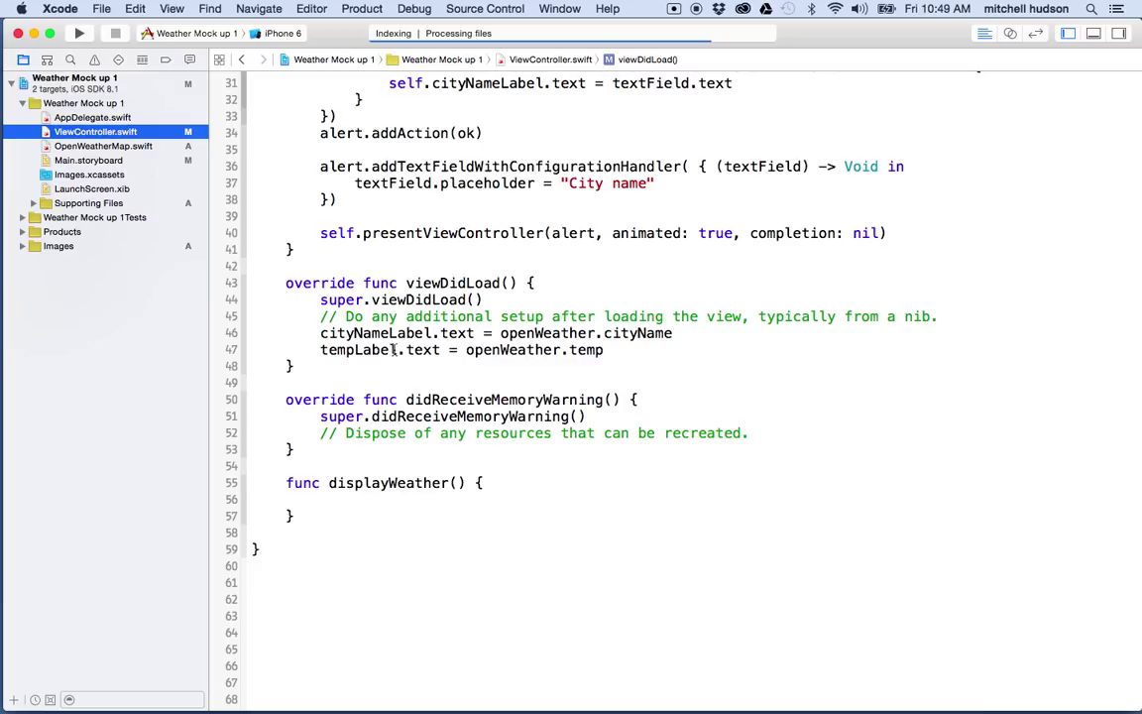
{"action": "left_click_drag", "start_coordinate": [320, 332], "coordinate": [630, 354]}
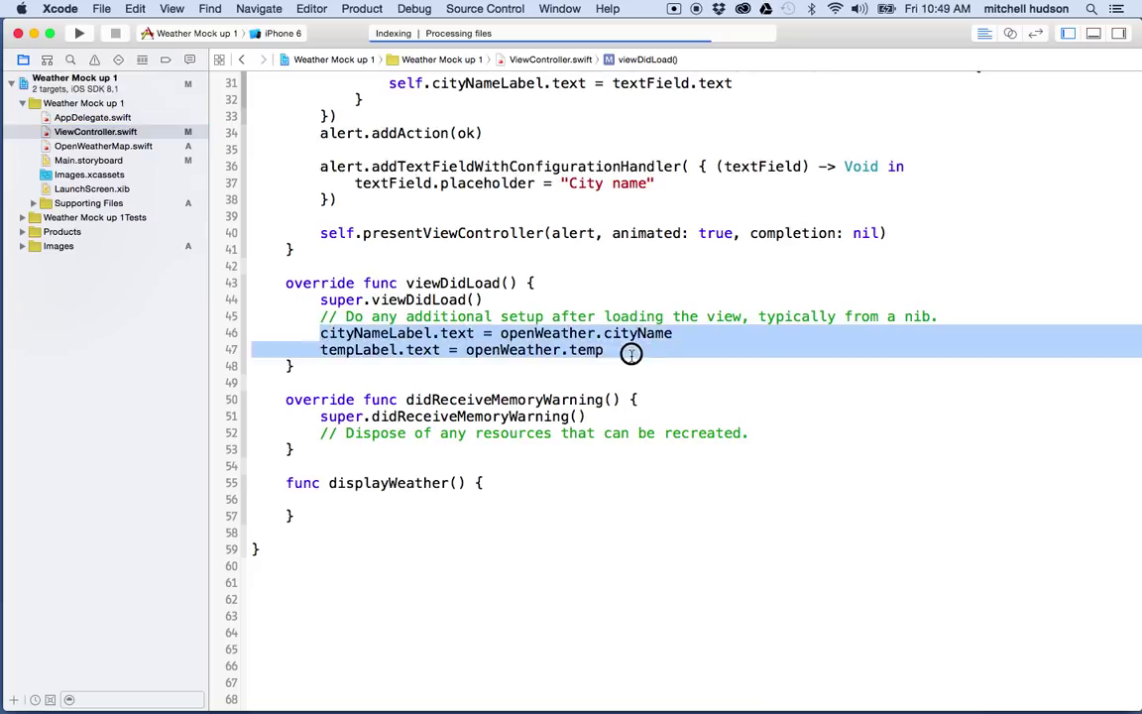
{"action": "double_click", "coordinate": [513, 350]}
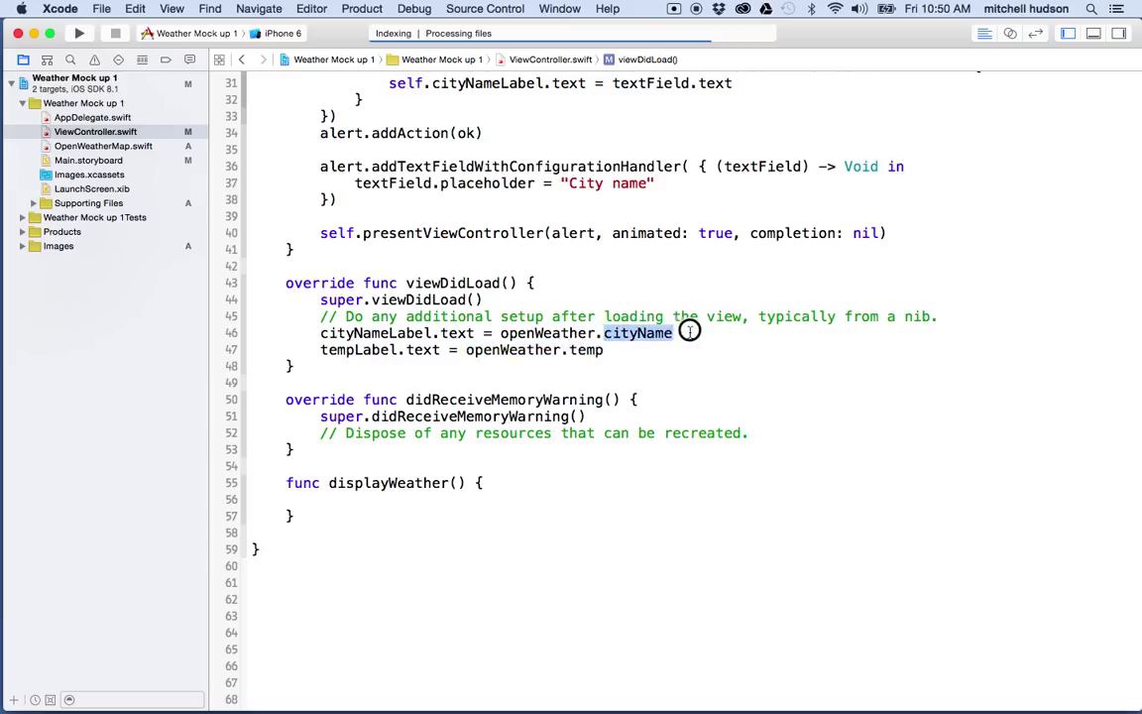
{"action": "mouse_move", "coordinate": [195, 185]}
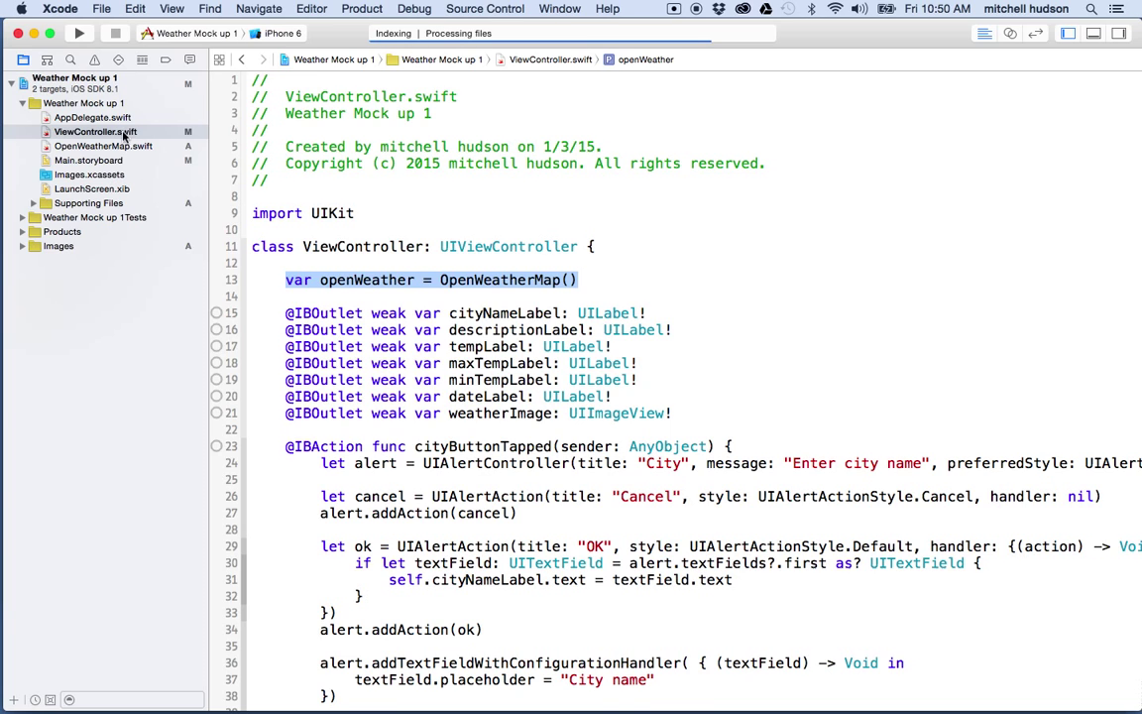
{"action": "left_click", "coordinate": [102, 145]}
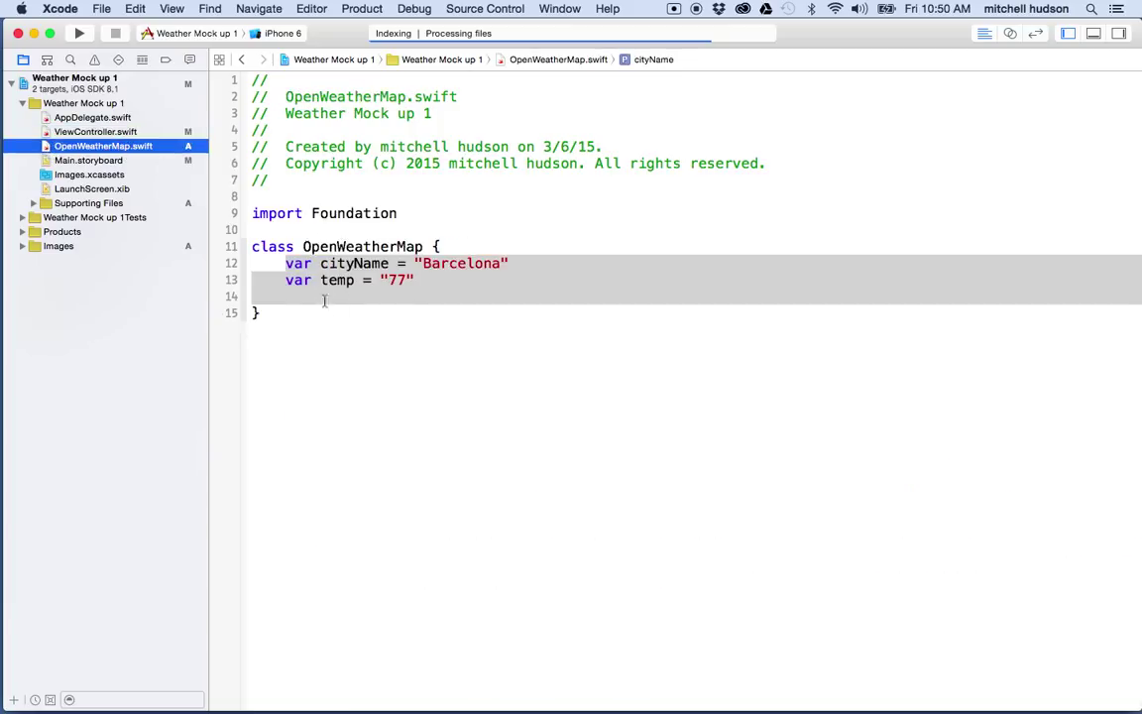
{"action": "mouse_move", "coordinate": [290, 295]}
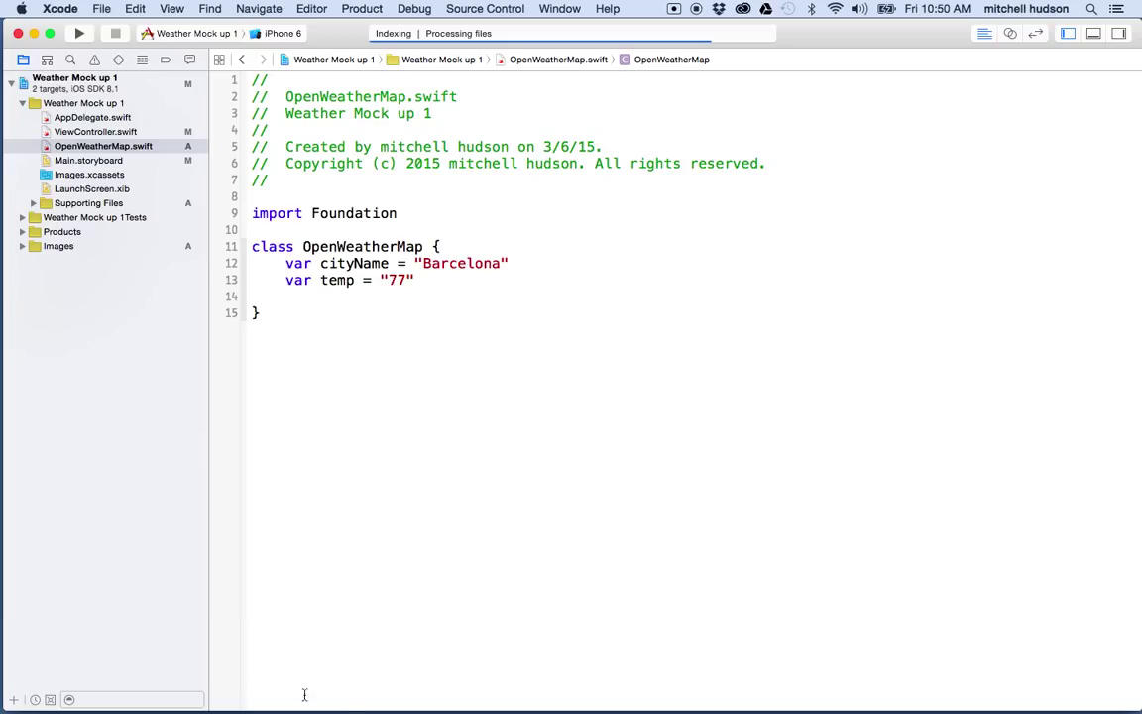
{"action": "mouse_move", "coordinate": [433, 692]}
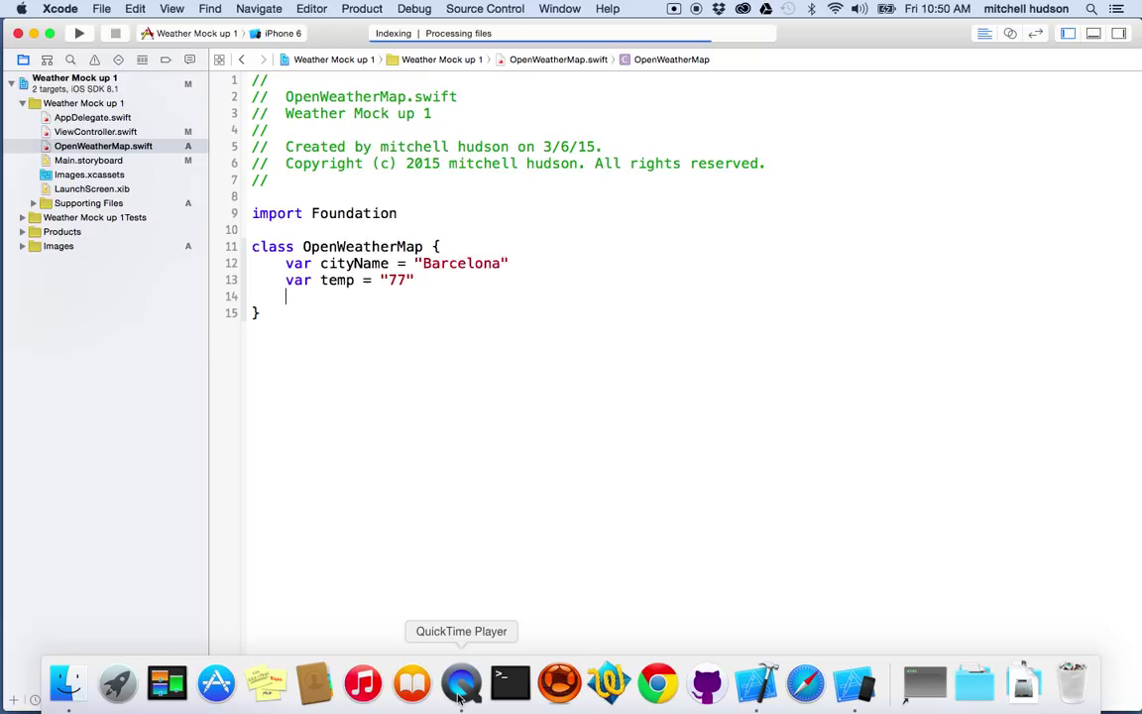
{"action": "left_click", "coordinate": [461, 683]}
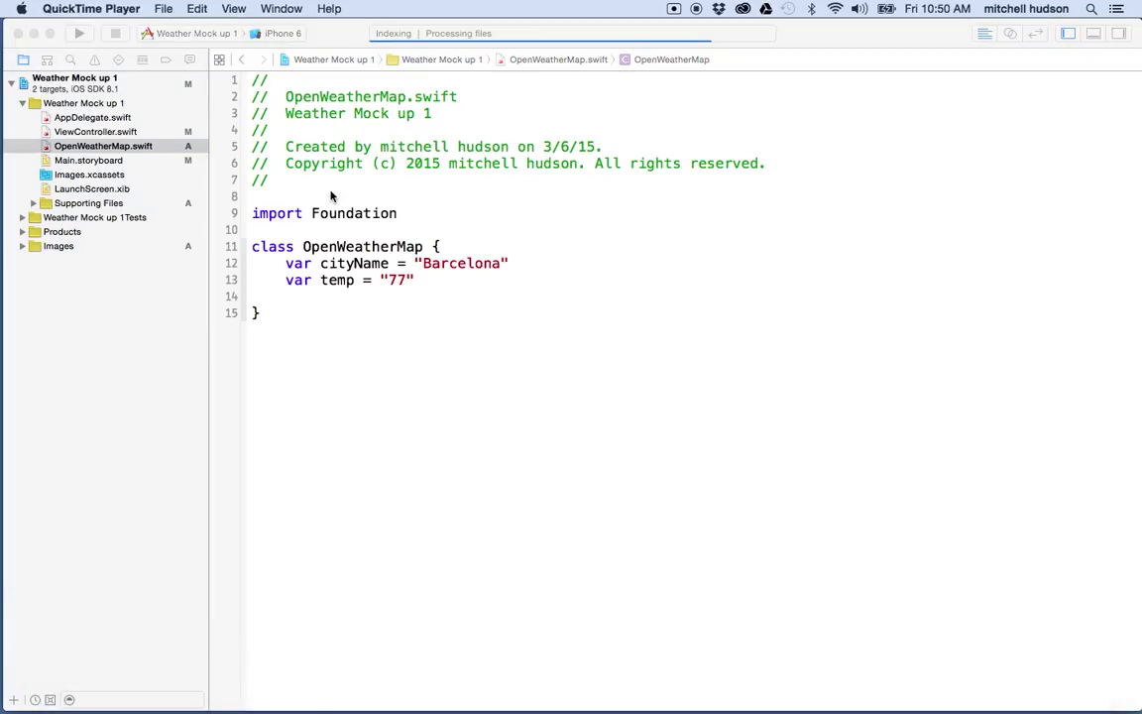